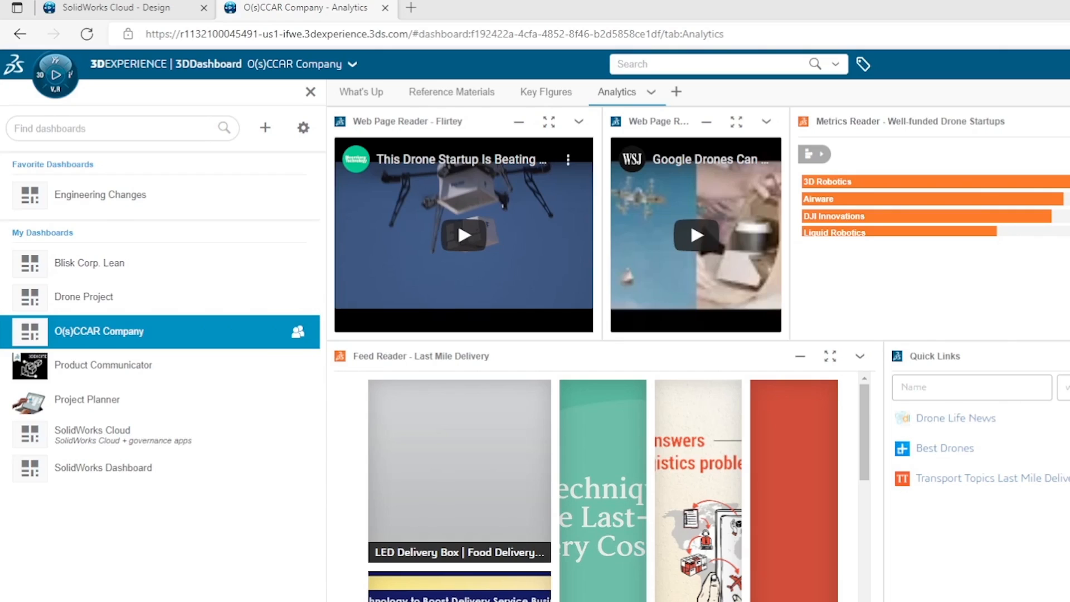
mouse_move(710, 184)
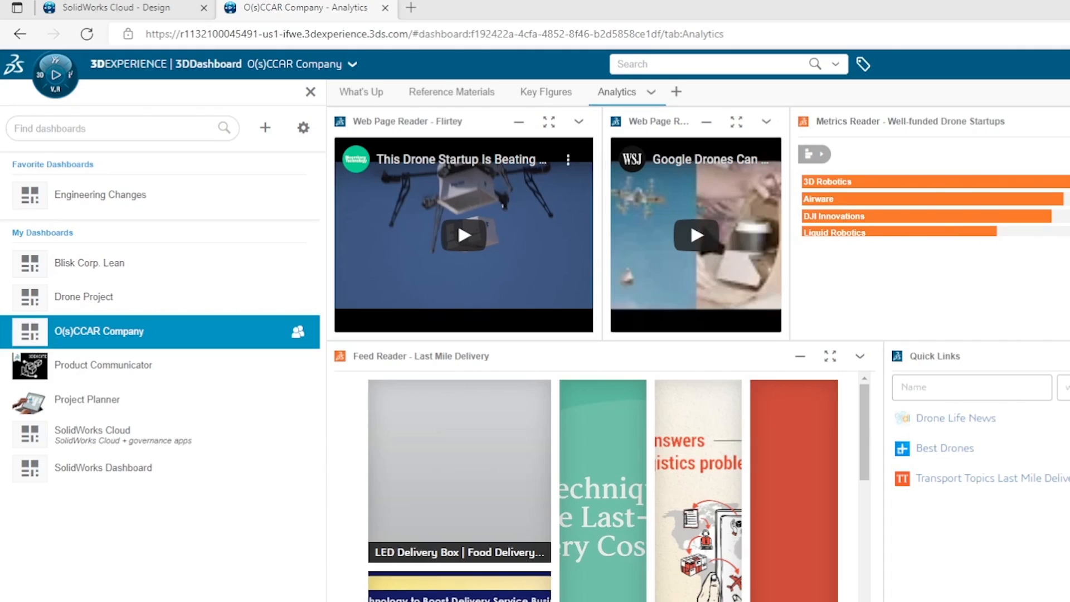
- Start a new empty dashboard named My Dashboard
left_click(265, 127)
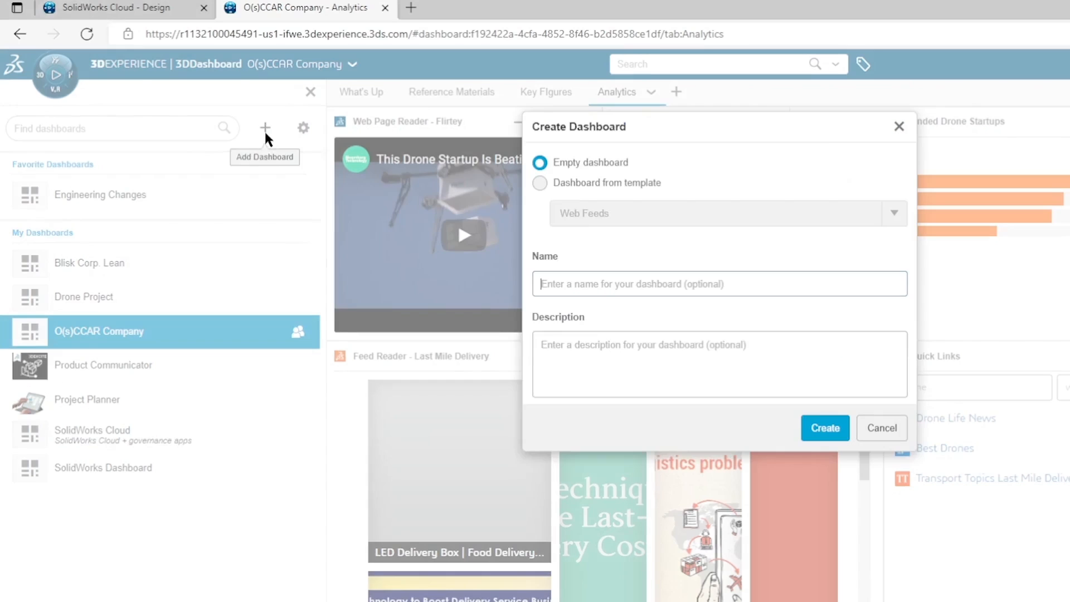
left_click(719, 284)
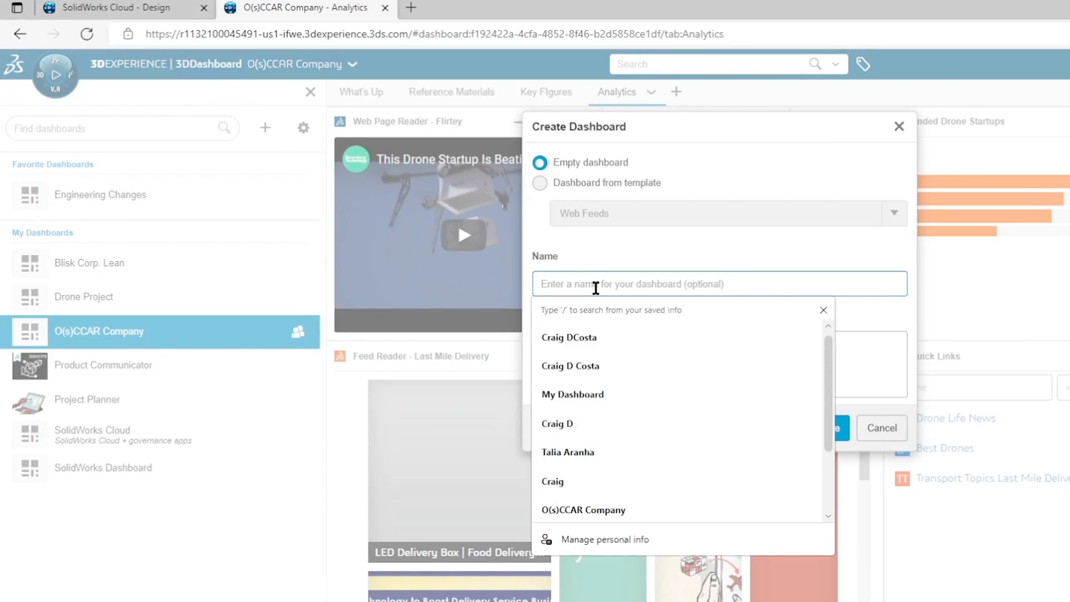
type("My Das")
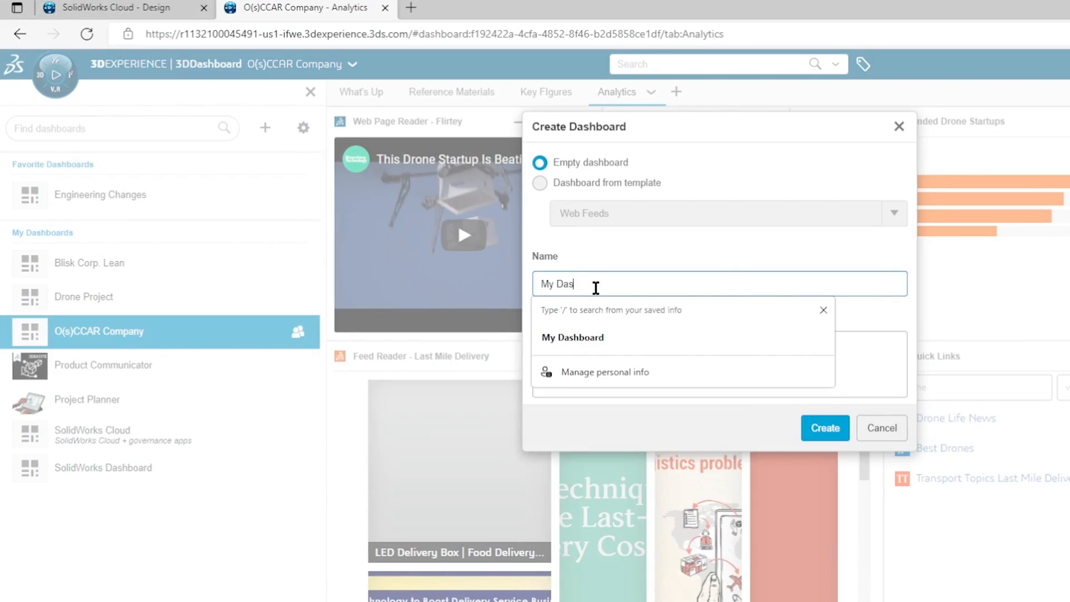
left_click(572, 337)
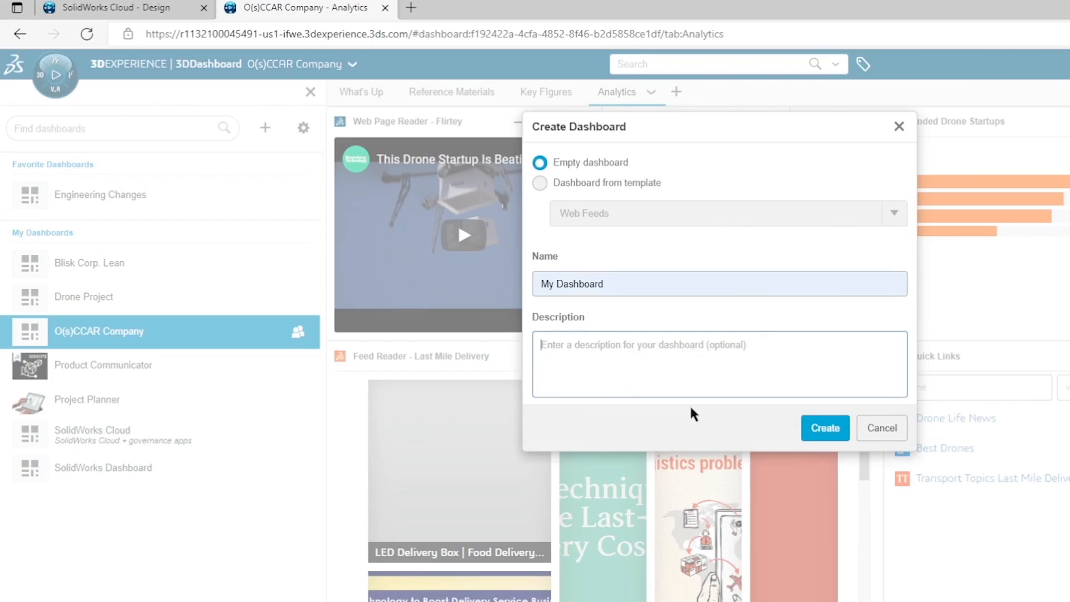
- Describe it as 'To organize and layout information and applications' and create it
type("To organize and layout")
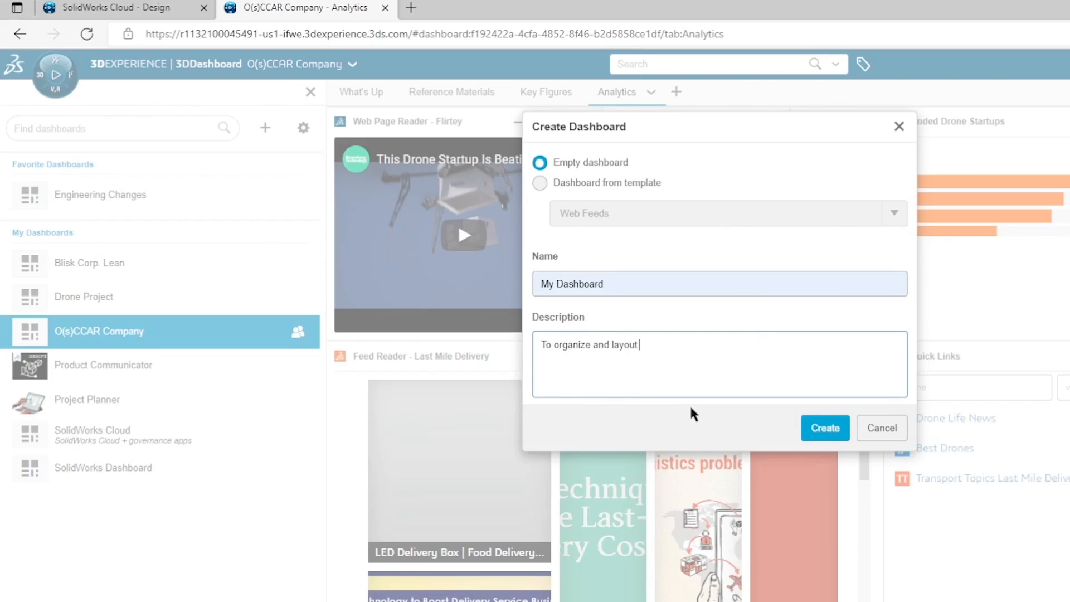
type("information and a")
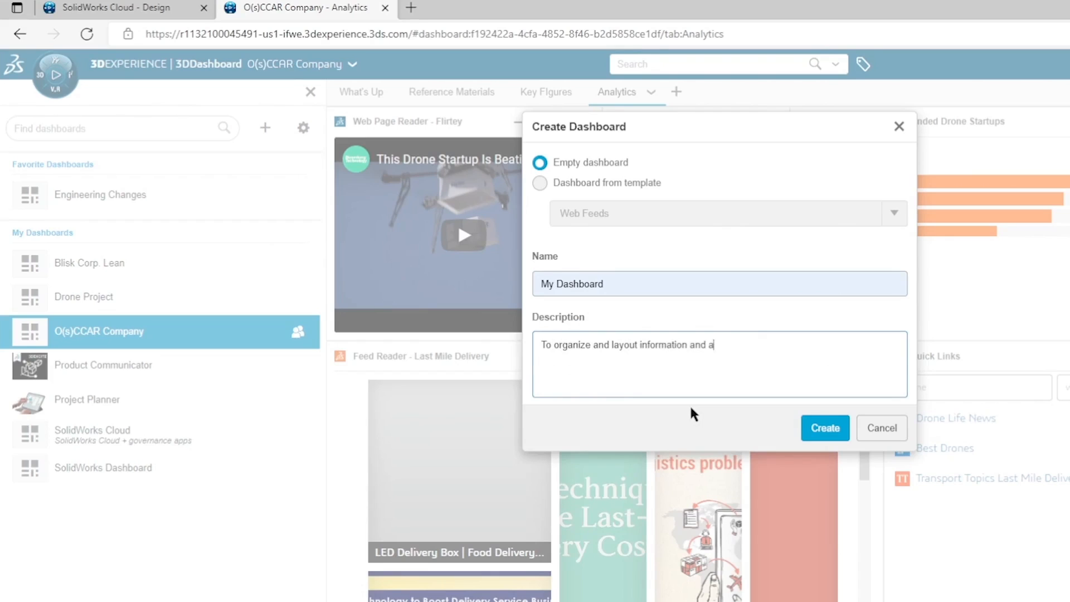
type("pplications")
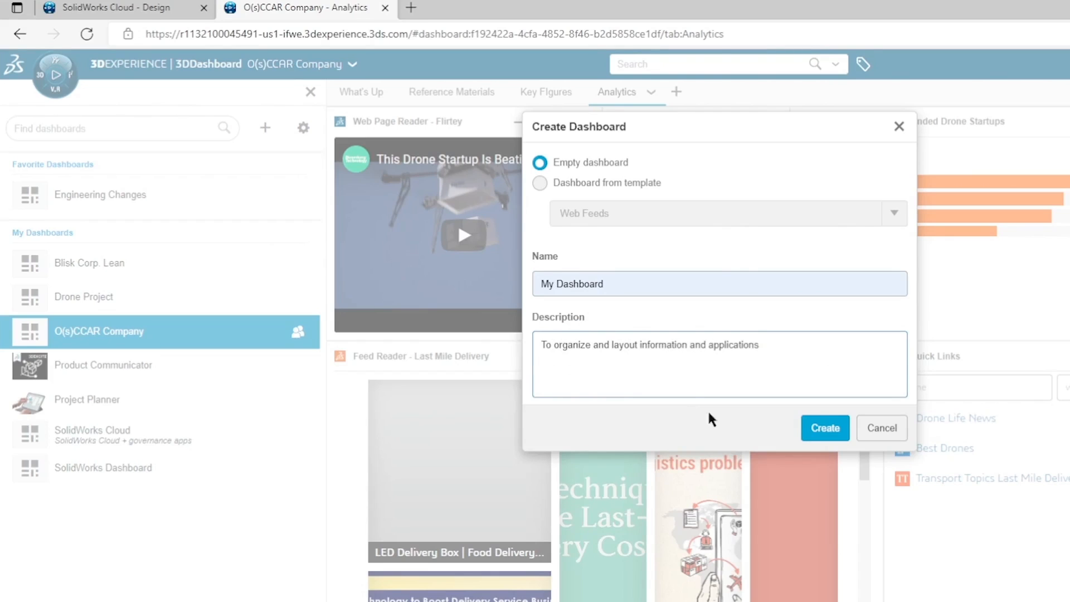
left_click(825, 428)
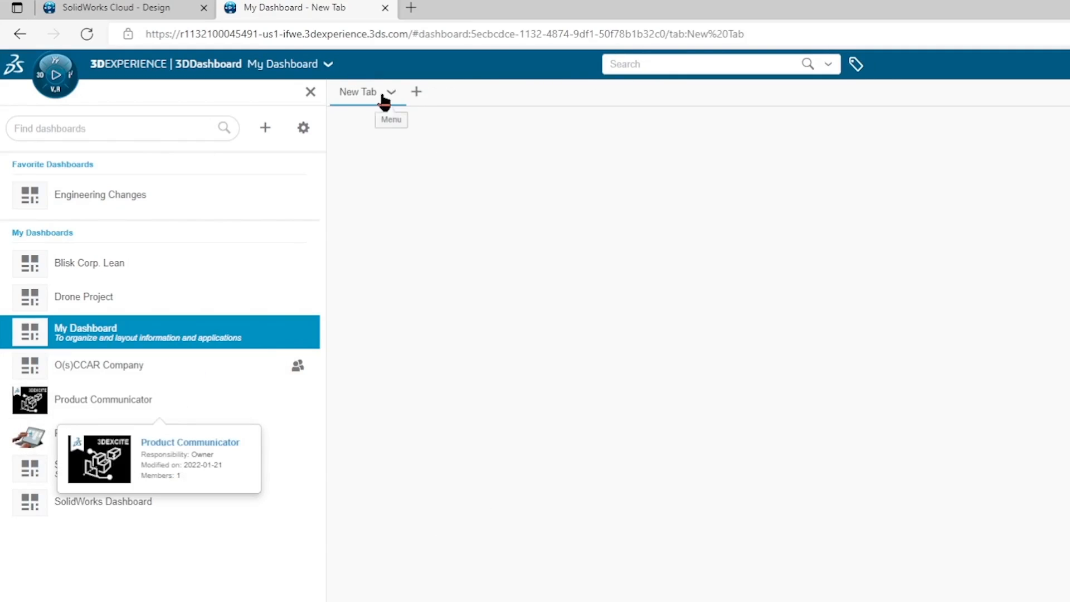
mouse_move(417, 122)
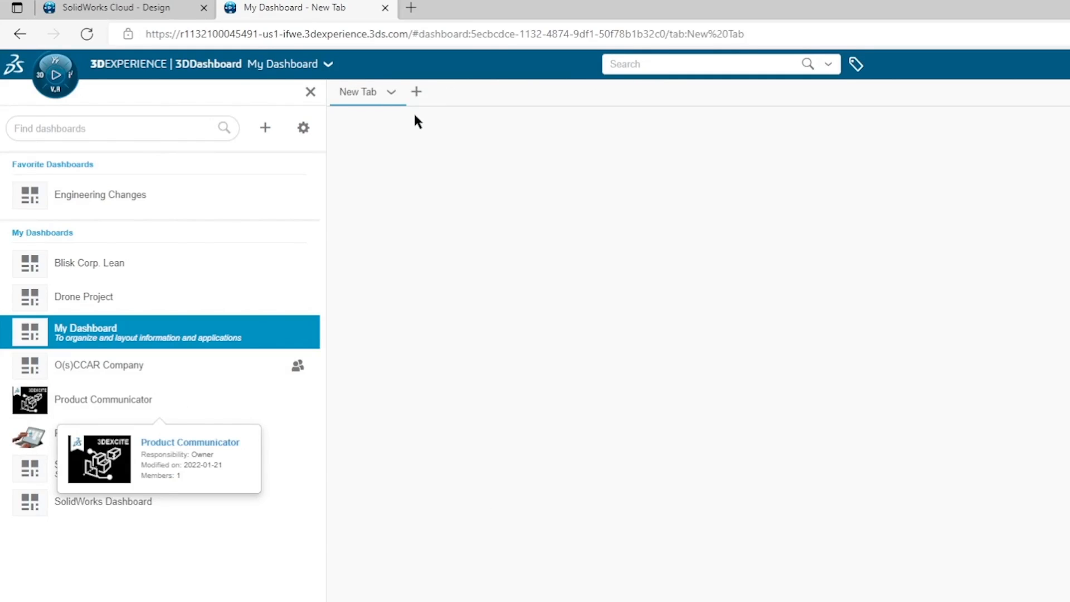
mouse_move(512, 293)
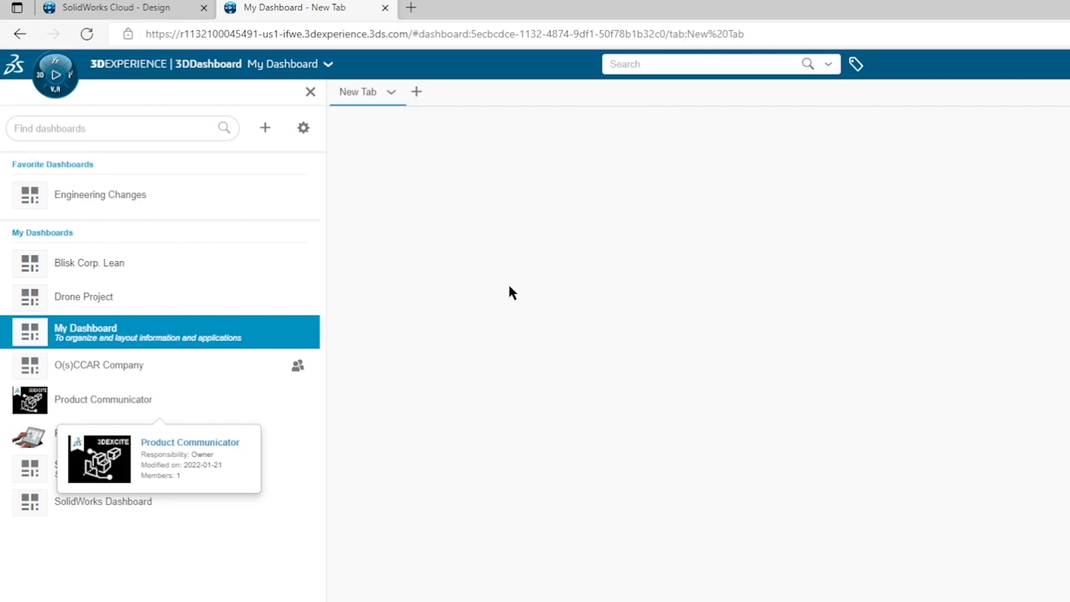
- Rename the first tab to Design and add the xDesign app from the Compass catalogue
double_click(358, 91)
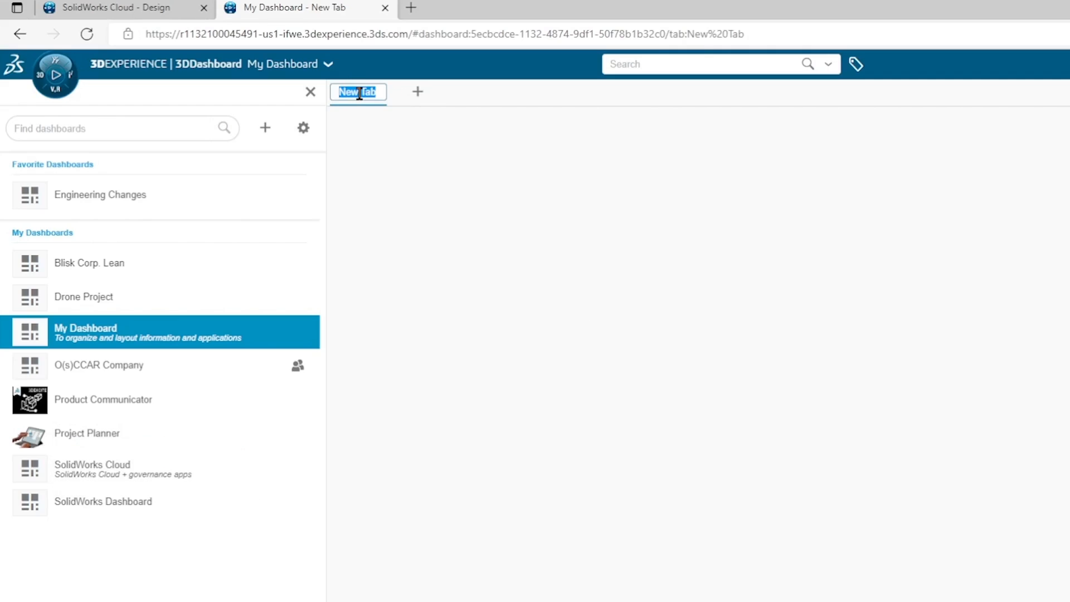
type("Design")
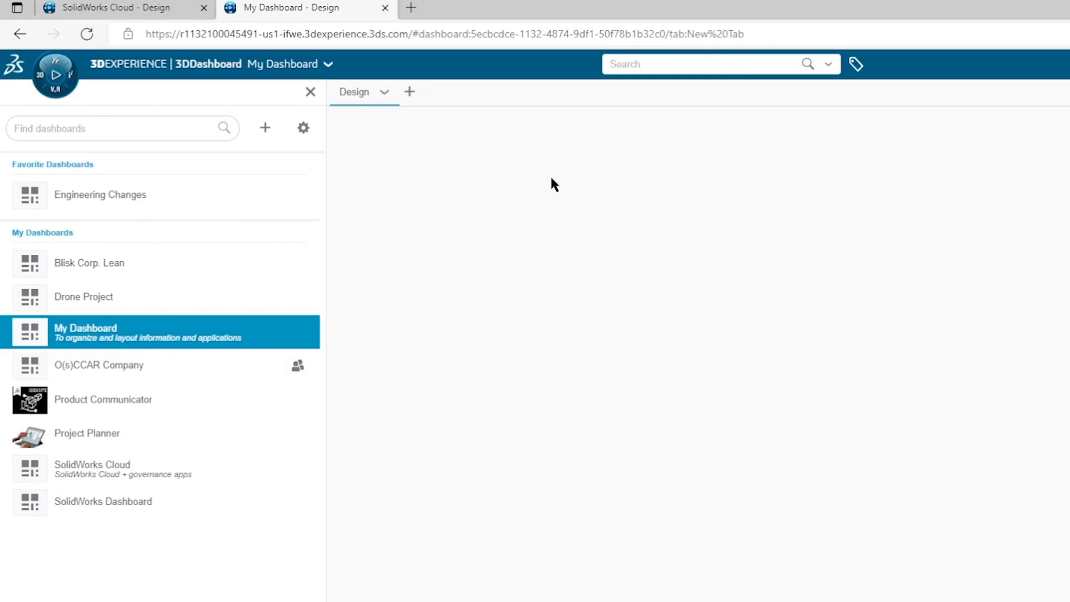
left_click(123, 128)
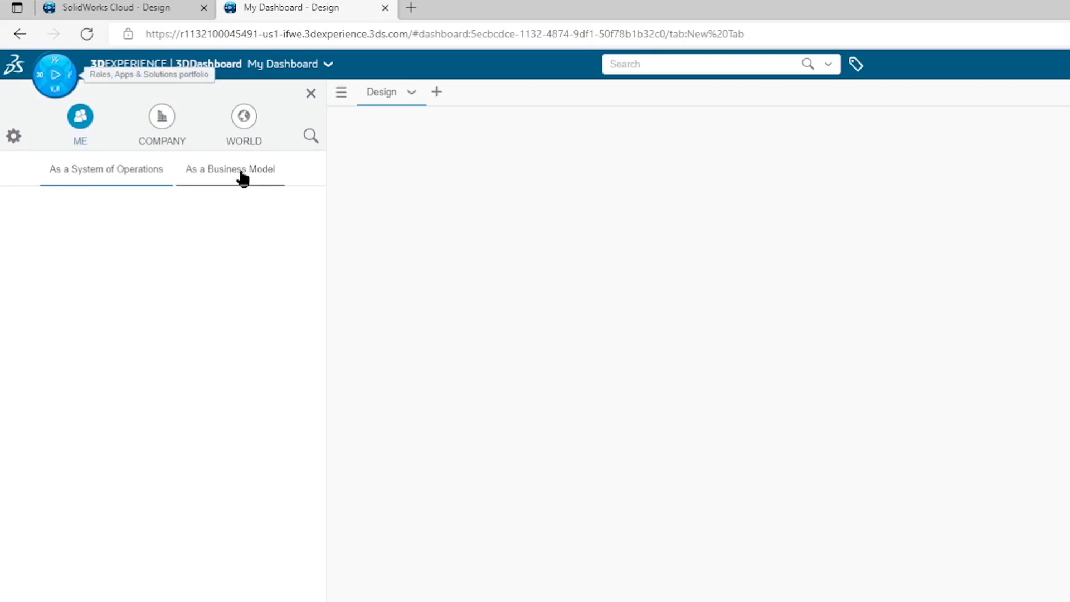
left_click(311, 136)
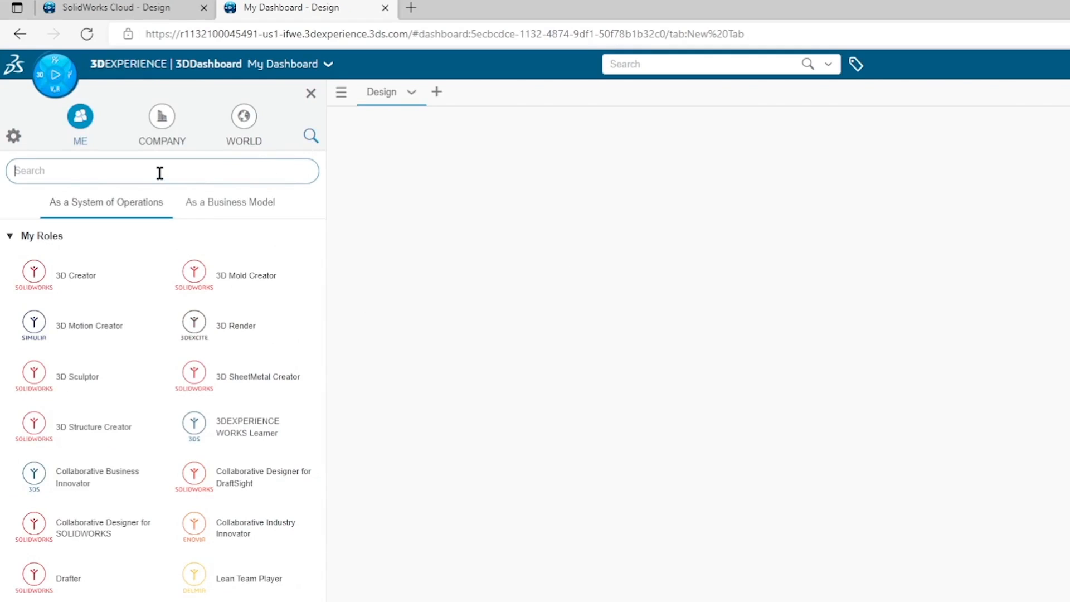
type("xdesig")
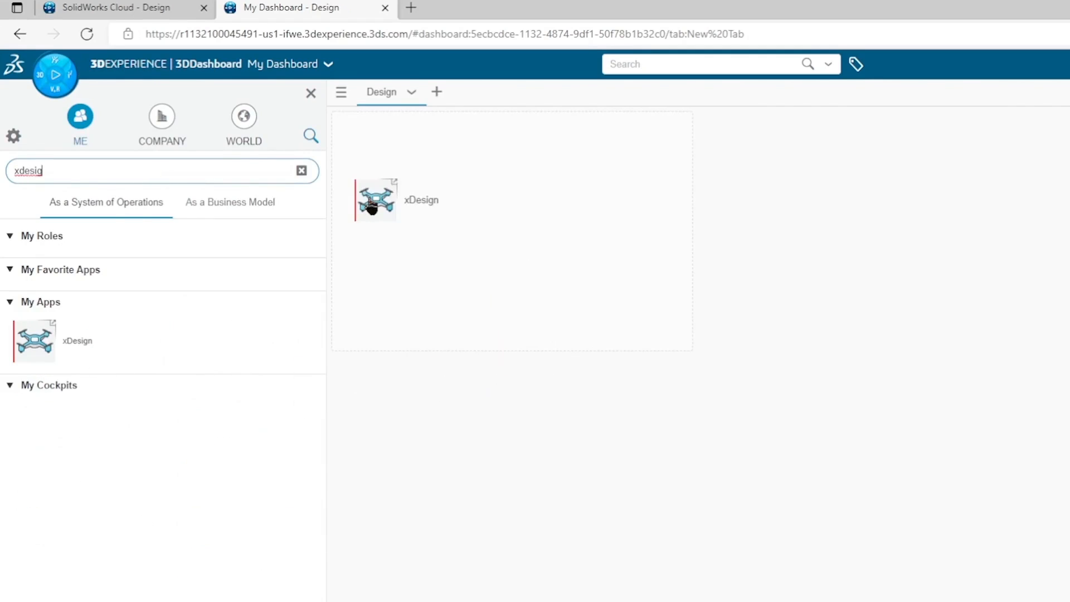
left_click(375, 199)
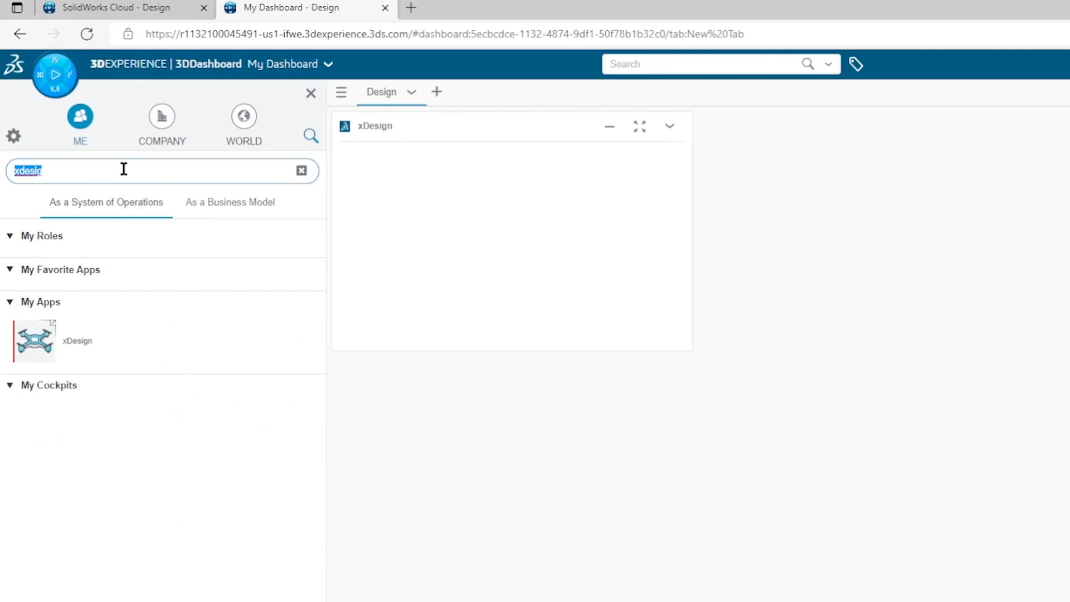
- Add the 3DSpace app beside xDesign and search for 3DPlay
type("3d spae")
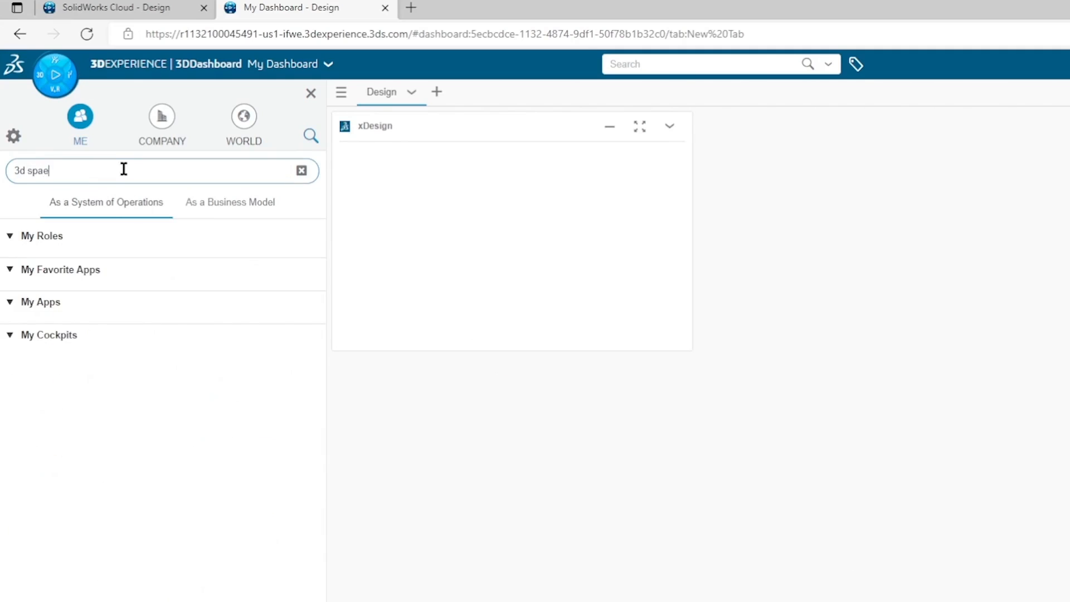
key("Backspace")
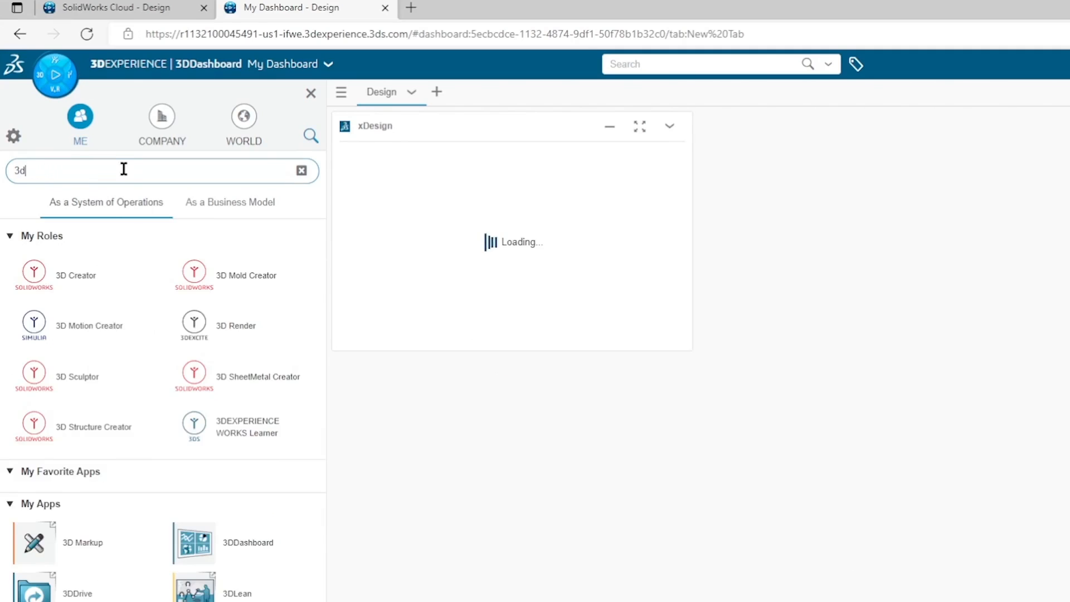
type("sp")
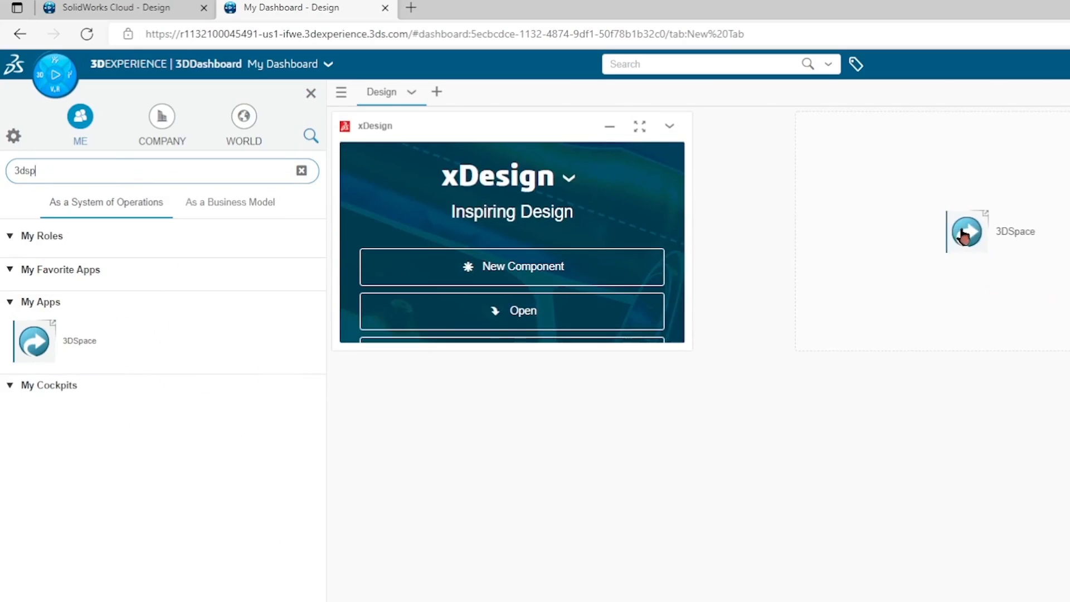
left_click(967, 230)
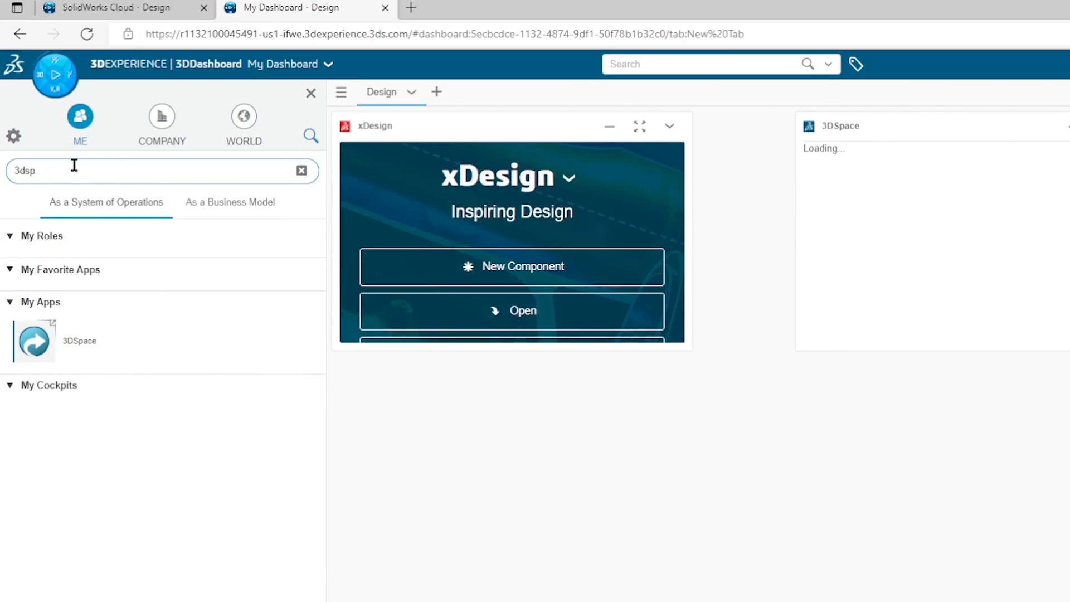
type("3dplay")
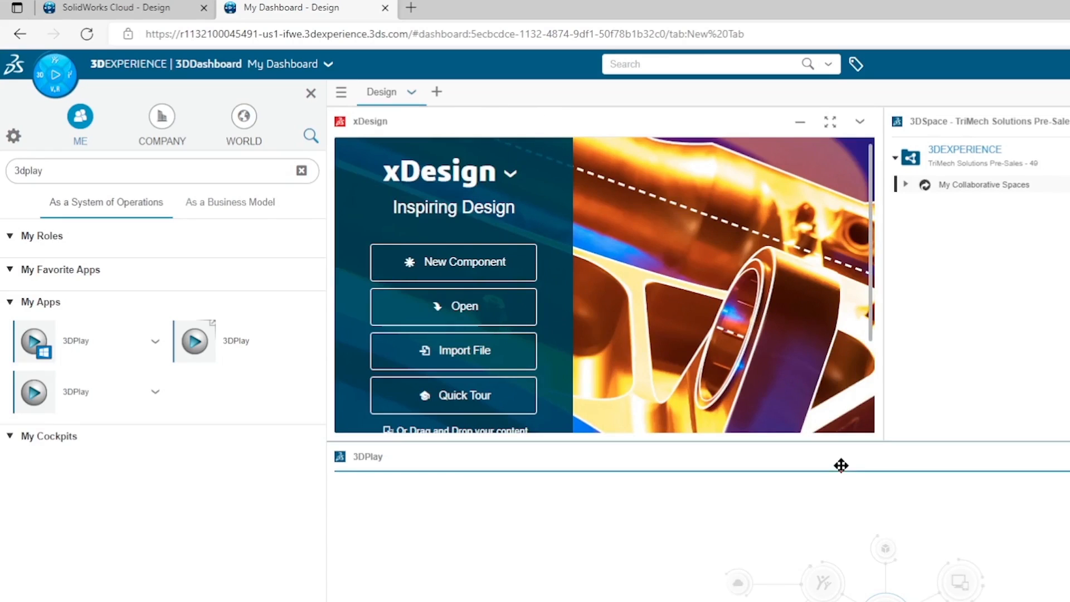
mouse_move(680, 196)
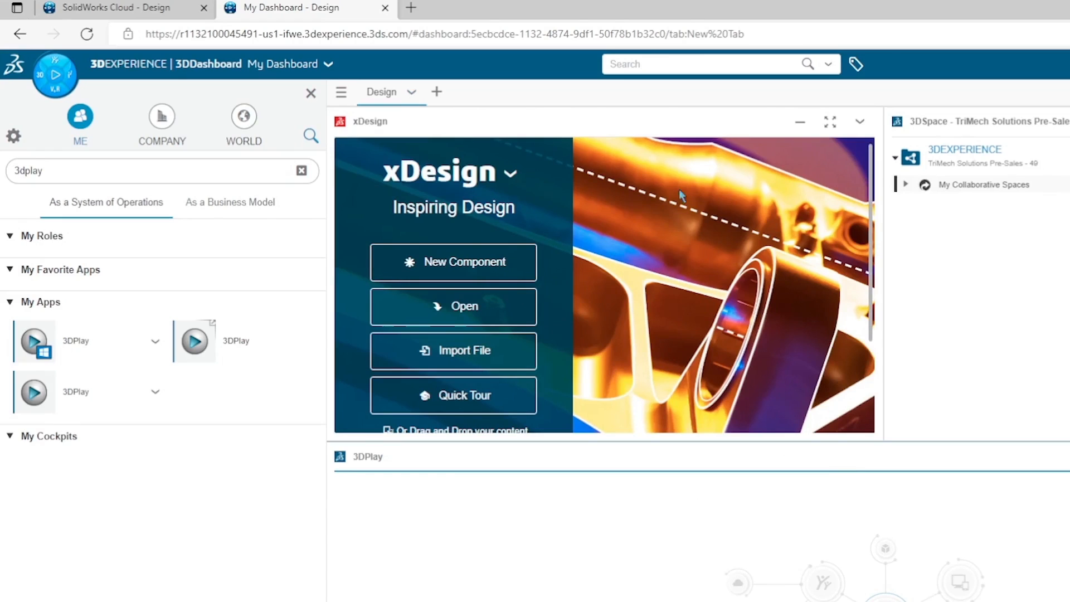
mouse_move(790, 257)
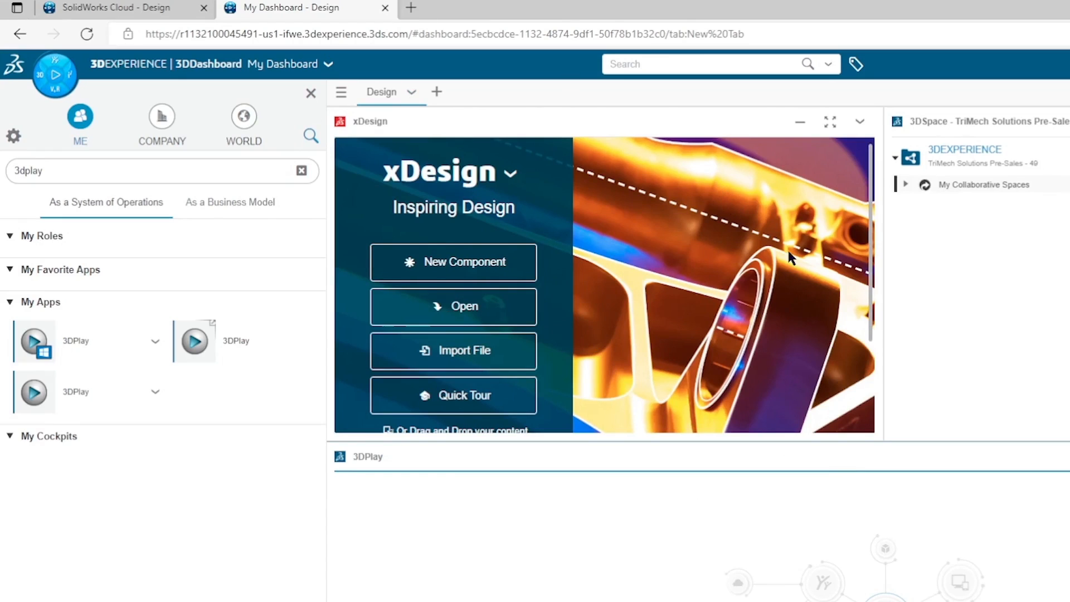
mouse_move(312, 109)
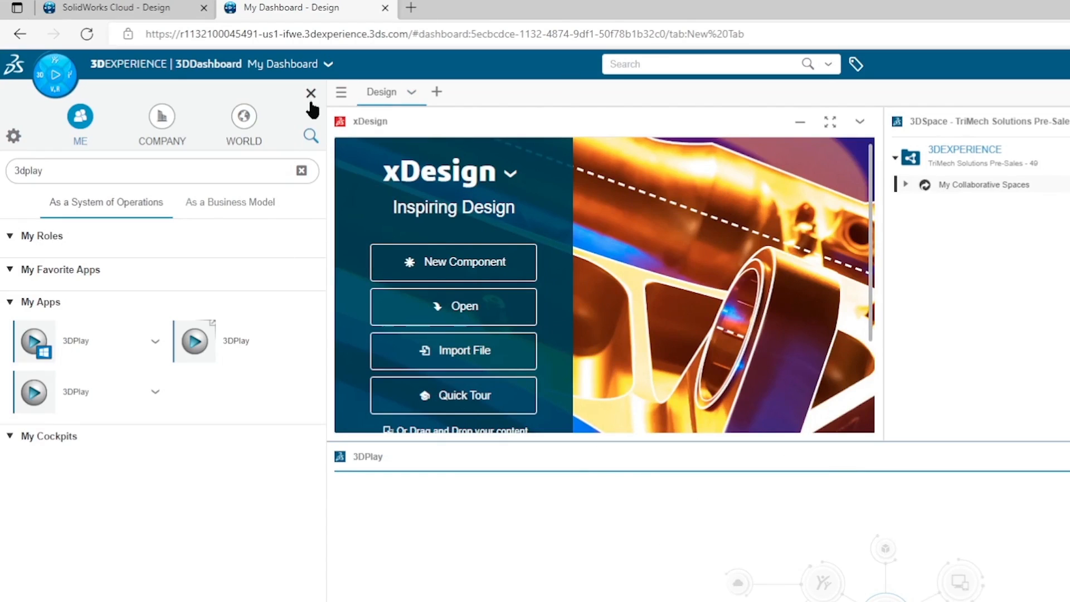
- Hide the catalogue, select the Sandbox space and drag its bracket part into 3DPlay
left_click(311, 92)
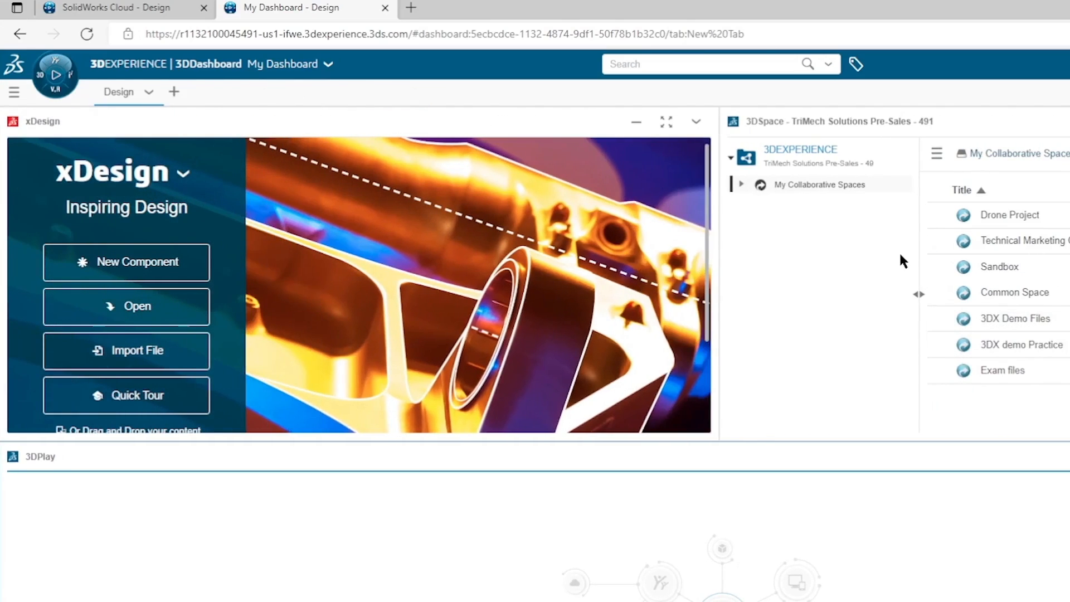
mouse_move(920, 305)
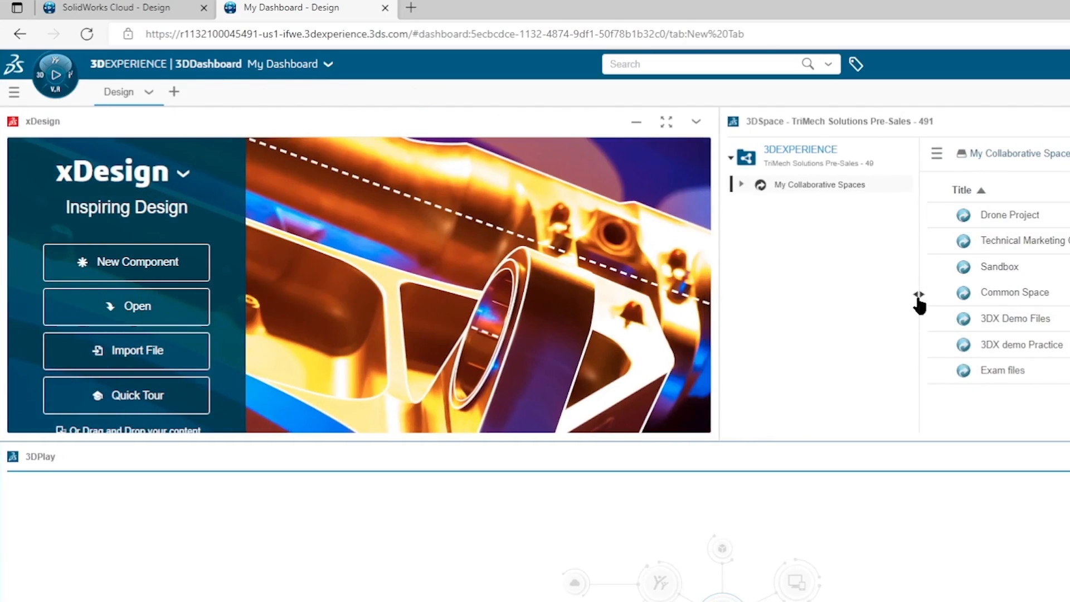
mouse_move(981, 231)
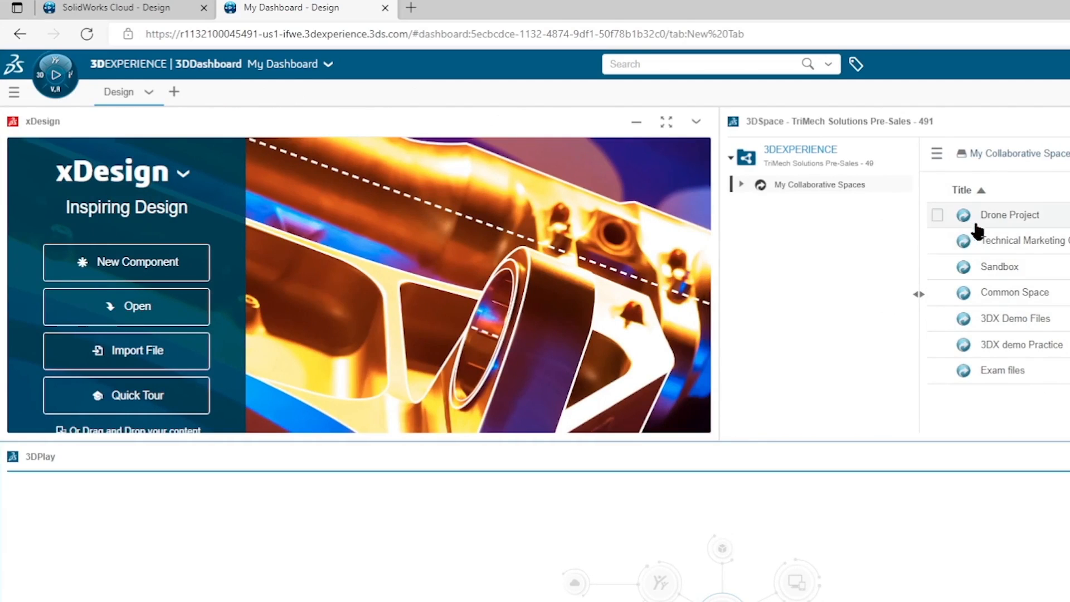
mouse_move(979, 386)
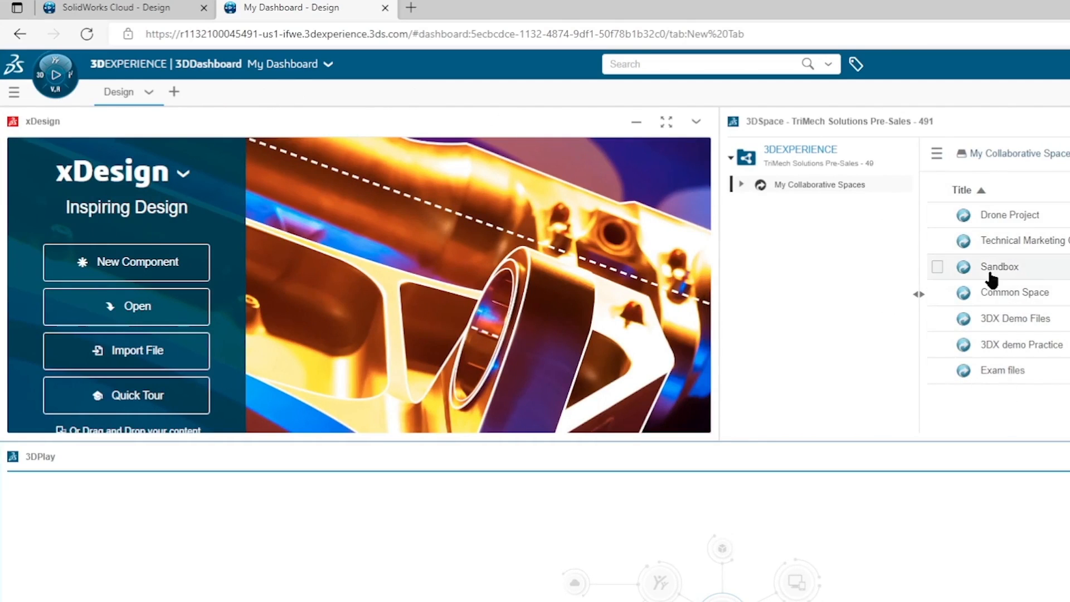
left_click(743, 184)
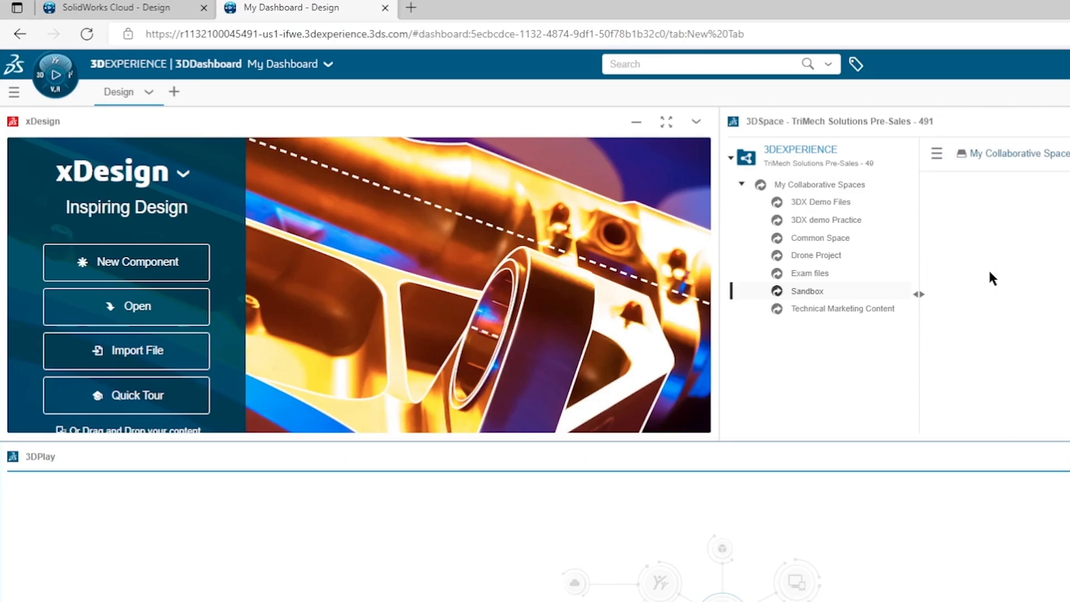
left_click(806, 291)
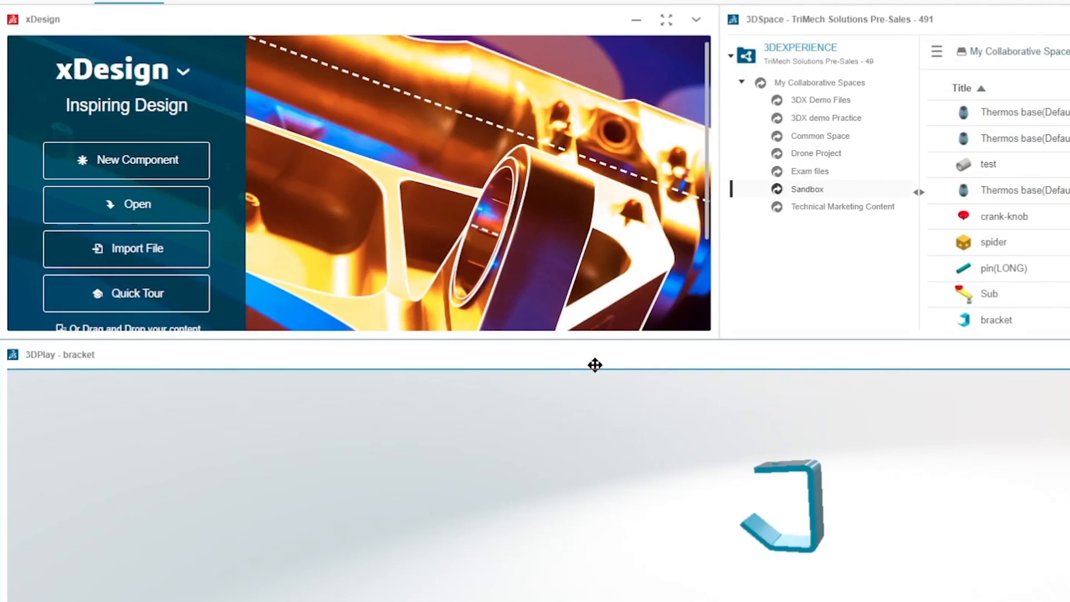
mouse_move(820, 207)
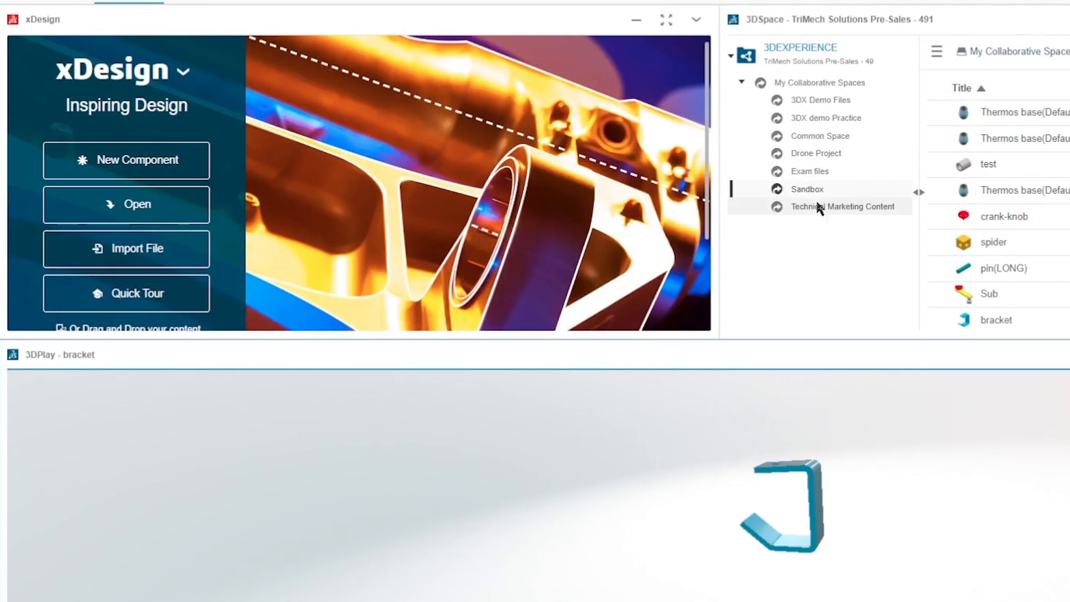
mouse_move(223, 94)
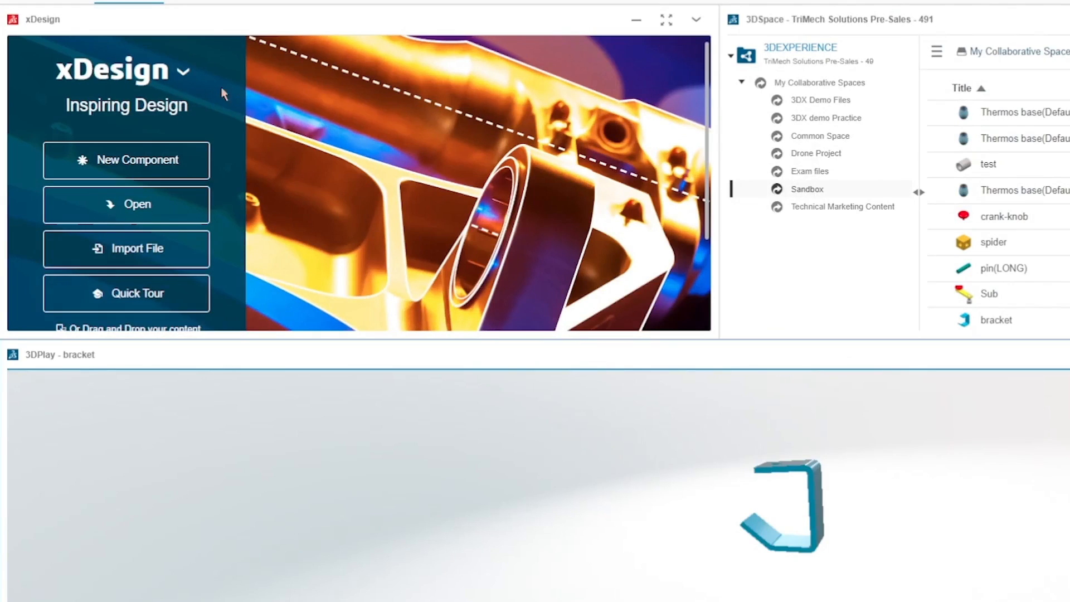
mouse_move(239, 106)
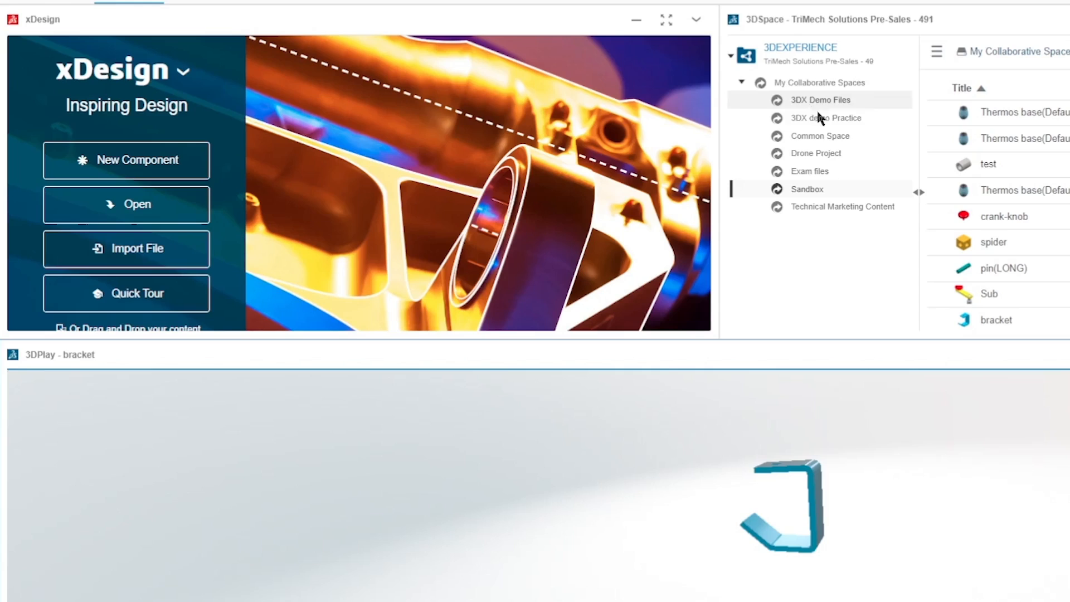
- List the Exam files space and show the opened Bucket part at dashboard widget size
left_click(809, 171)
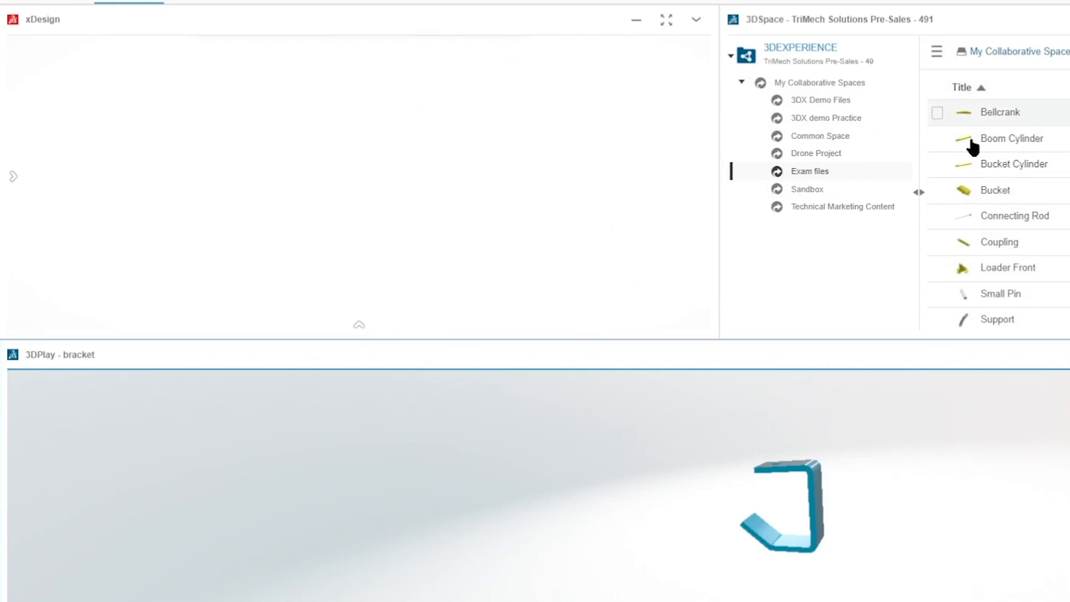
mouse_move(73, 72)
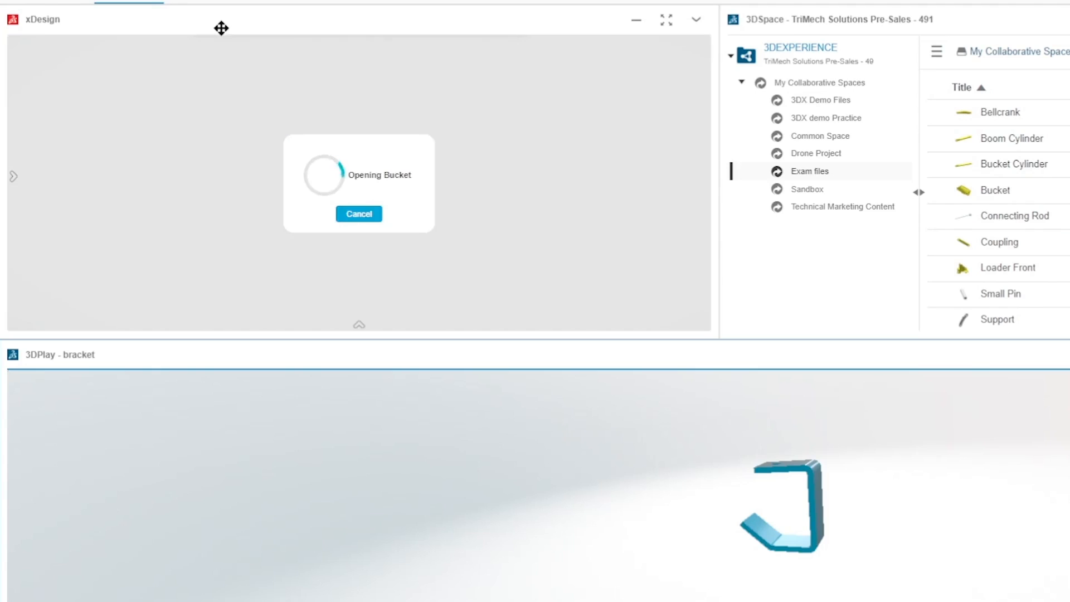
mouse_move(660, 147)
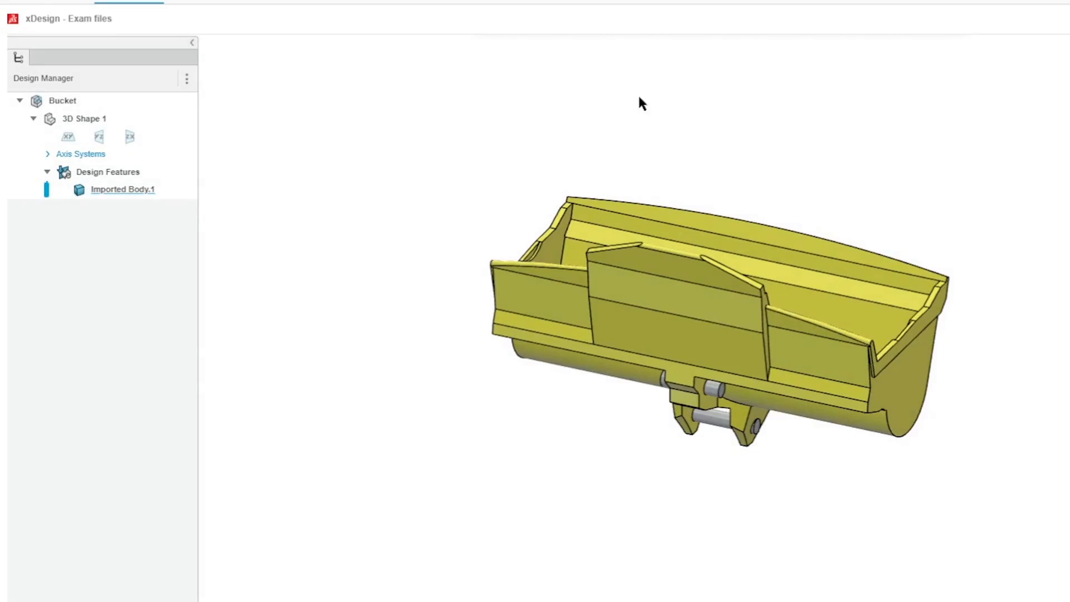
left_click(672, 341)
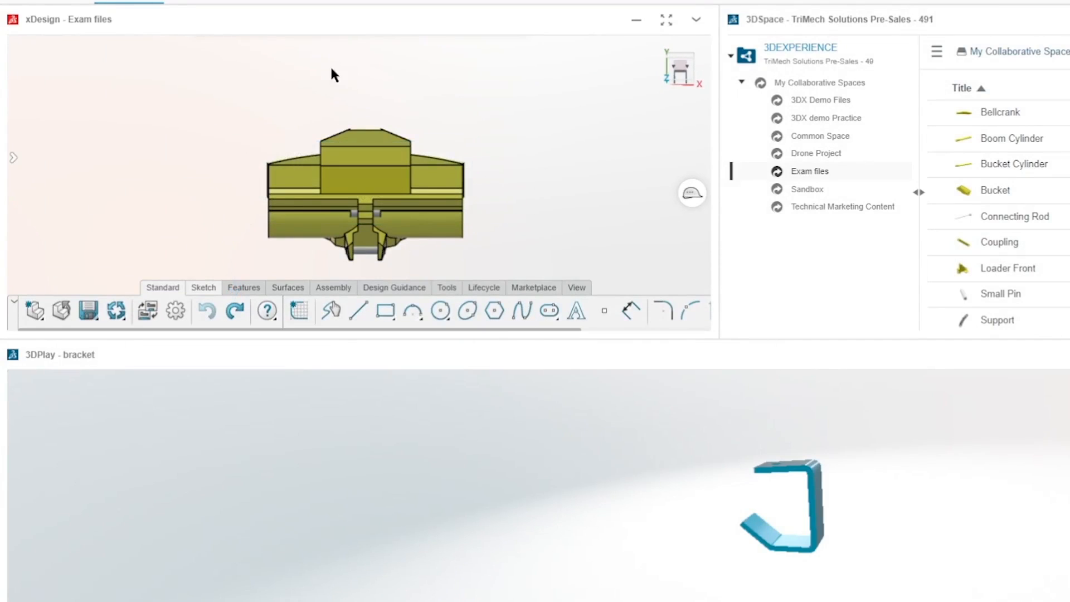
mouse_move(282, 33)
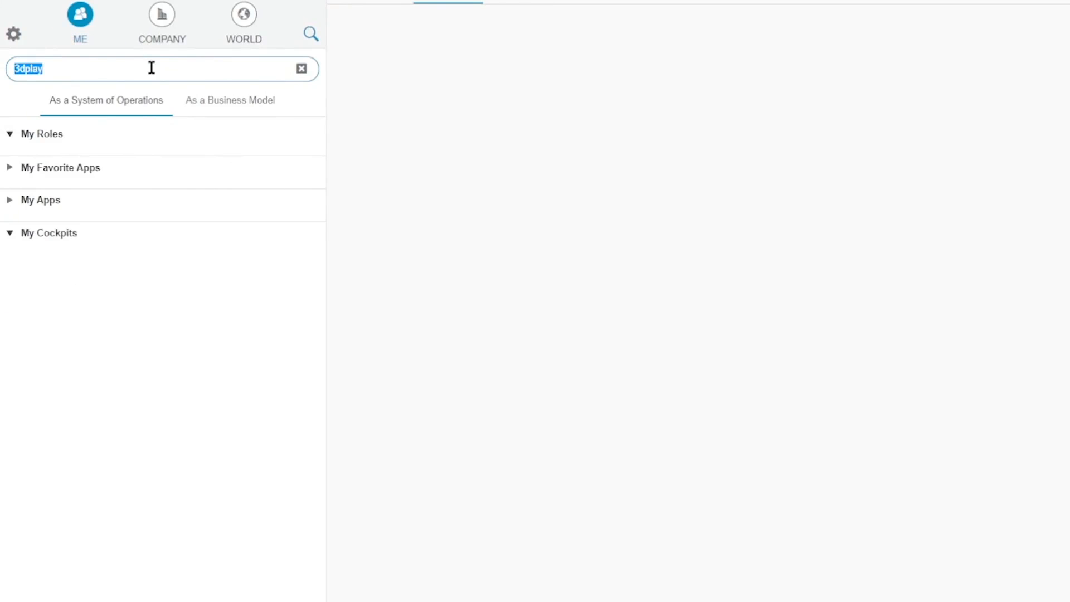
- Add the Engineering Release app found with 'eng' and search for 3DPlay
type("eng")
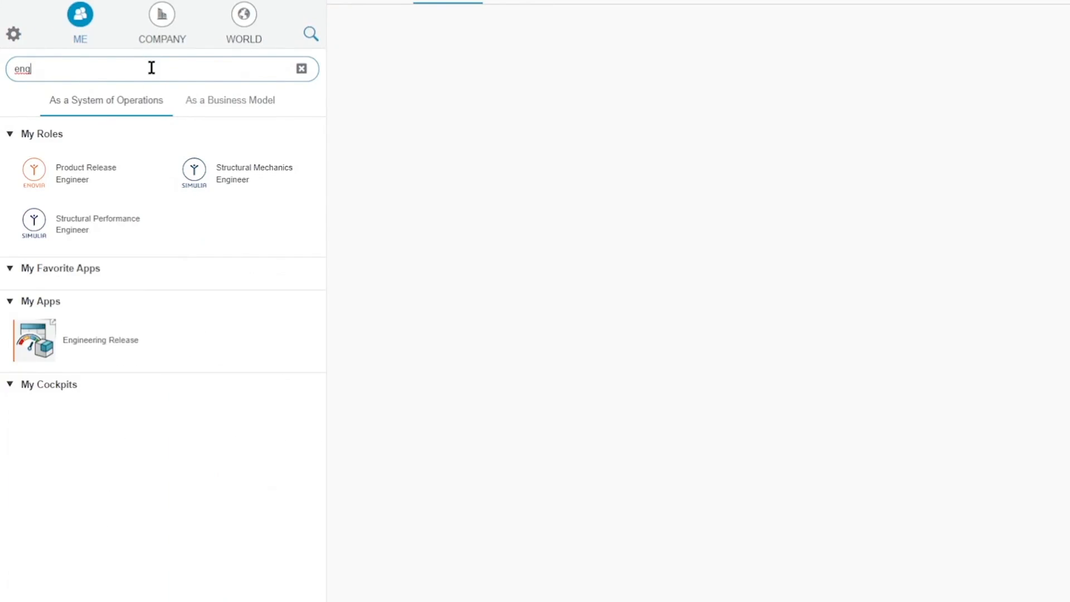
left_click(35, 339)
type("3d")
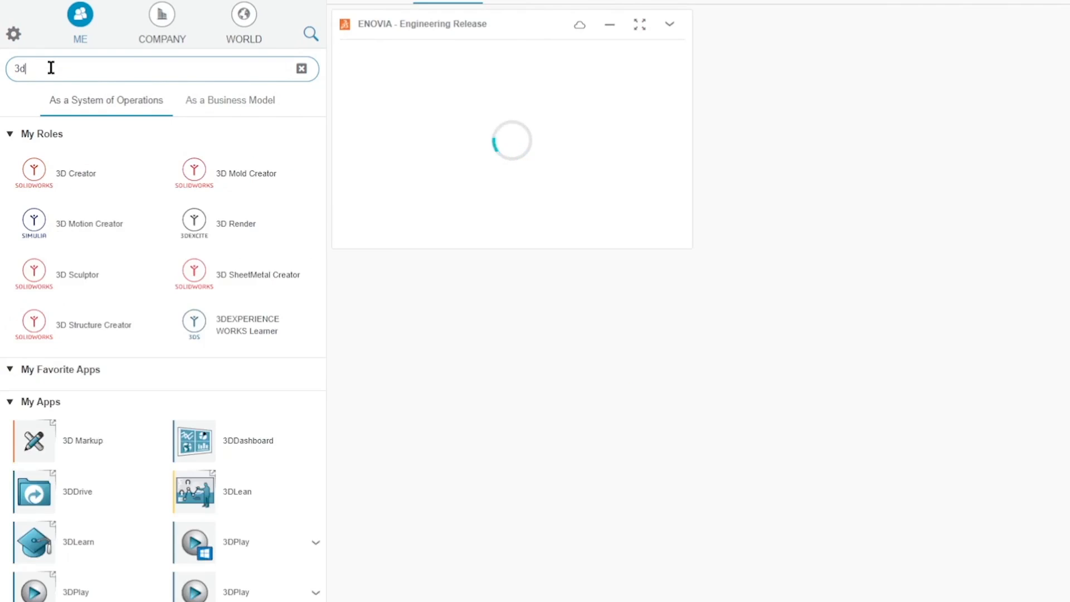
type("play")
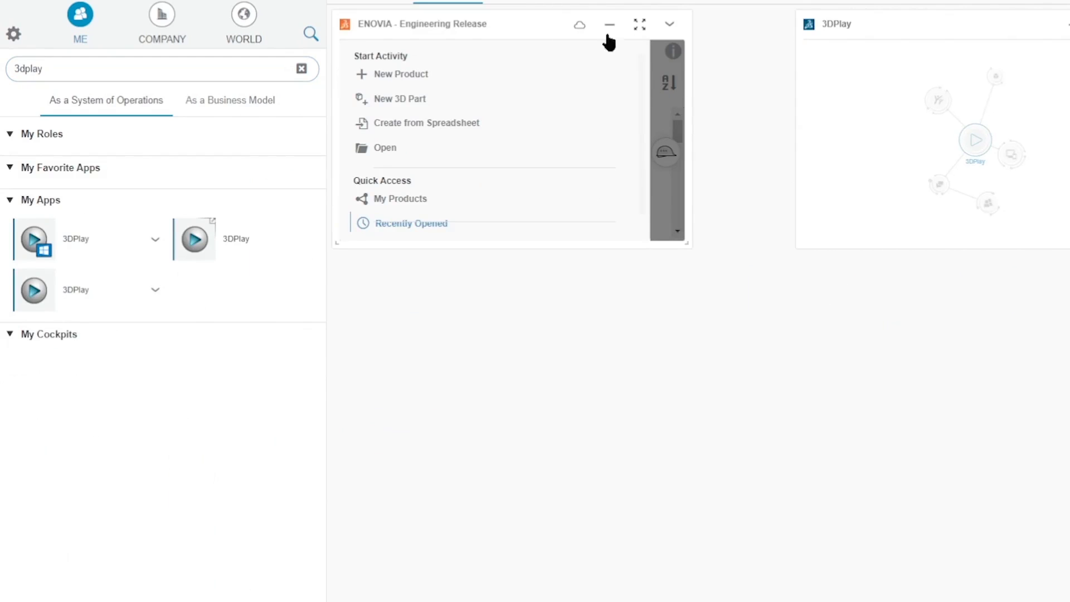
- Maximize Engineering Release and open the Loader product from Recently Opened
left_click(412, 223)
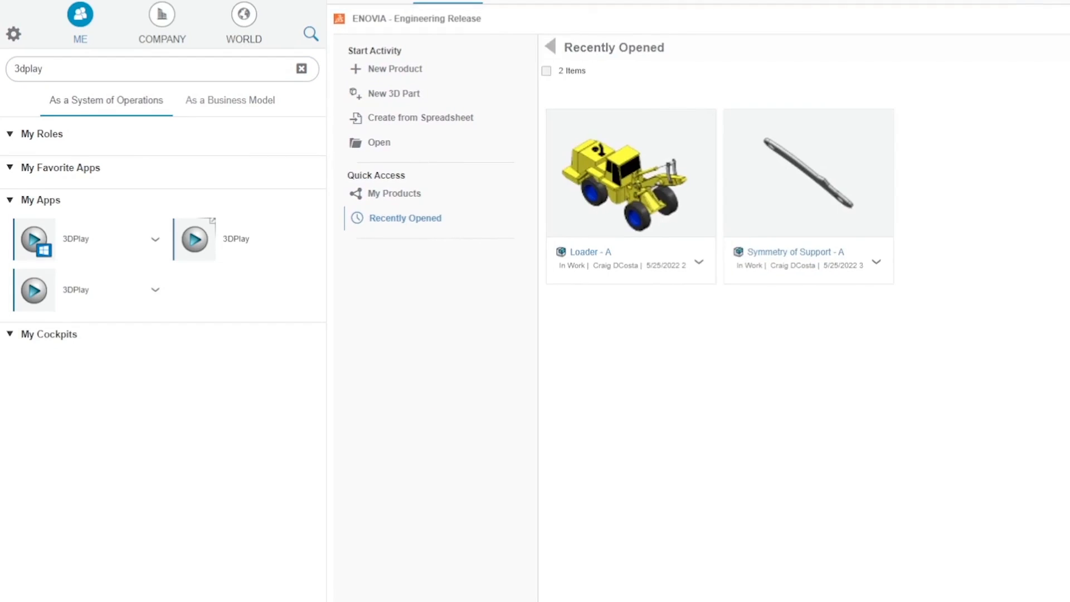
mouse_move(423, 238)
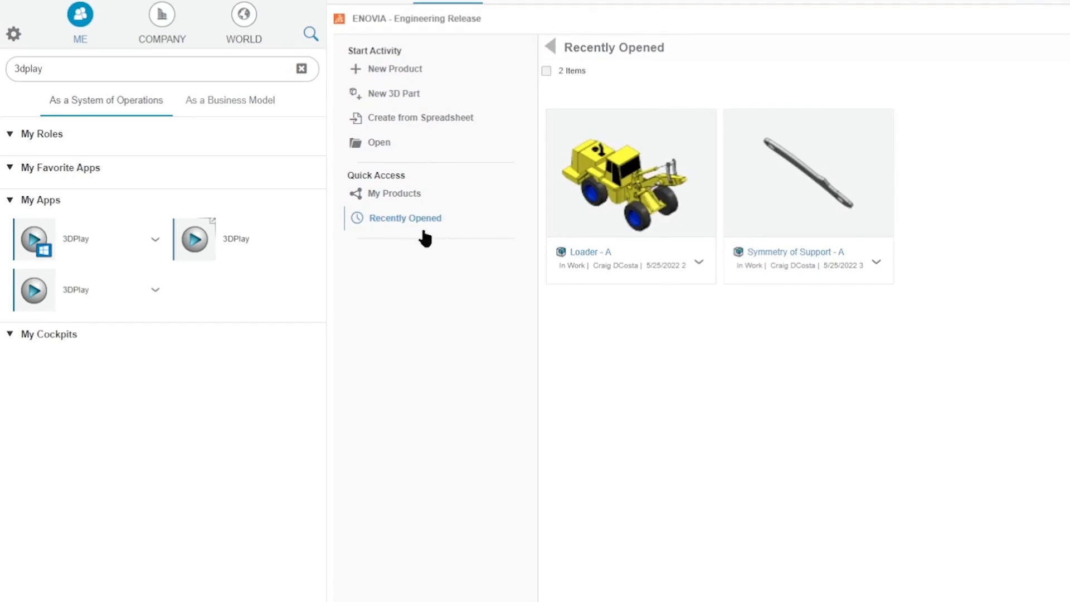
left_click(630, 172)
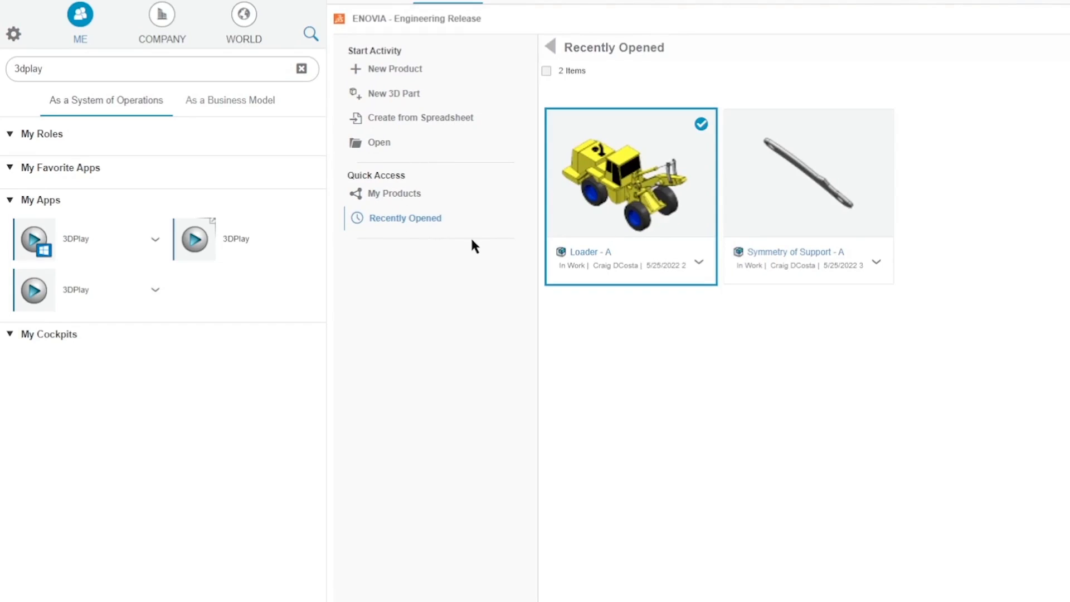
mouse_move(646, 16)
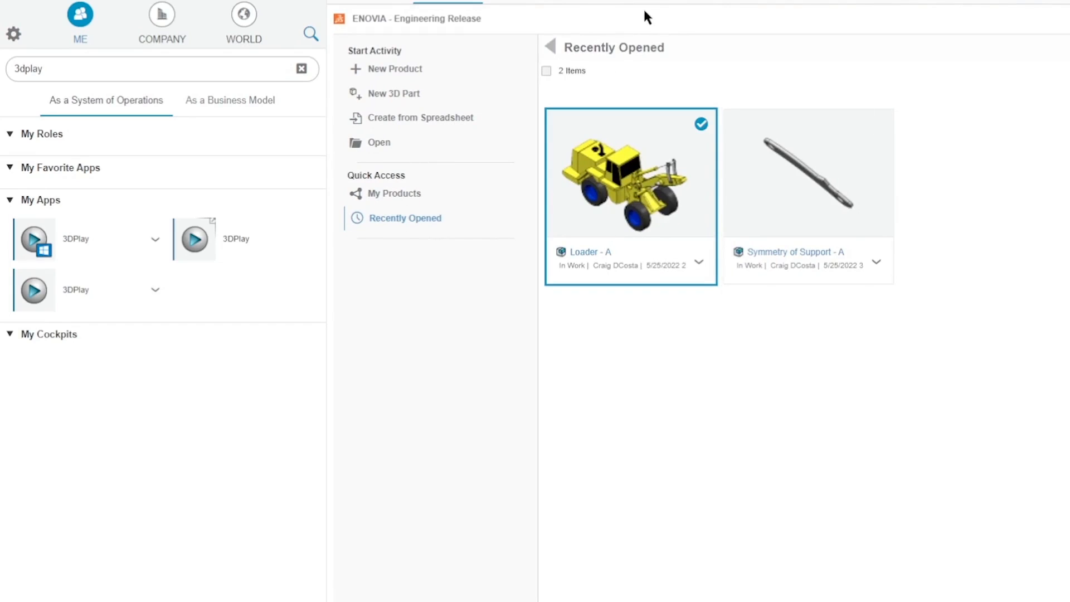
left_click(550, 46)
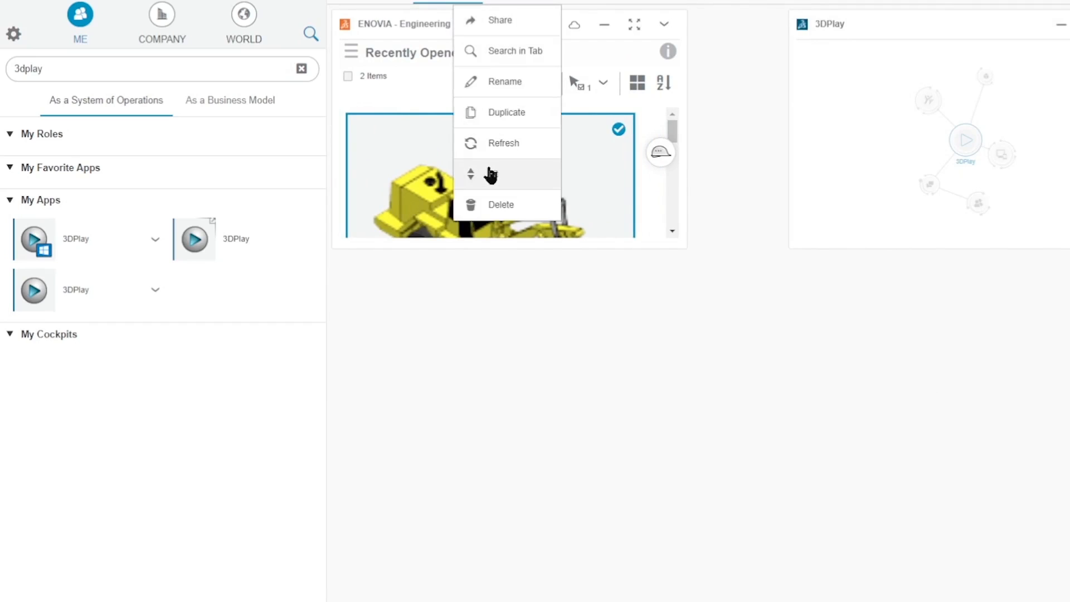
left_click(794, 376)
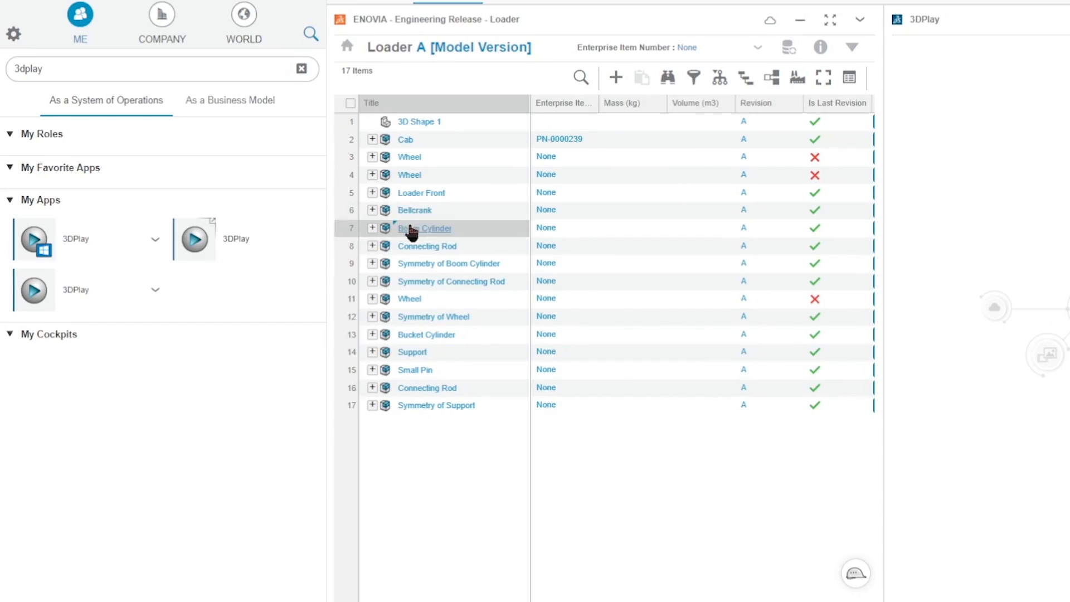
- Preview the Boom Cylinder in 3DPlay and return to the Design tab
left_click(423, 227)
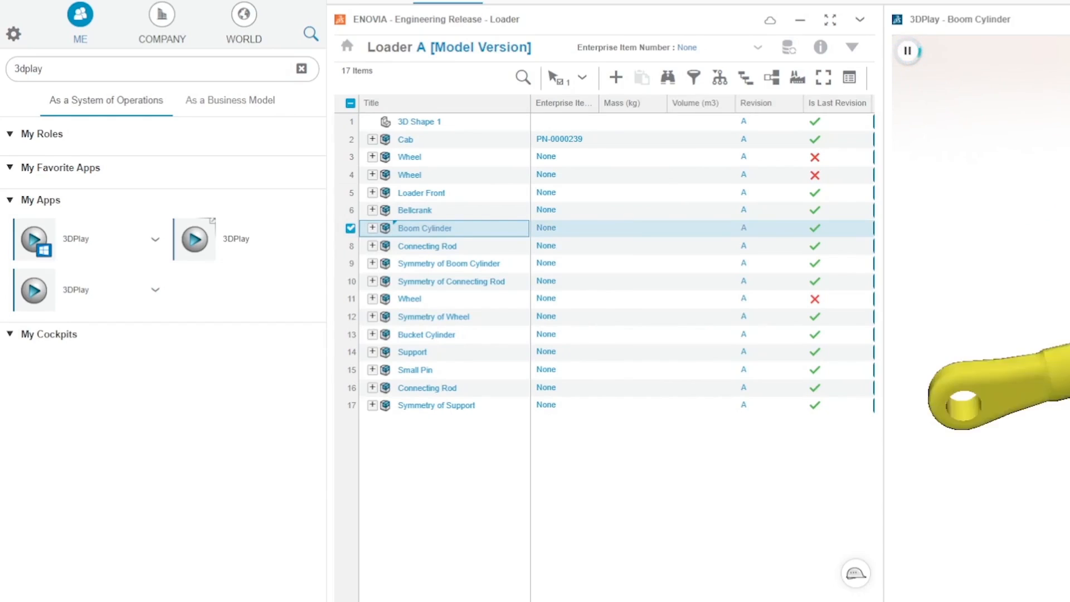
left_click(907, 51)
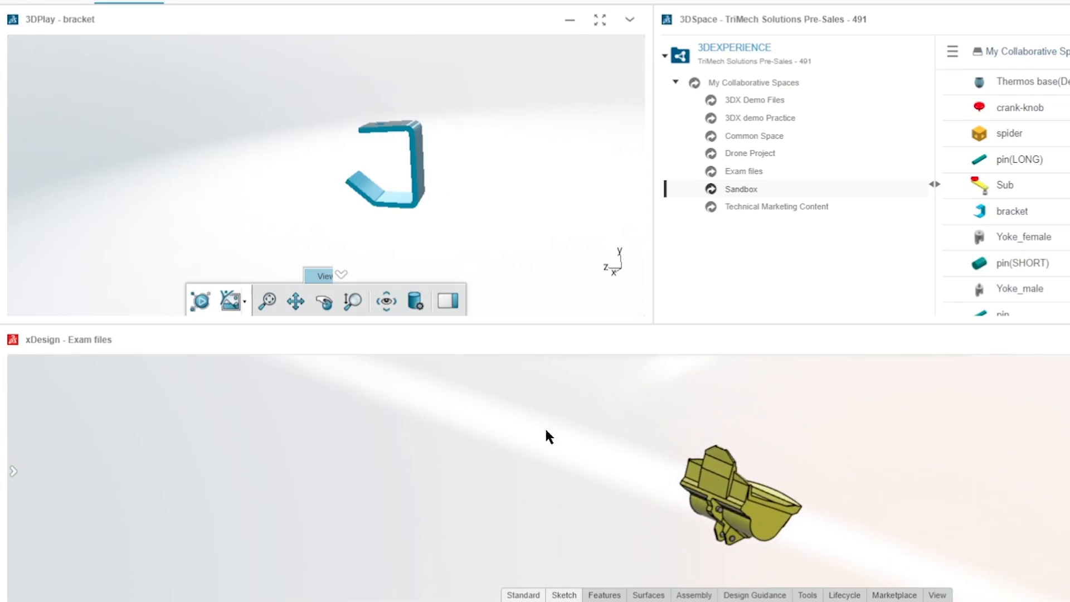
mouse_move(461, 436)
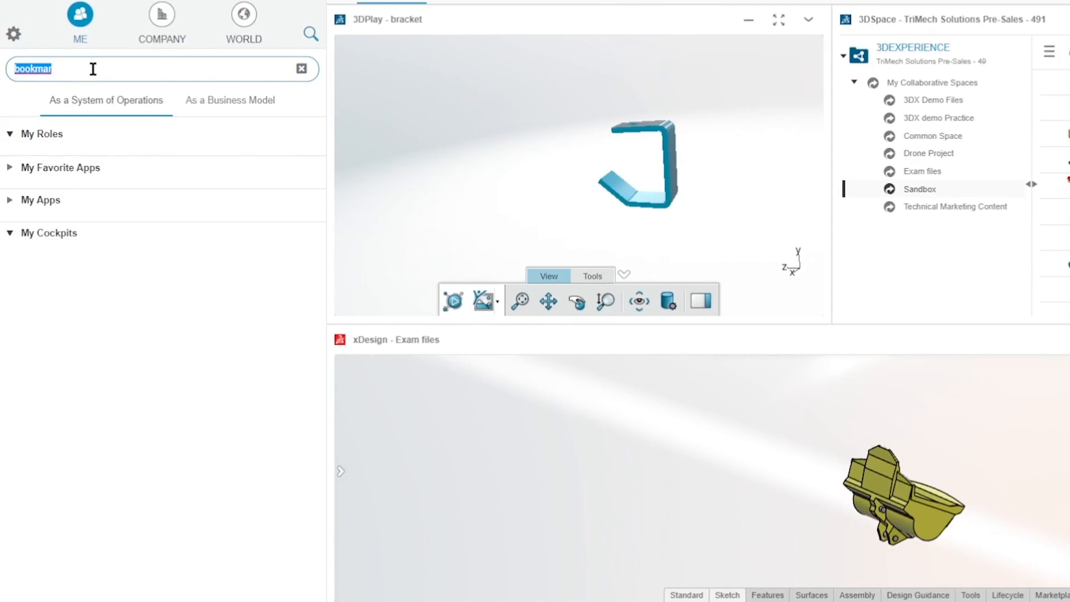
- Search 'collab' in the compass and scroll to the Design with SOLIDWORKS app
type("coll")
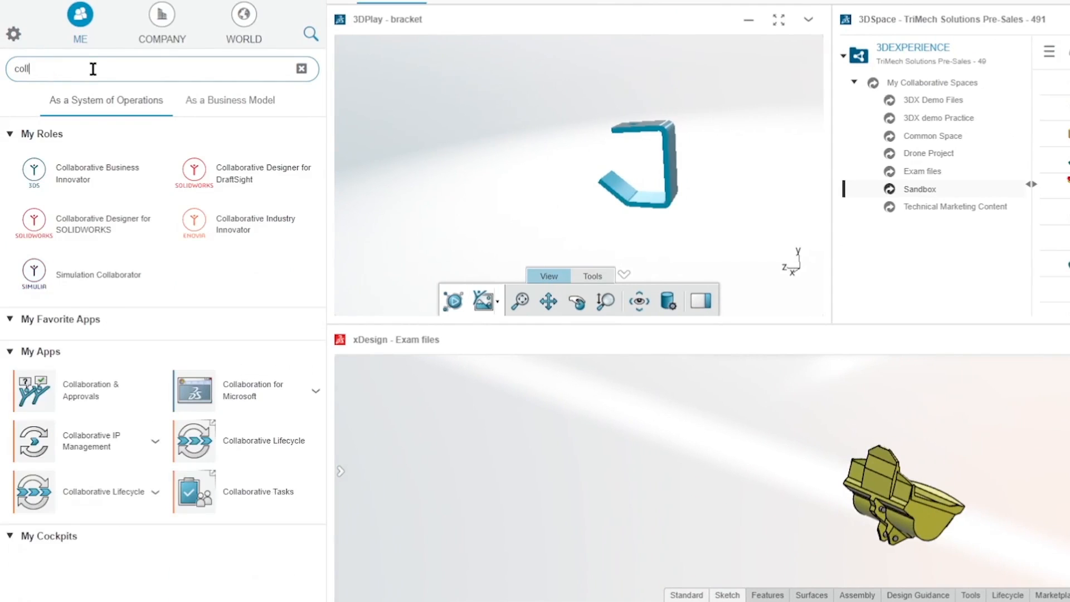
type("ab")
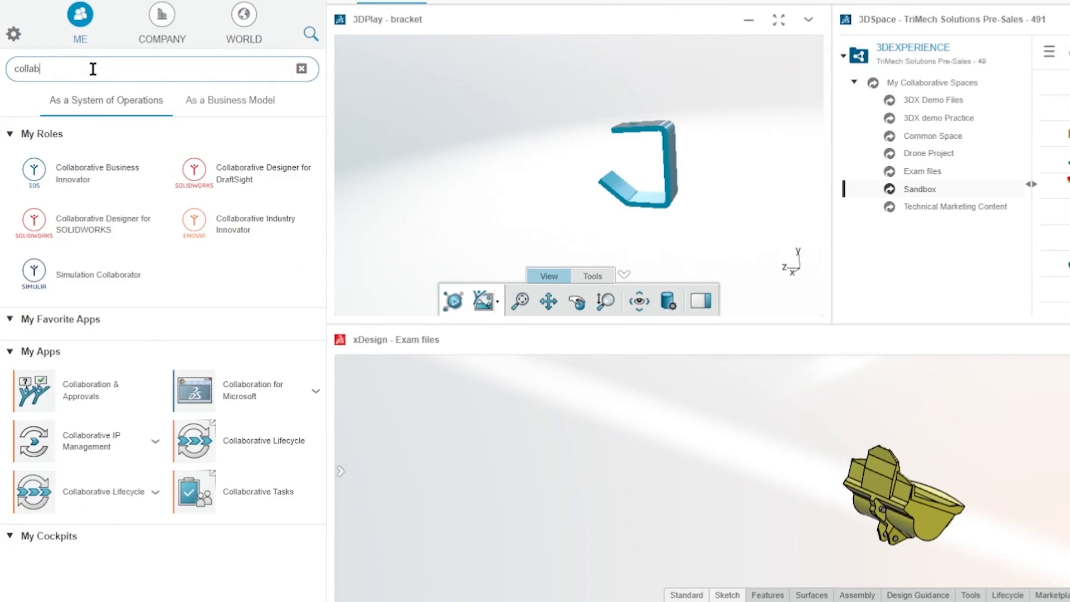
scroll("down", 3)
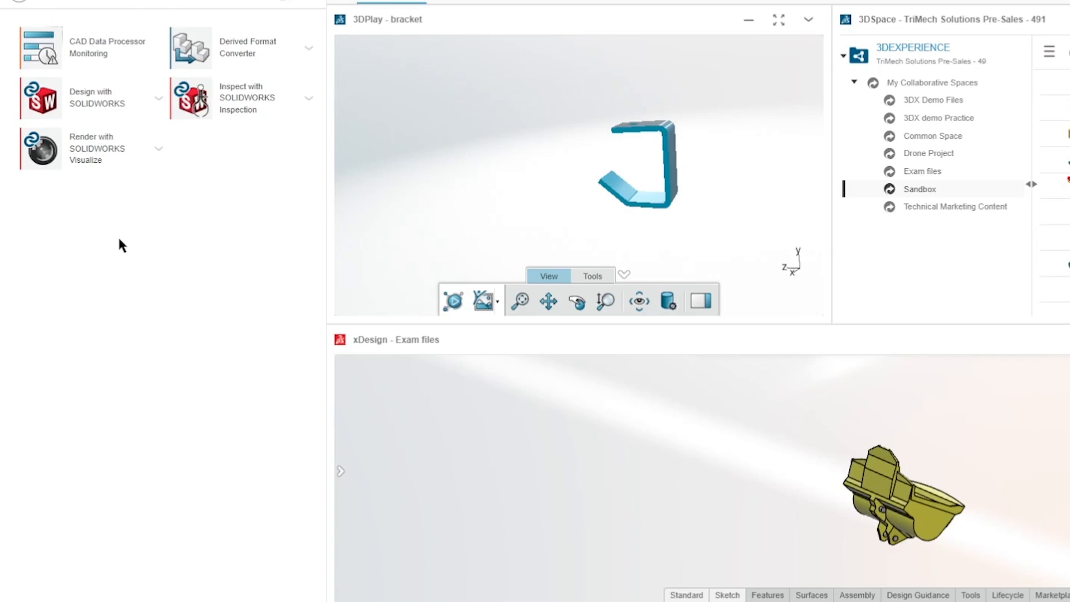
mouse_move(731, 295)
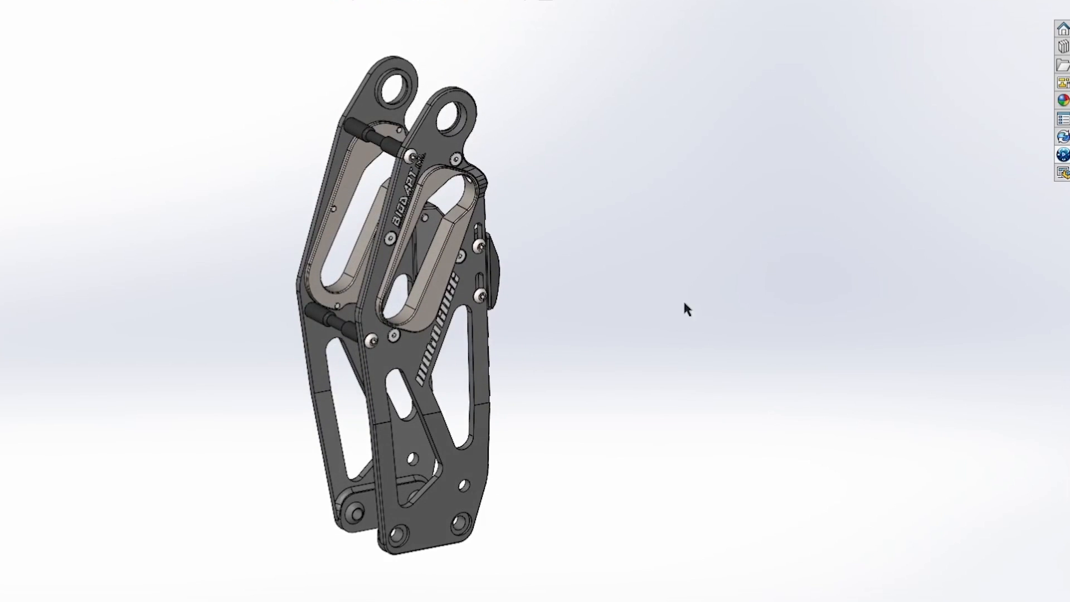
mouse_move(713, 278)
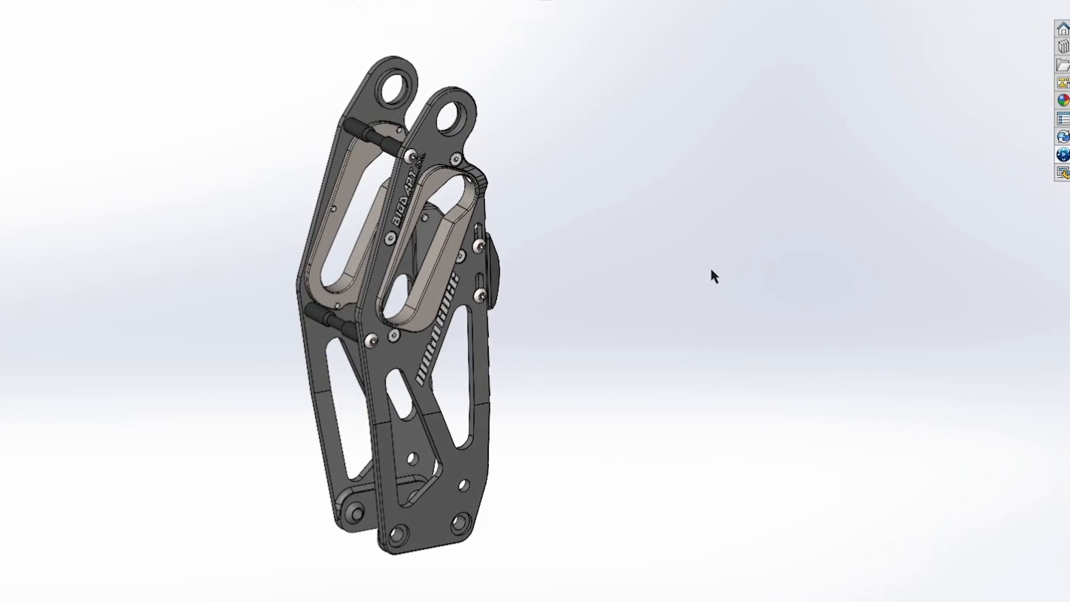
mouse_move(1061, 163)
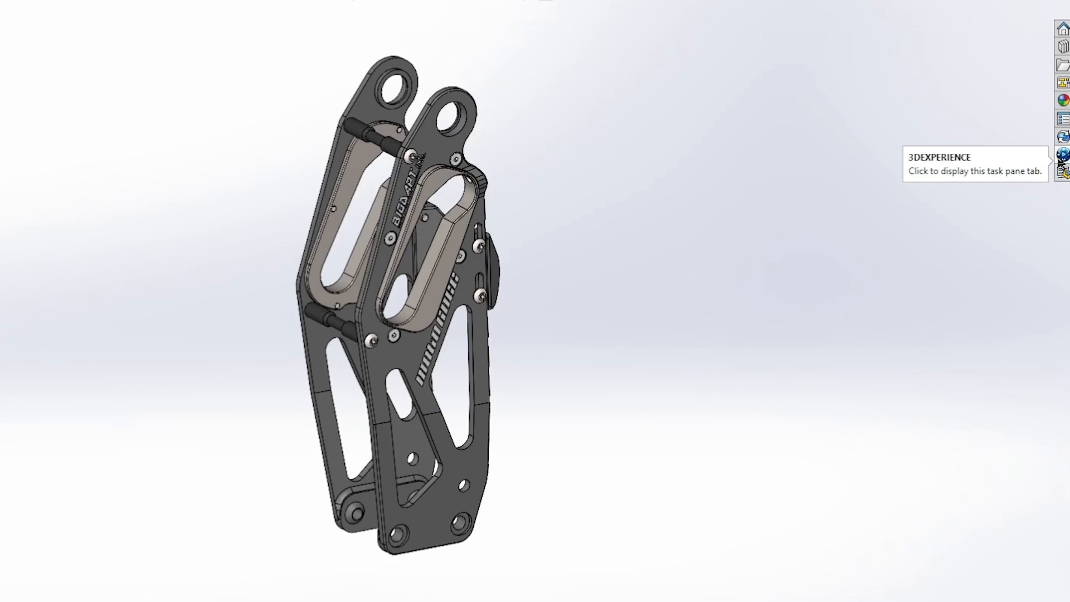
left_click(1062, 154)
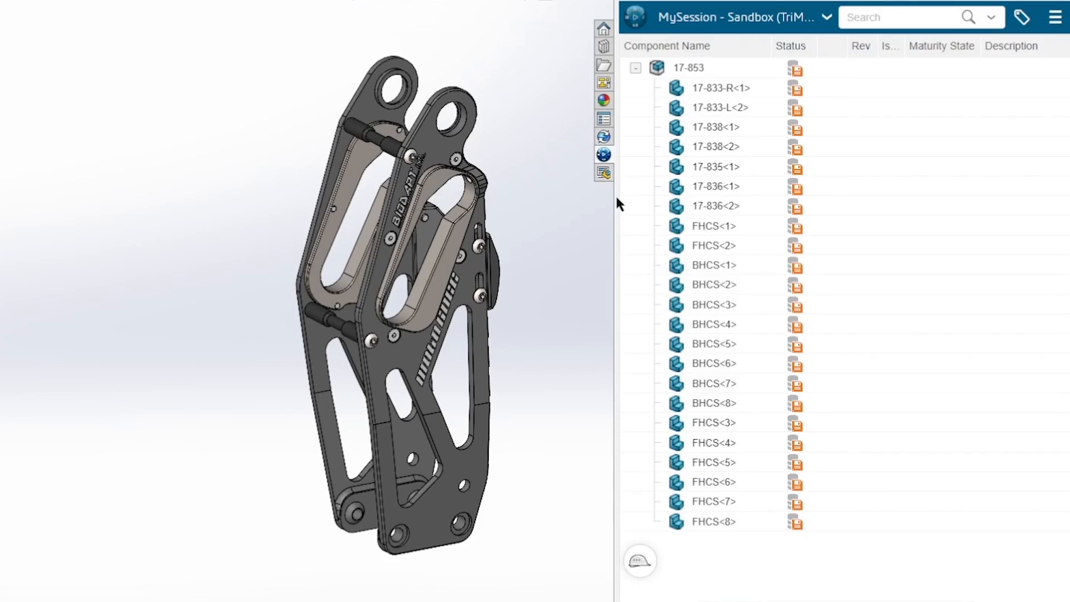
mouse_move(613, 206)
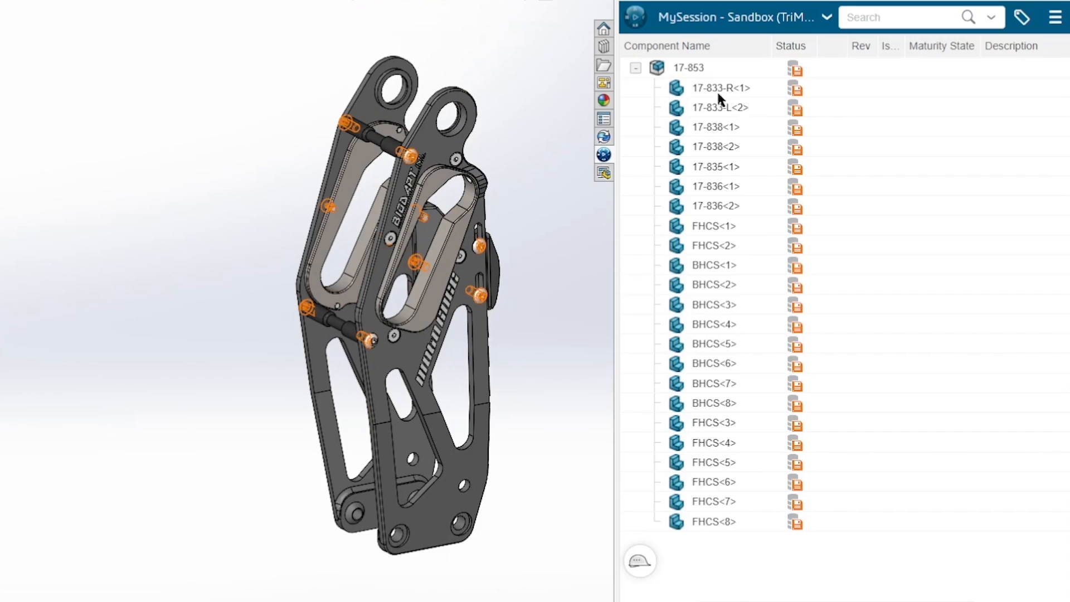
mouse_move(740, 515)
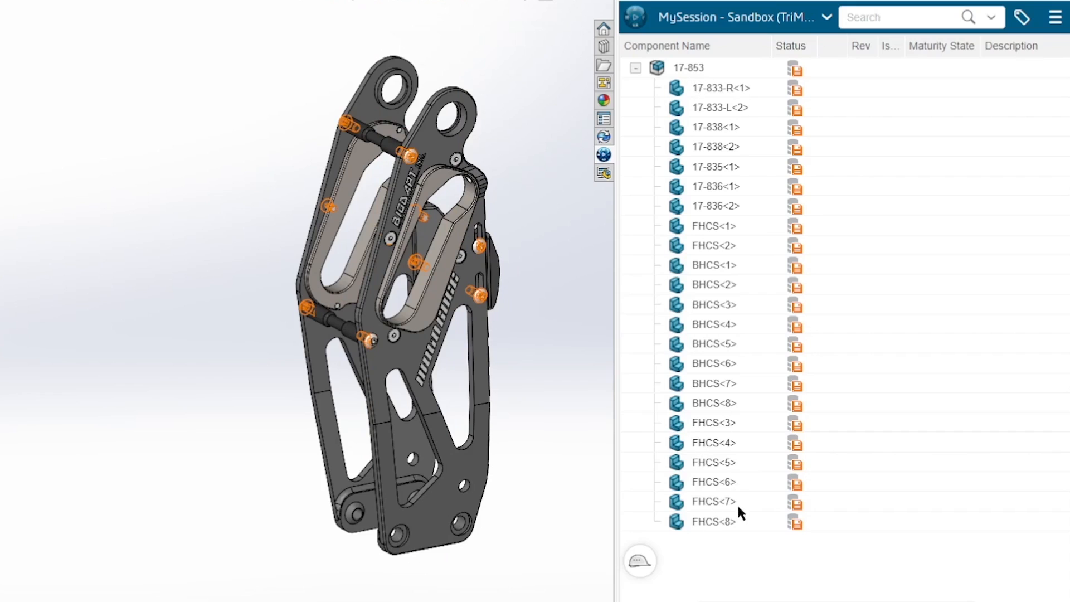
mouse_move(542, 379)
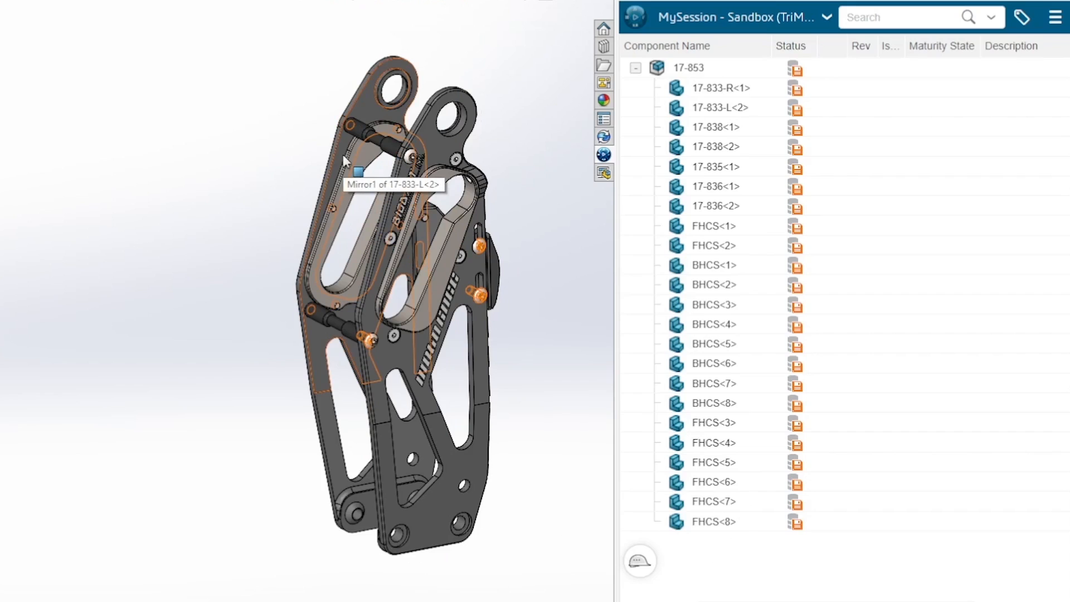
mouse_move(793, 70)
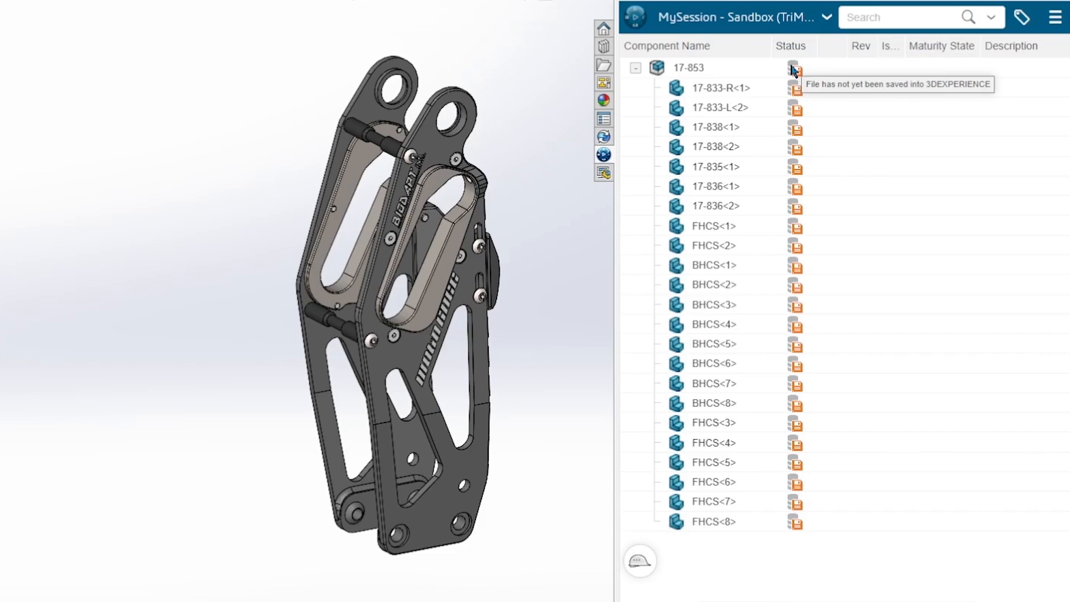
- Save assembly 17-853 with all components to the Sandbox space on 3DEXPERIENCE
right_click(689, 68)
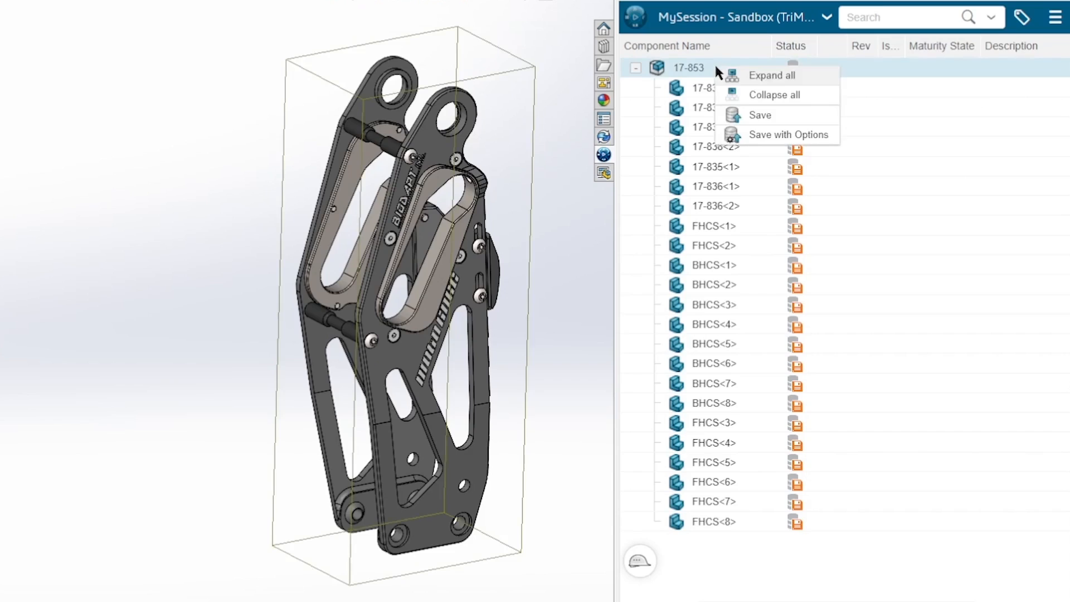
left_click(759, 115)
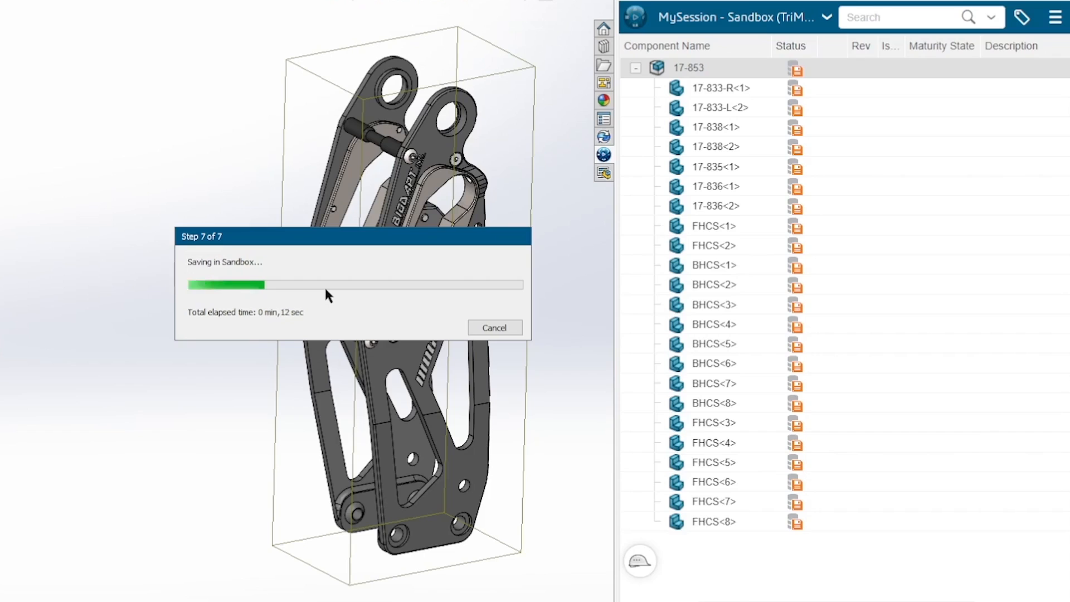
mouse_move(202, 174)
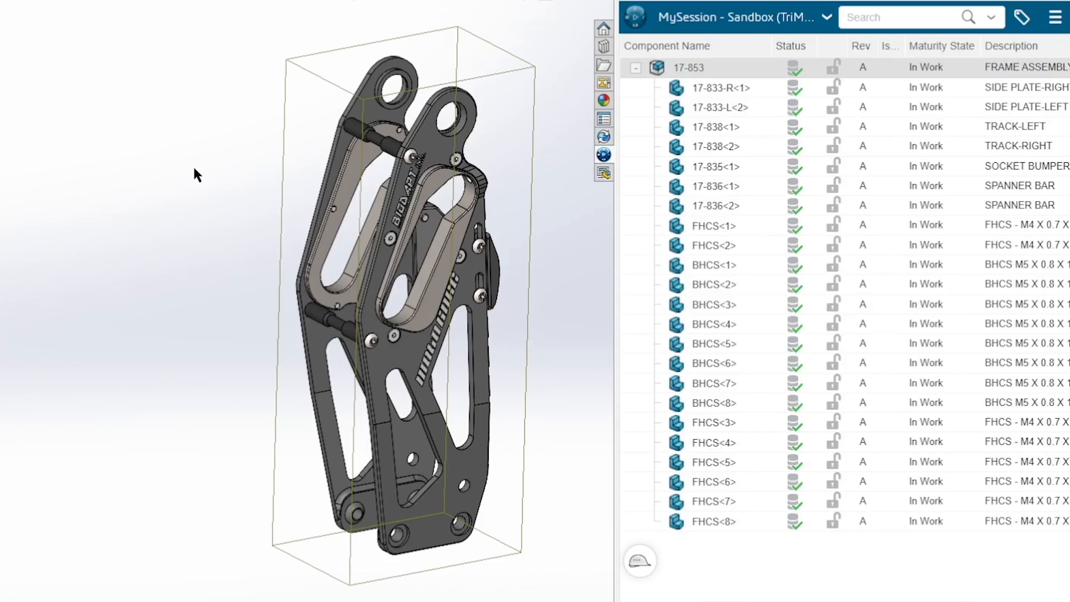
mouse_move(826, 89)
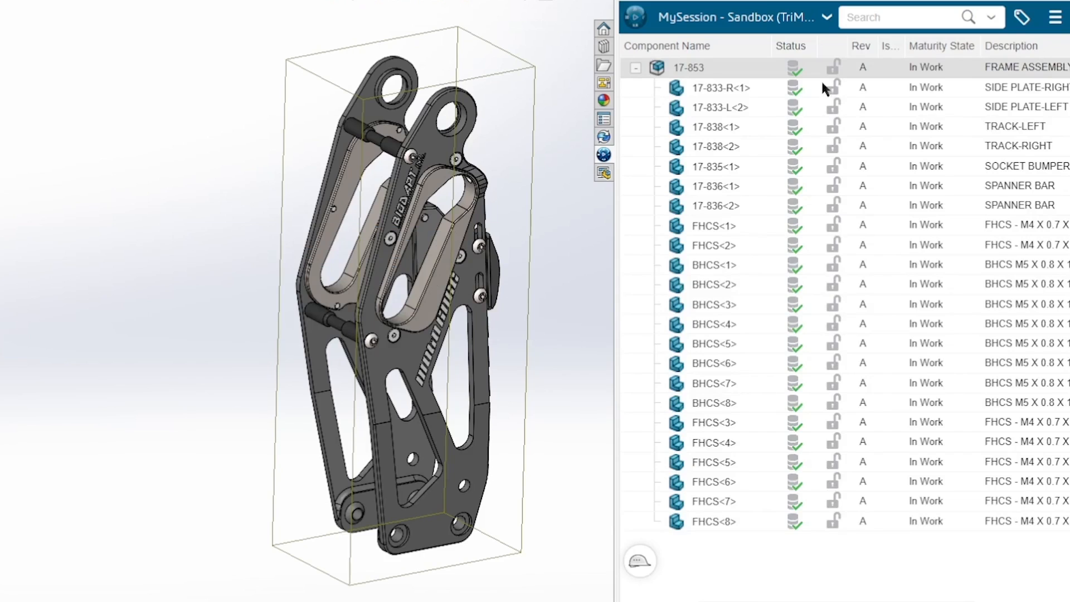
mouse_move(795, 68)
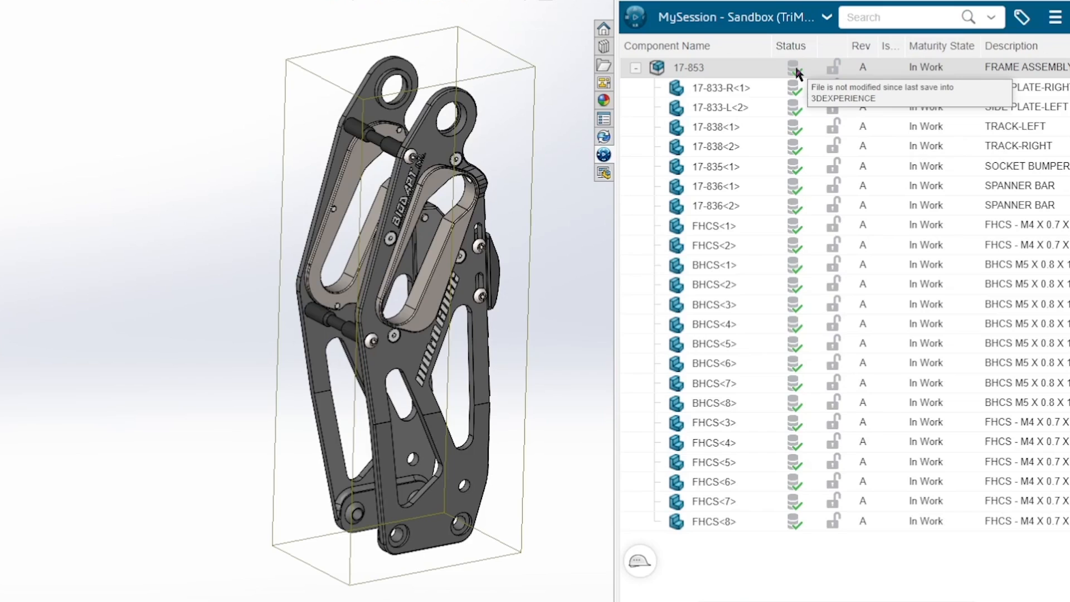
mouse_move(788, 369)
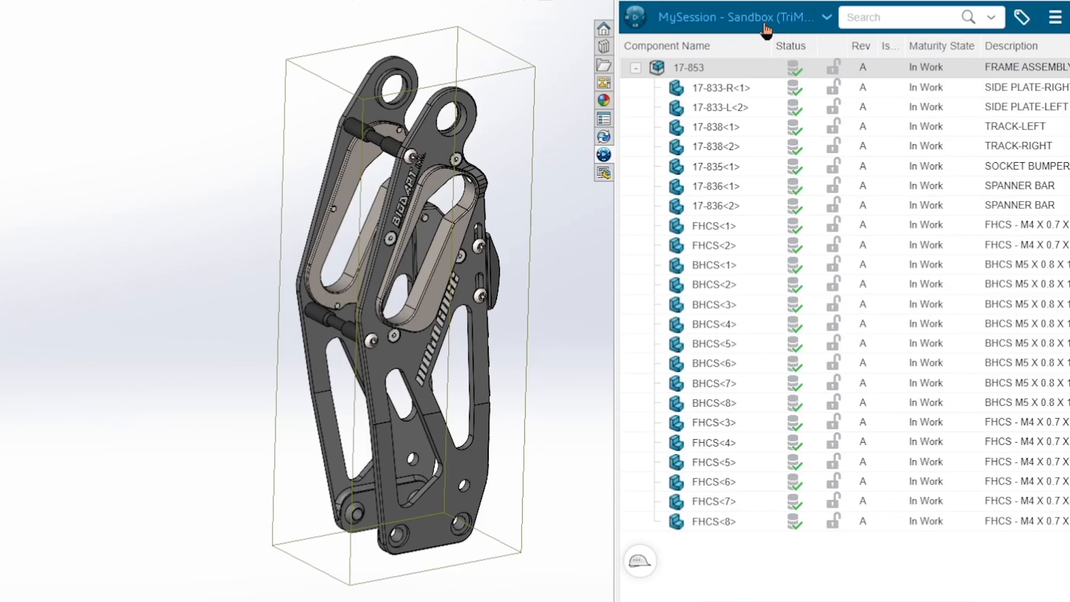
mouse_move(603, 237)
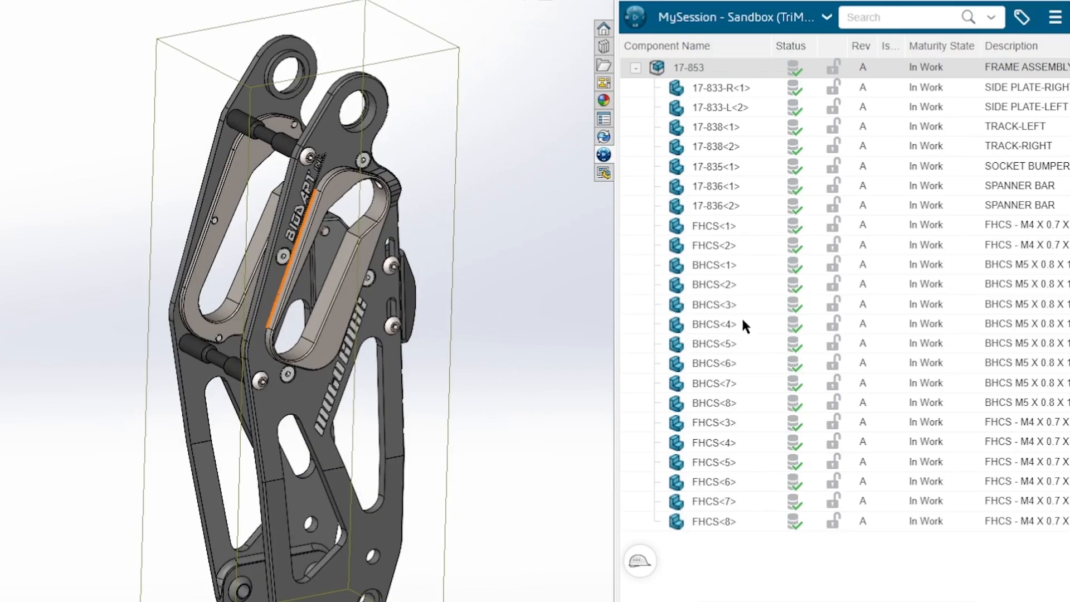
- Lock assembly 17-853 and every component so all show locked by me
right_click(689, 66)
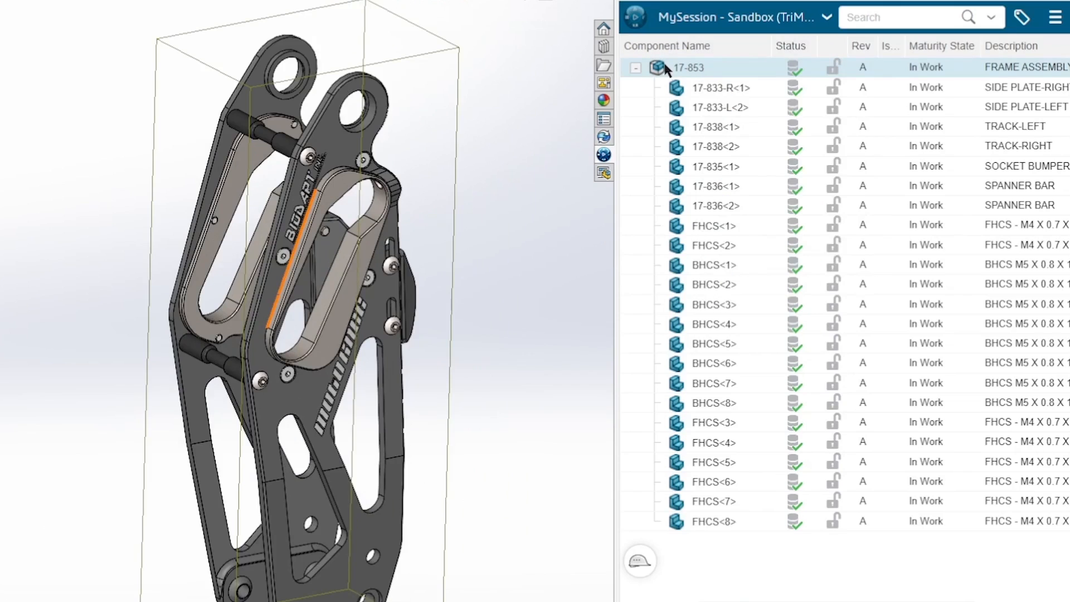
right_click(688, 67)
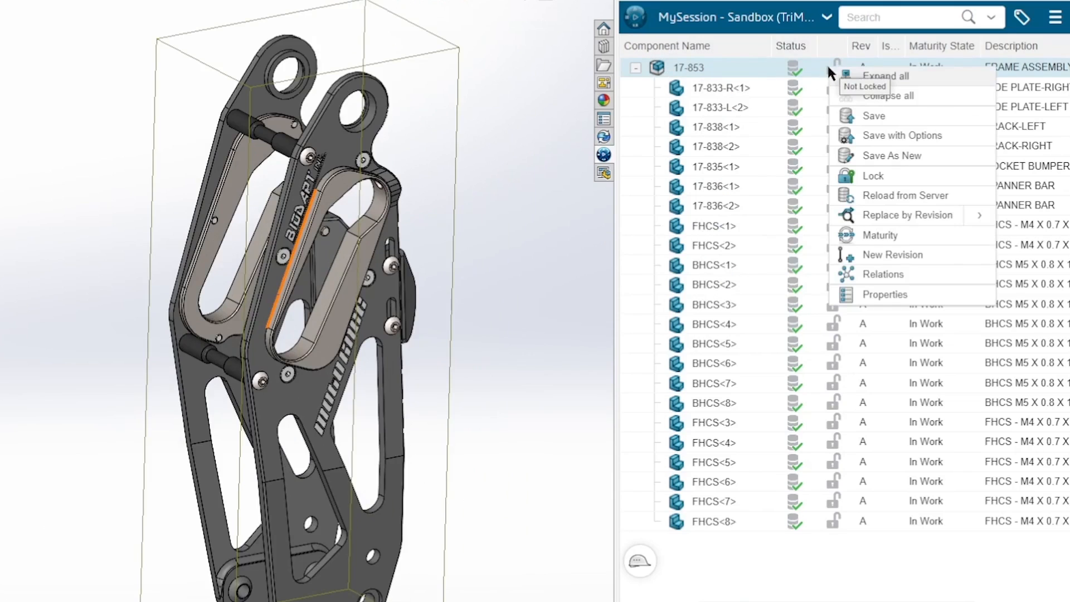
mouse_move(872, 176)
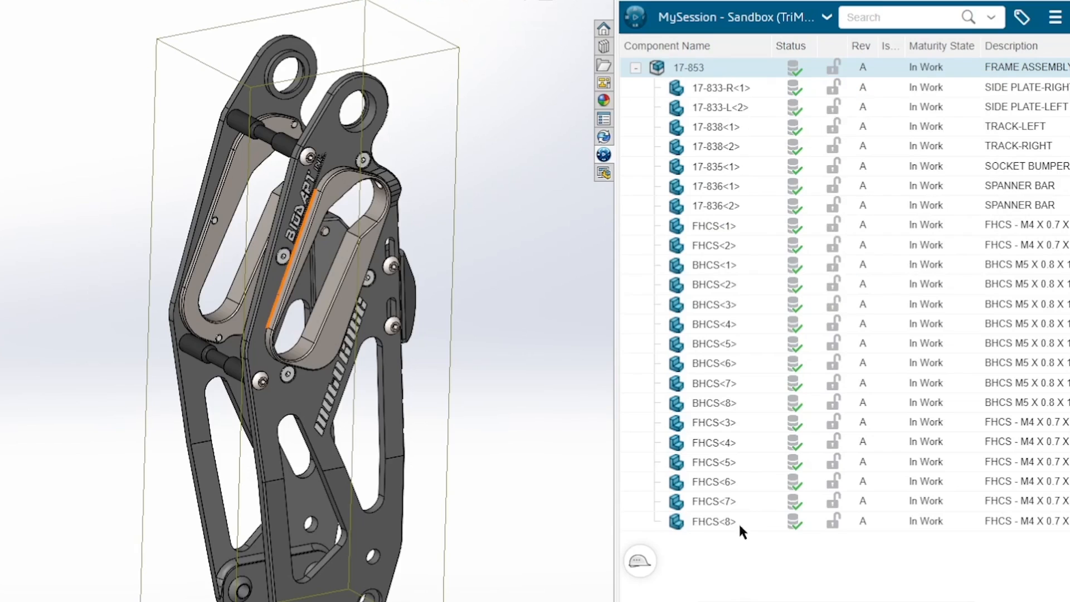
right_click(689, 67)
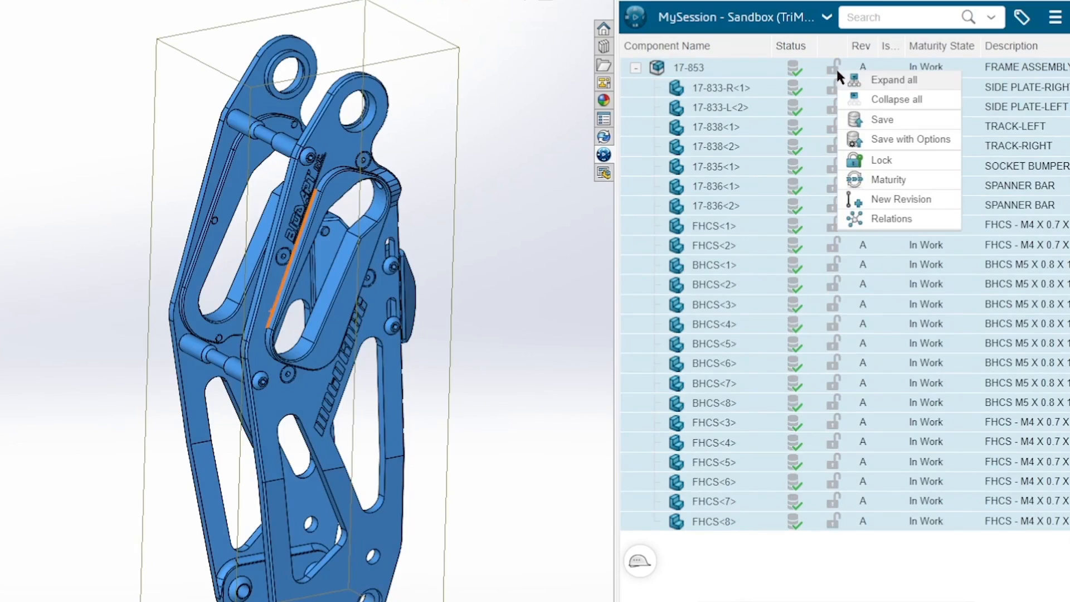
left_click(881, 160)
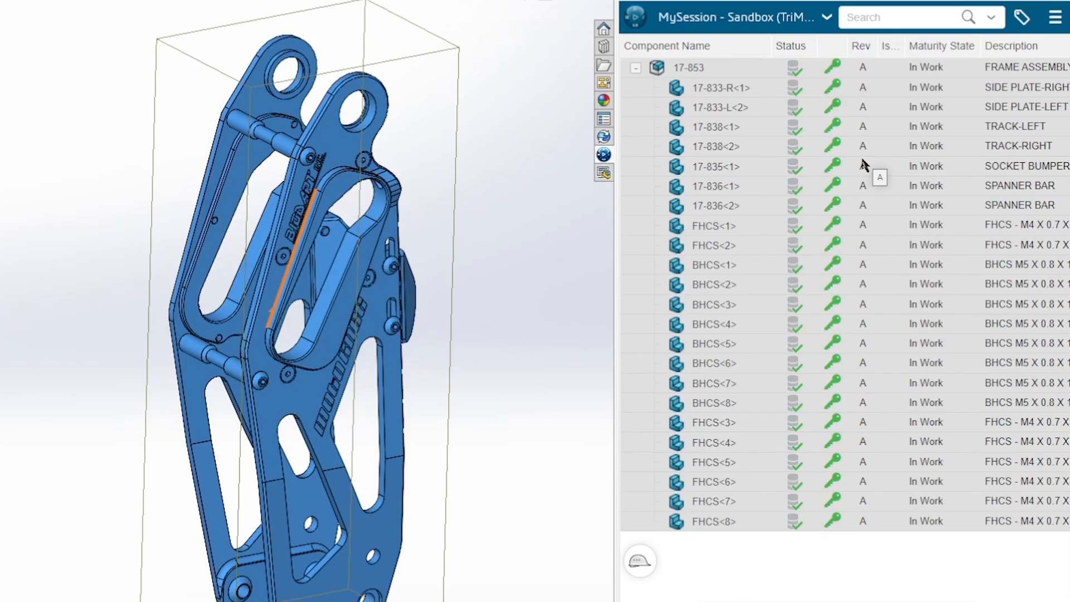
mouse_move(850, 168)
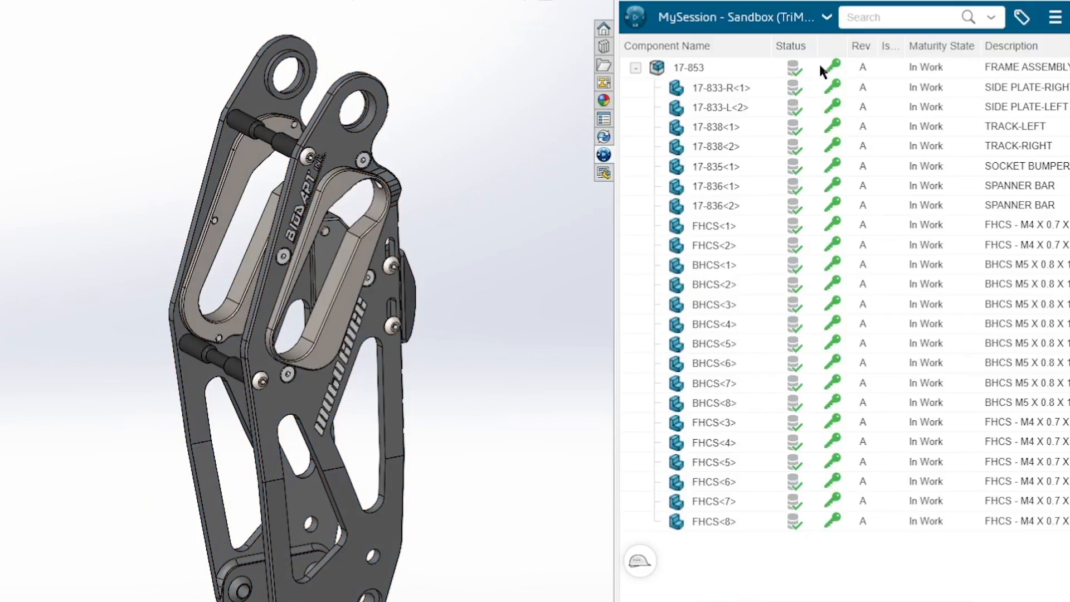
mouse_move(837, 71)
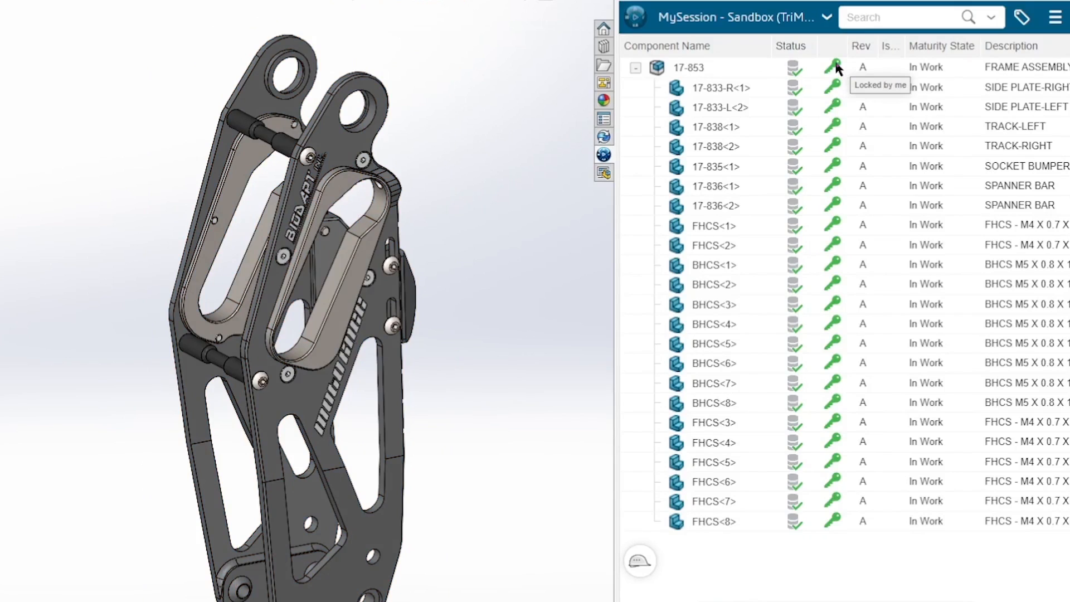
mouse_move(838, 77)
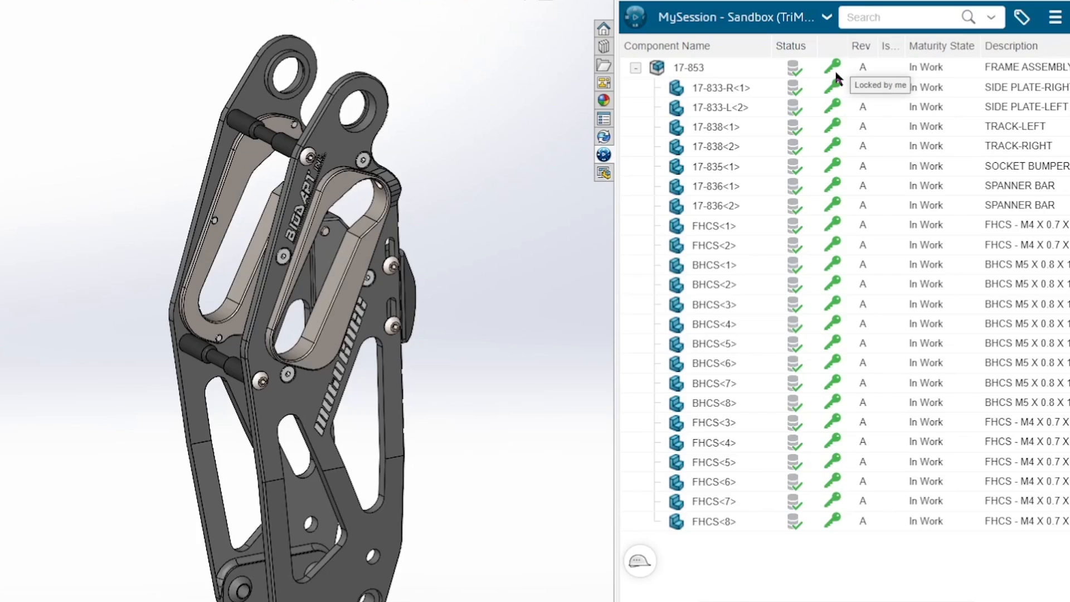
mouse_move(624, 254)
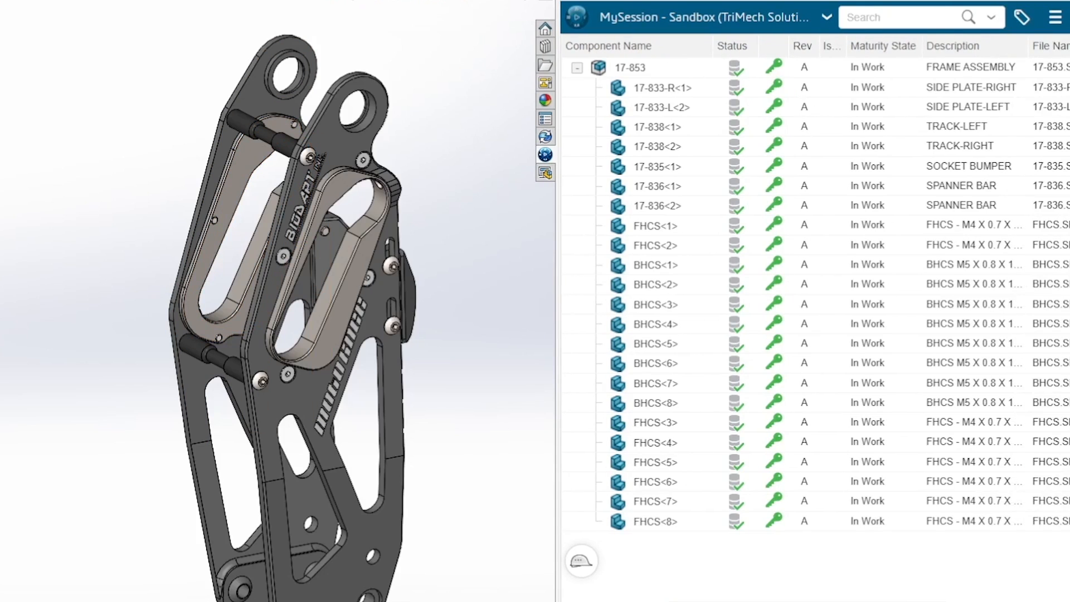
mouse_move(693, 120)
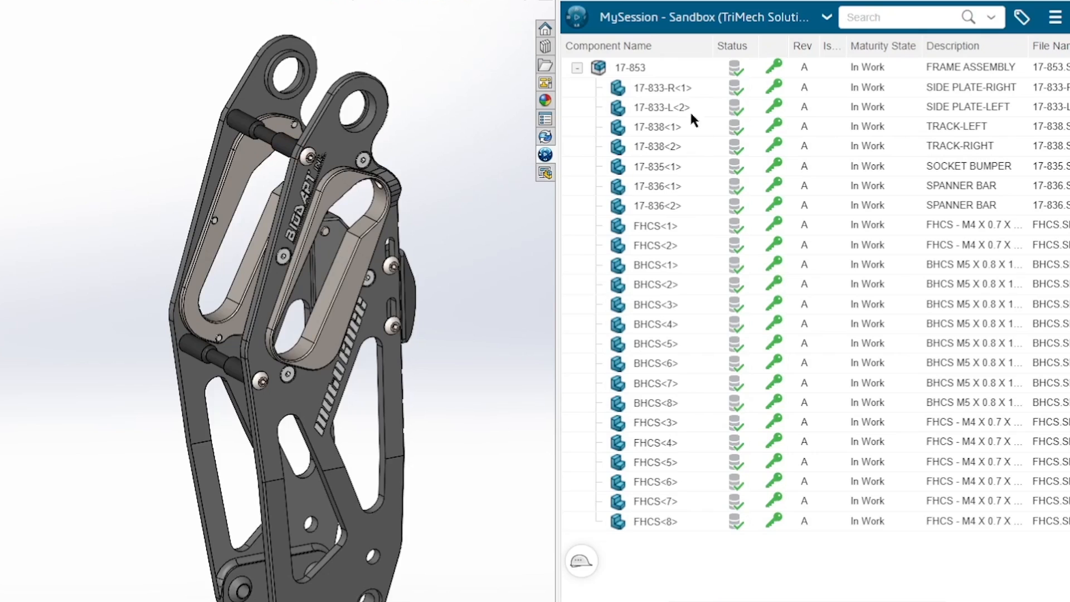
left_click(629, 67)
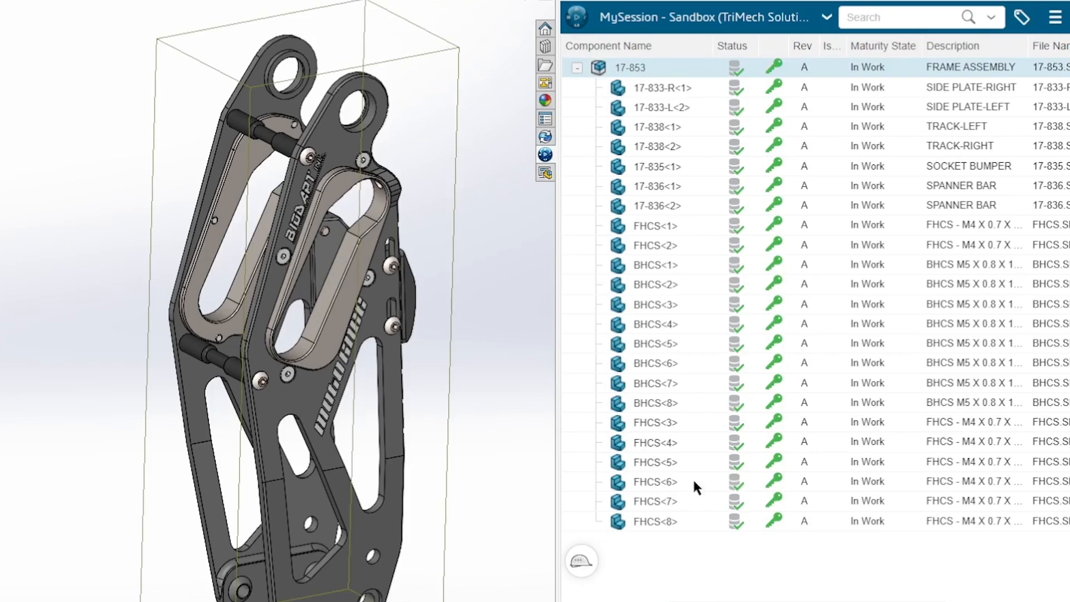
- Unlock the assembly and all components, then select side plate 17-833-R<1>
right_click(629, 67)
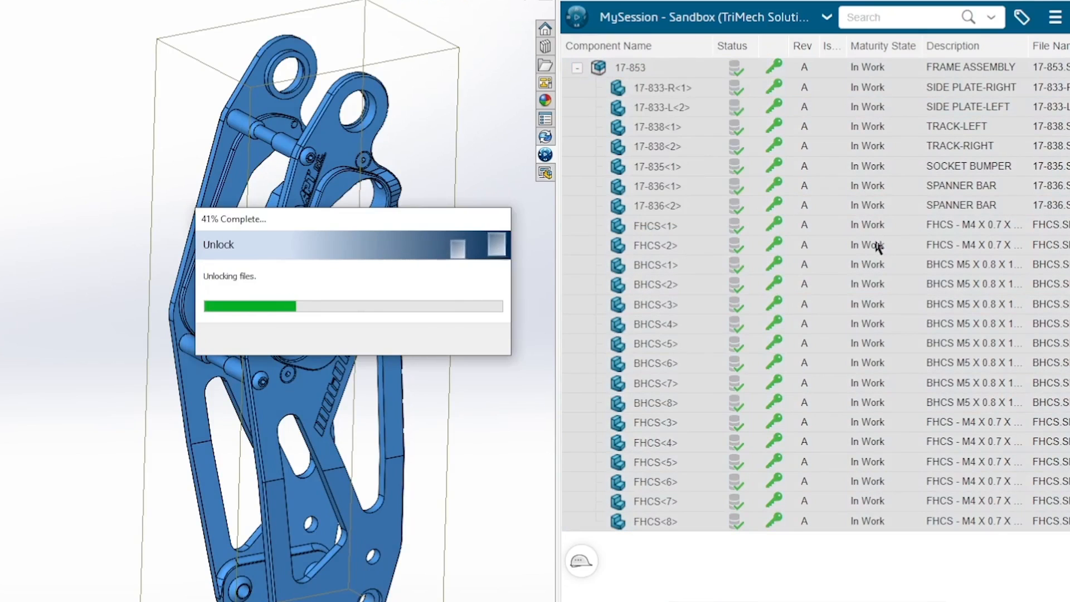
right_click(654, 284)
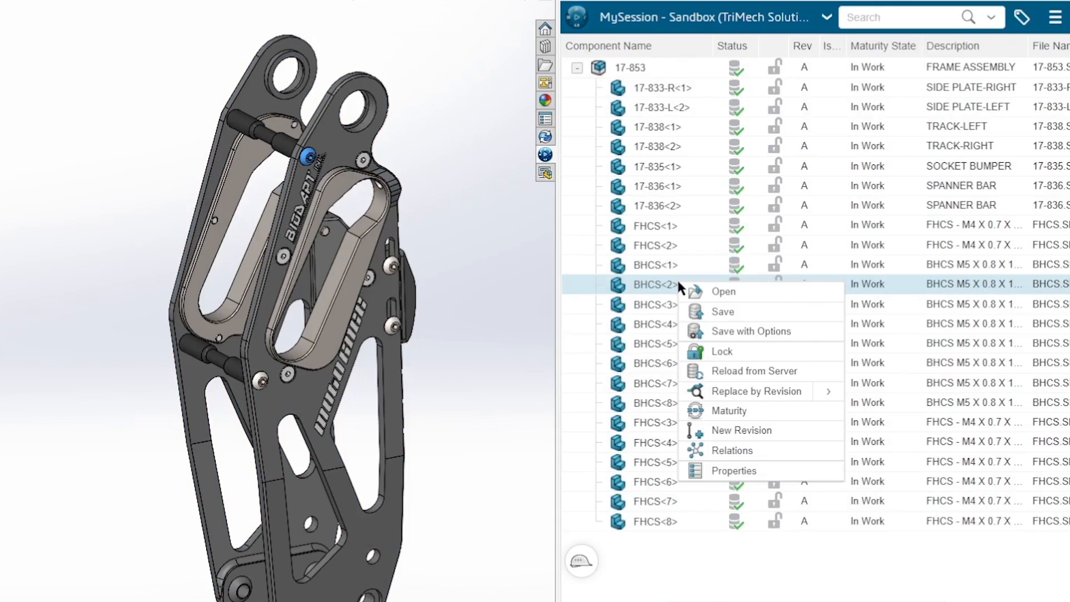
mouse_move(681, 296)
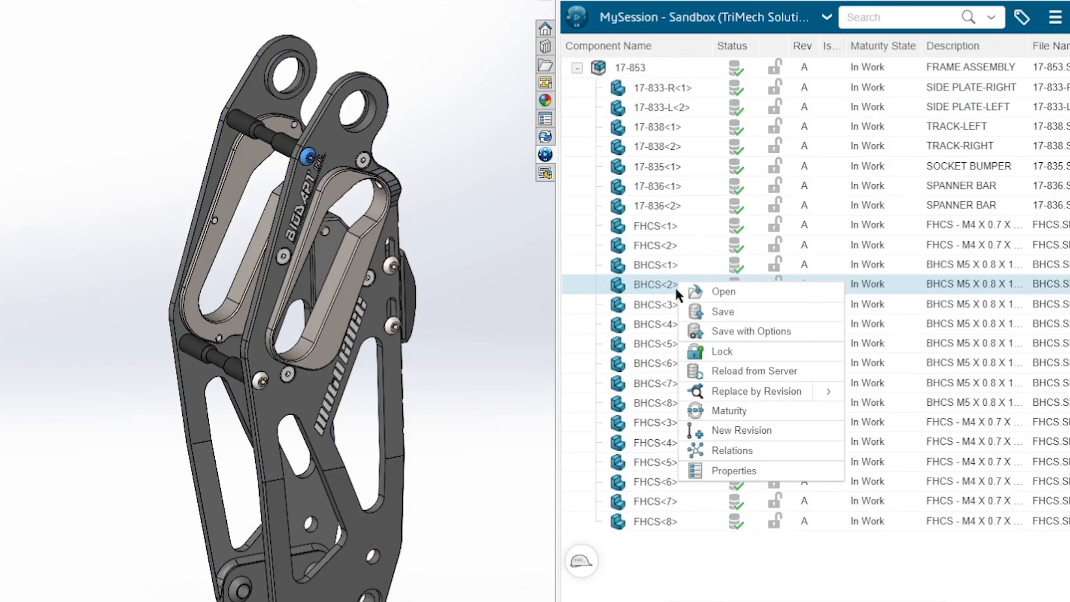
mouse_move(656, 285)
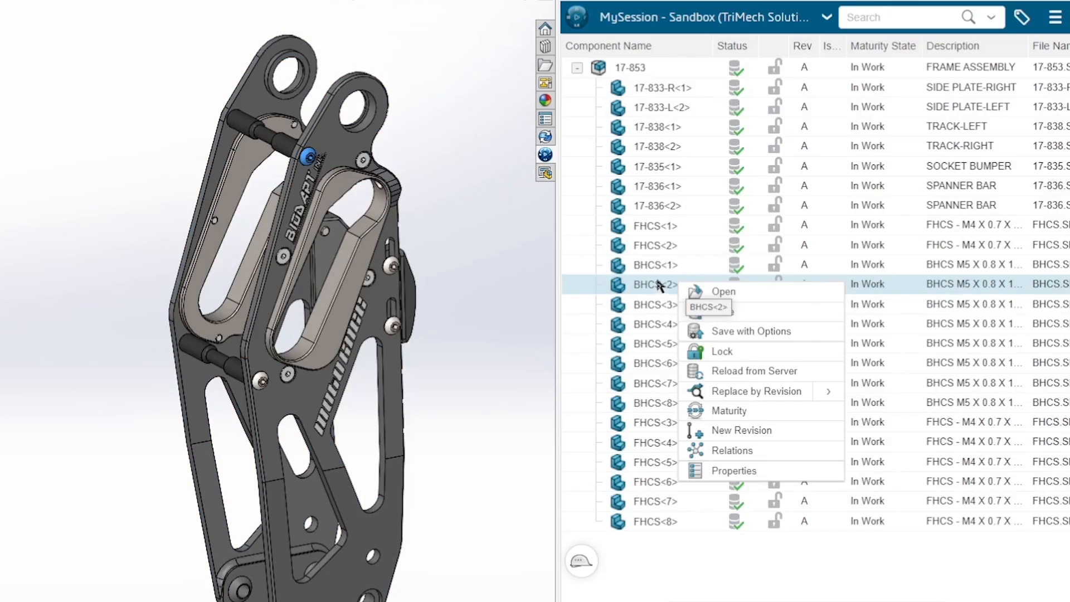
left_click(661, 87)
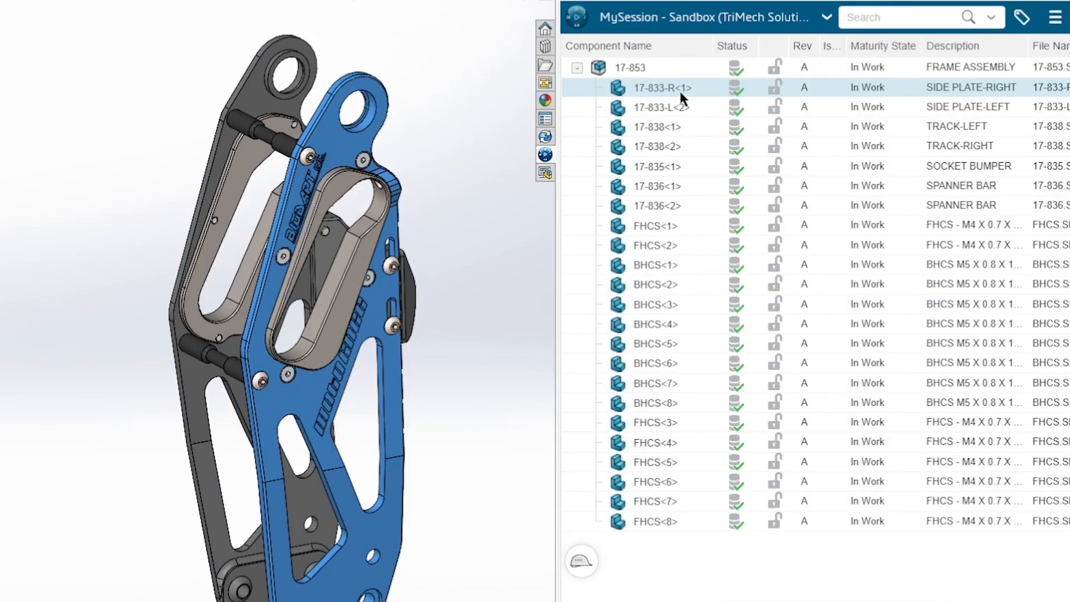
mouse_move(646, 103)
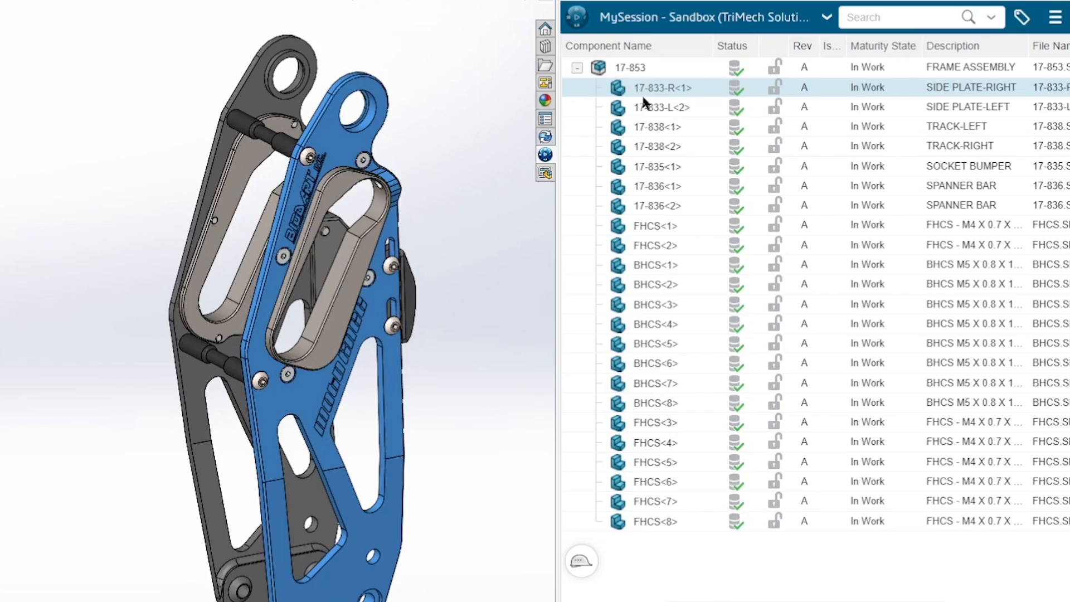
right_click(661, 87)
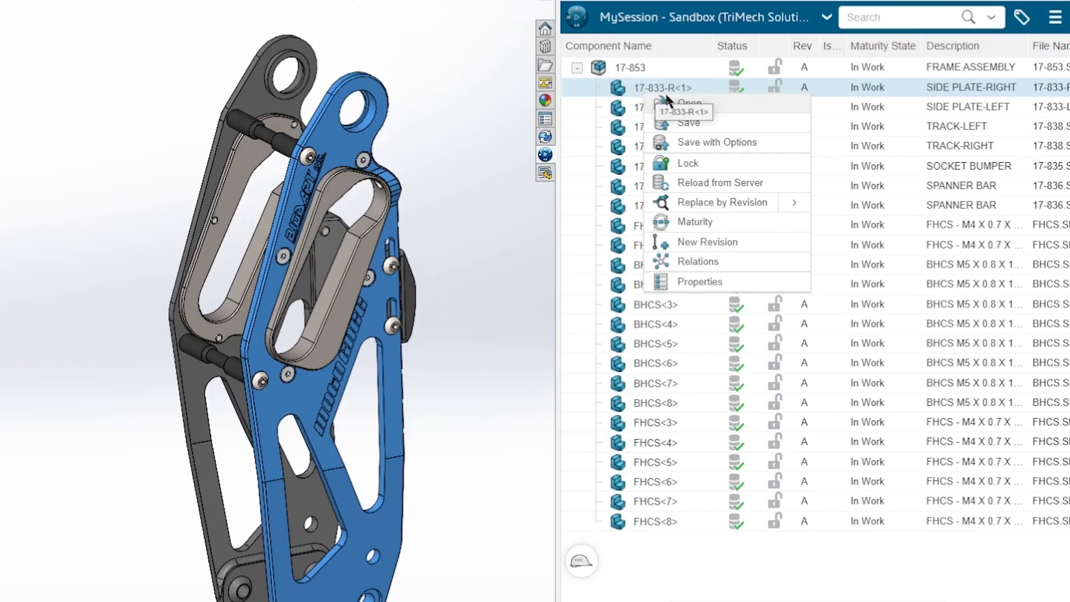
left_click(694, 222)
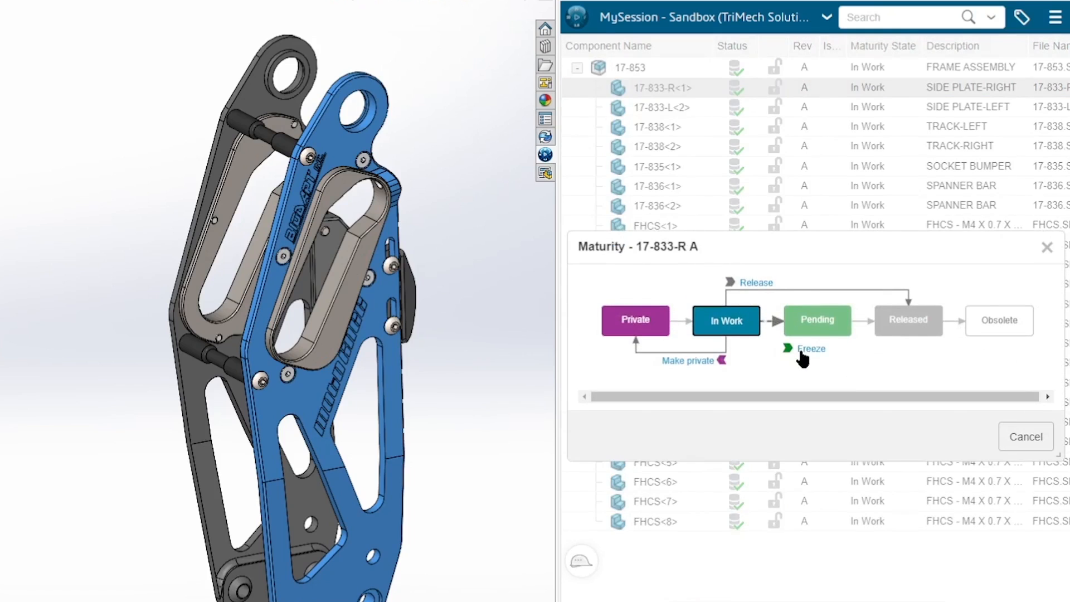
left_click(818, 320)
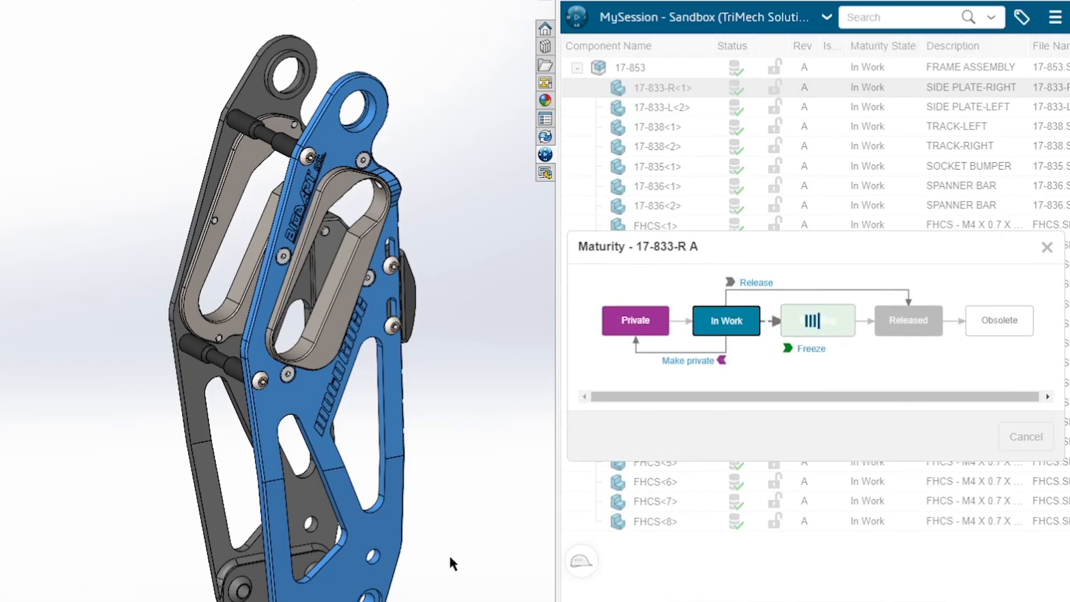
left_click(817, 320)
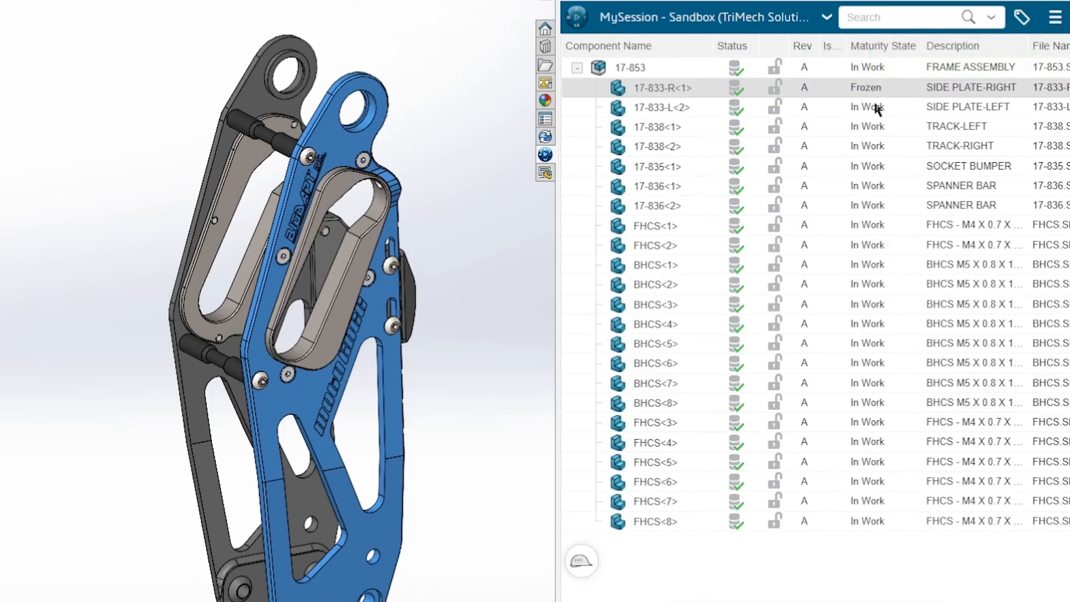
mouse_move(879, 107)
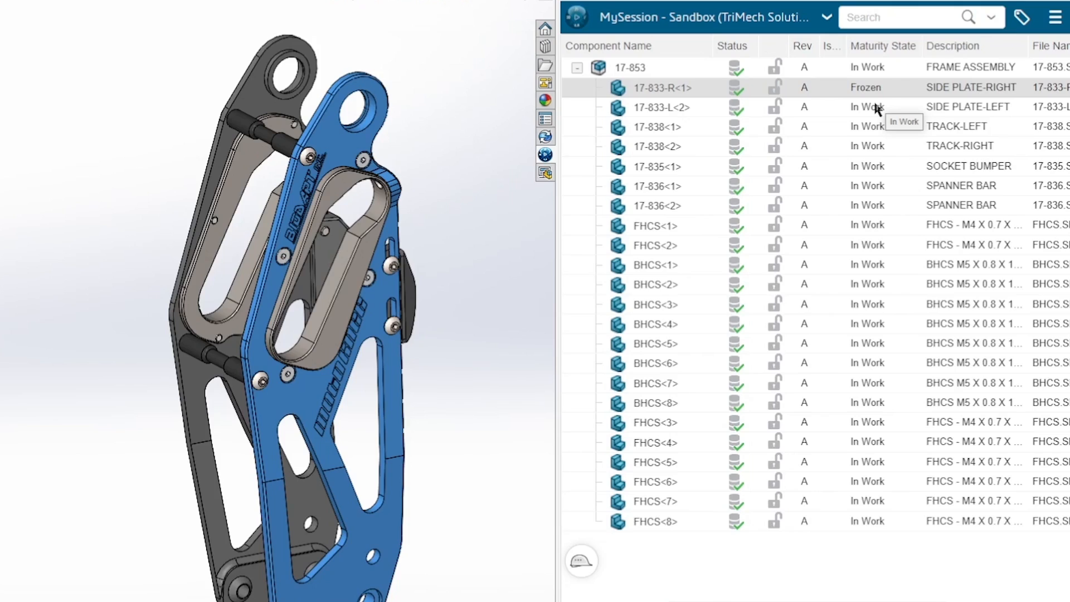
mouse_move(881, 115)
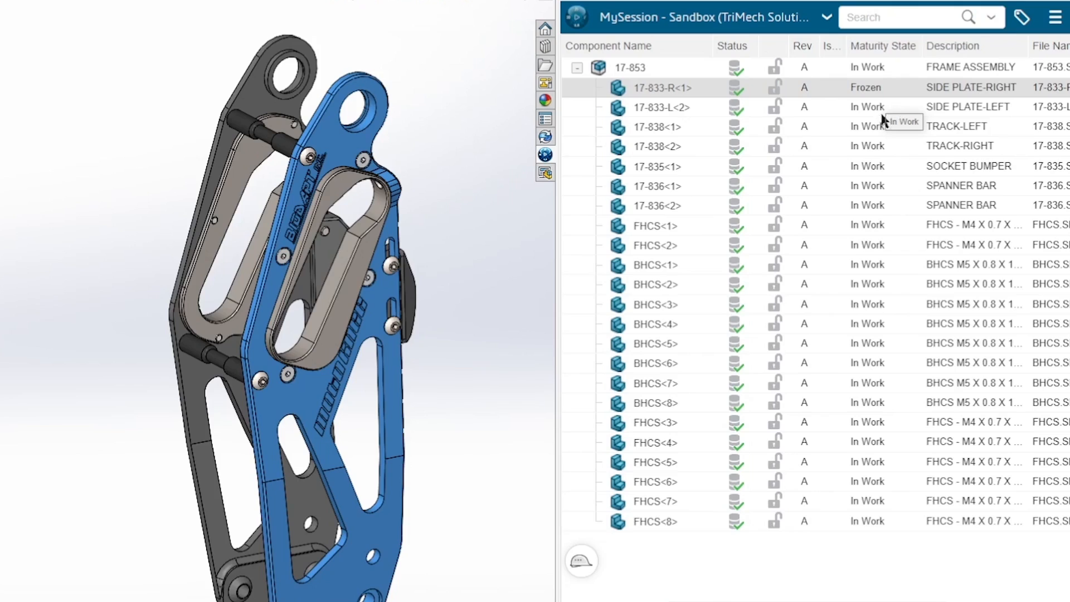
mouse_move(773, 107)
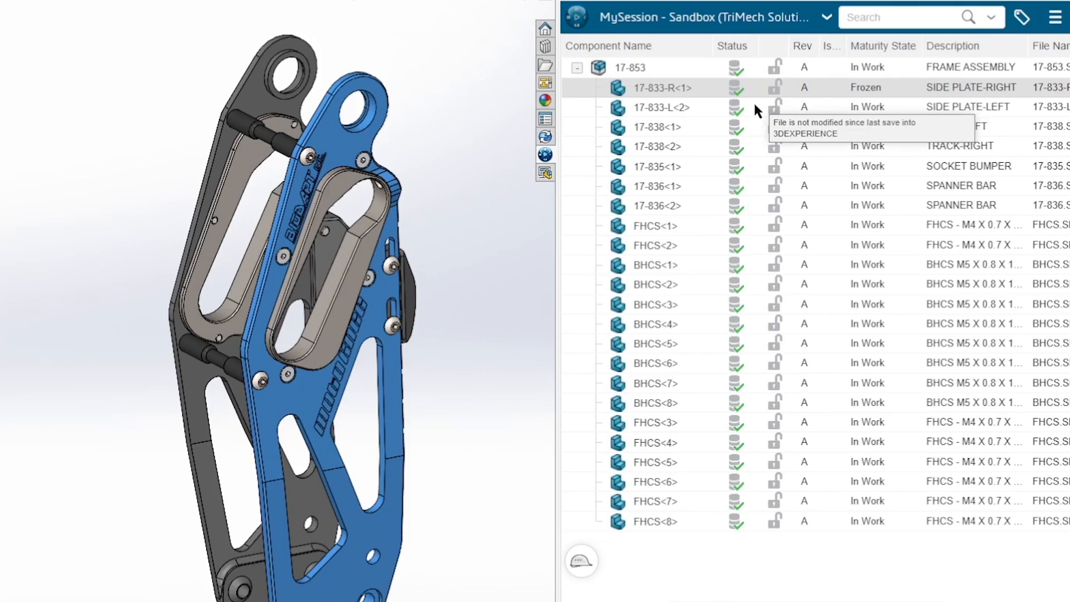
mouse_move(807, 107)
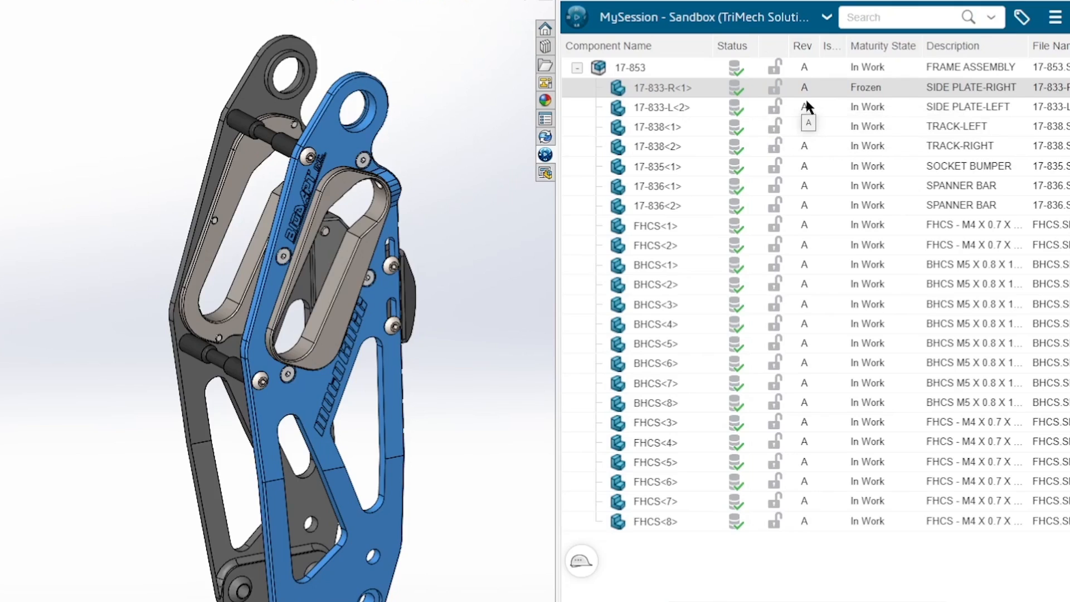
mouse_move(810, 100)
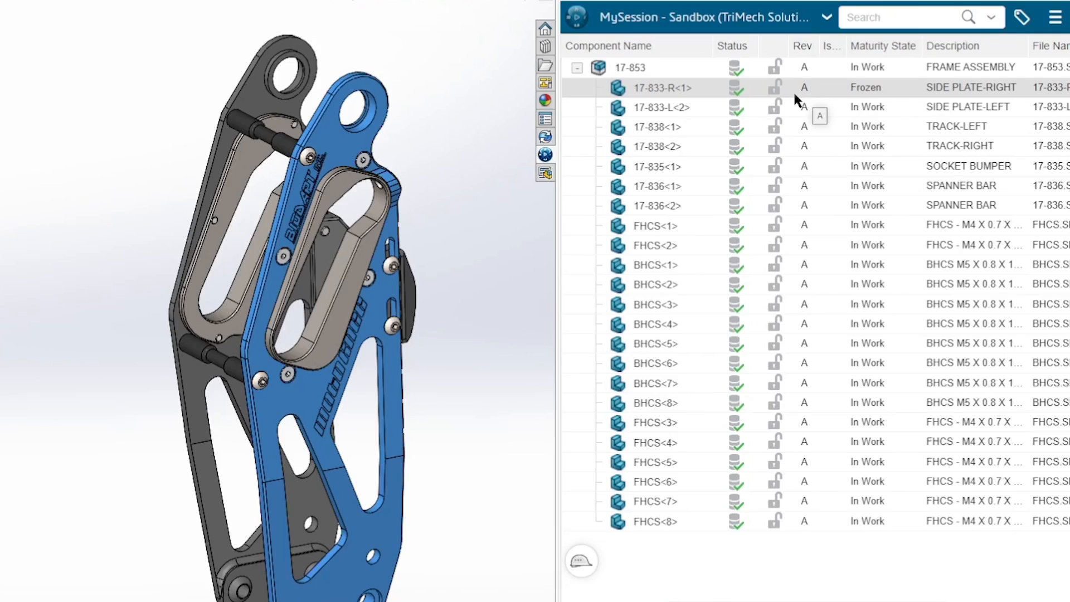
- Release the right side plate 17-833-R through its lifecycle Maturity action
right_click(662, 87)
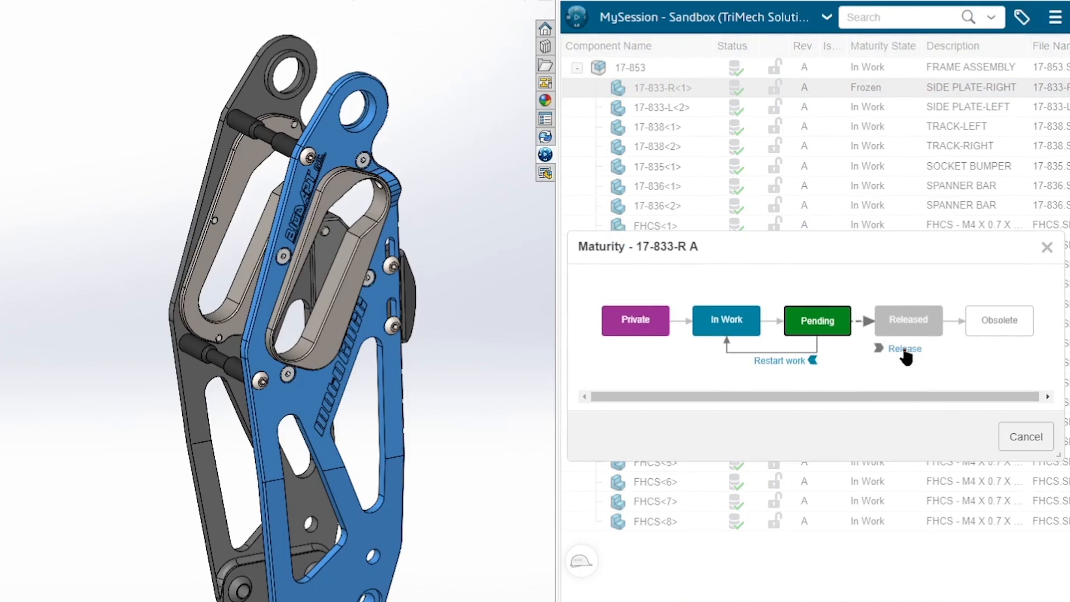
mouse_move(901, 357)
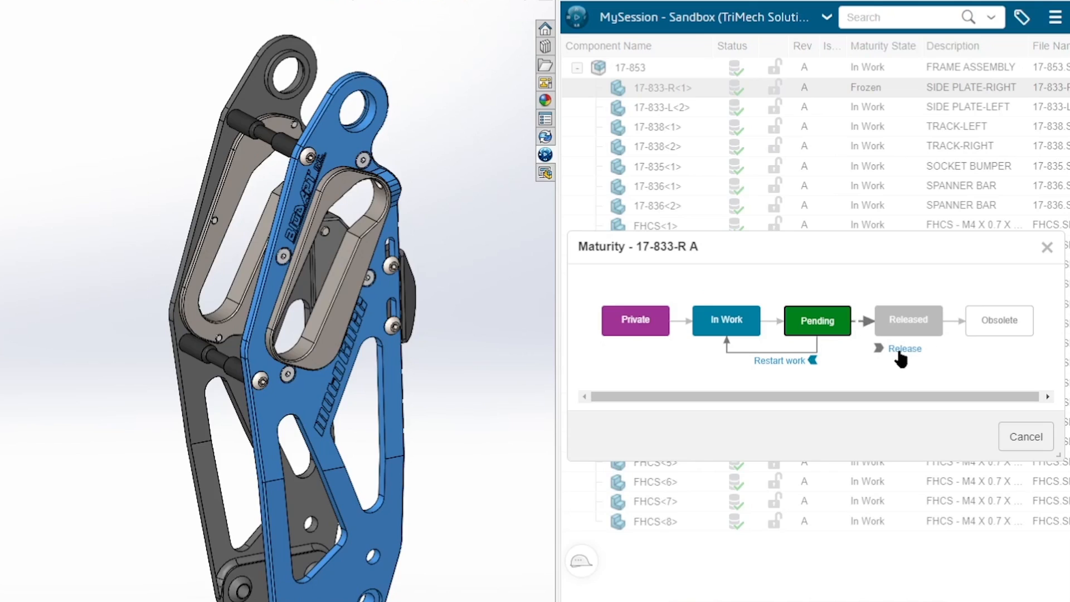
mouse_move(898, 358)
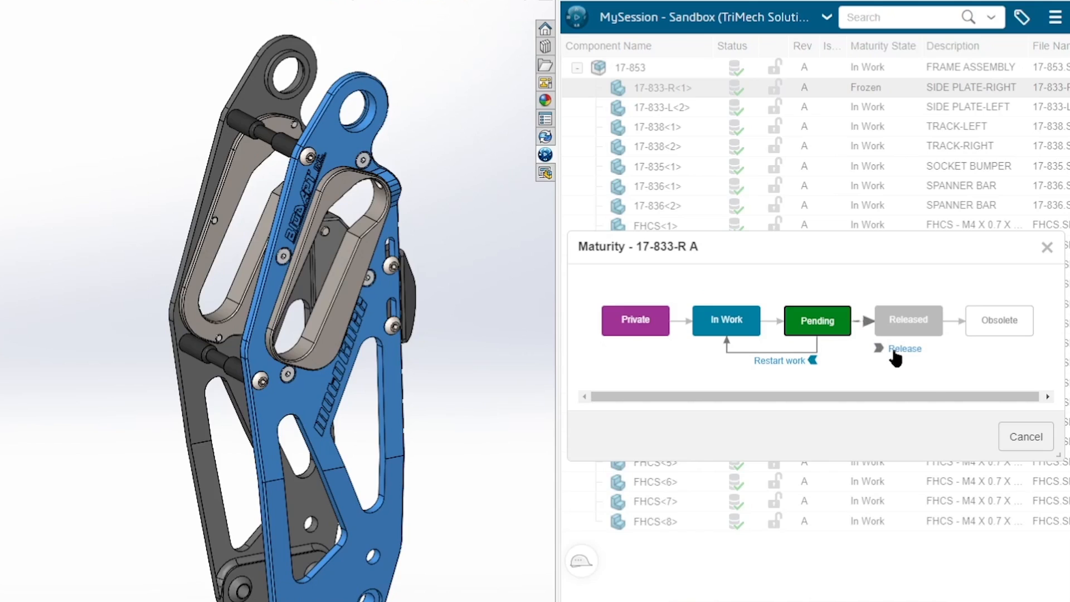
left_click(905, 348)
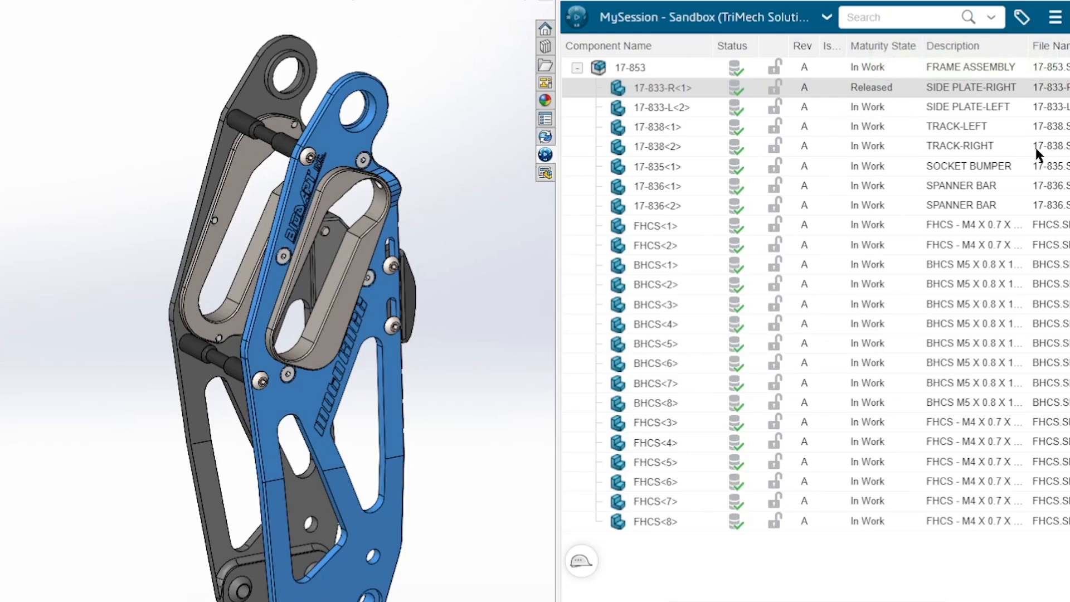
mouse_move(475, 321)
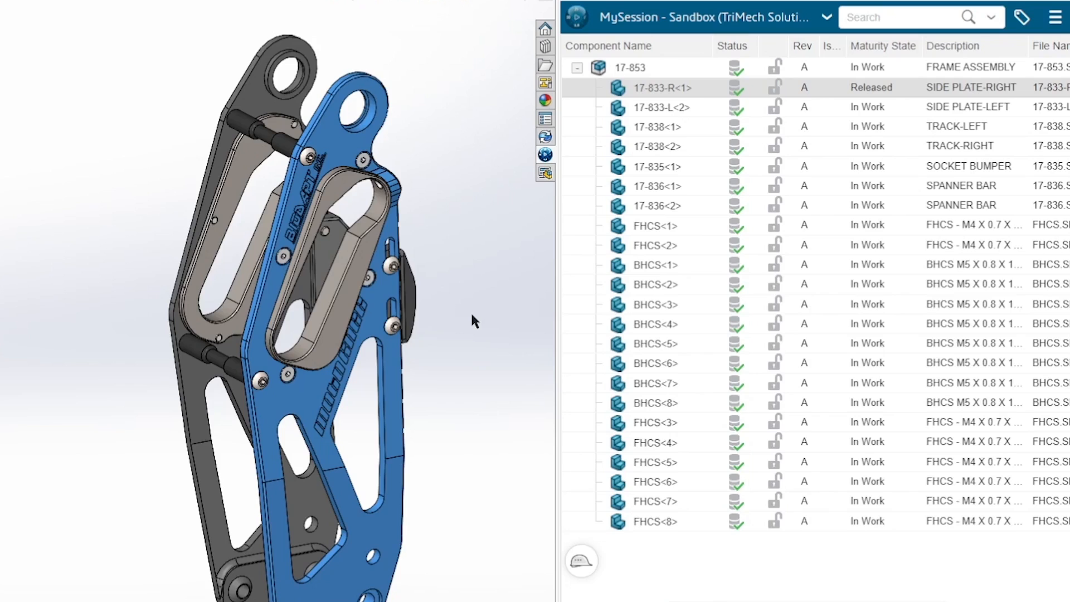
mouse_move(948, 206)
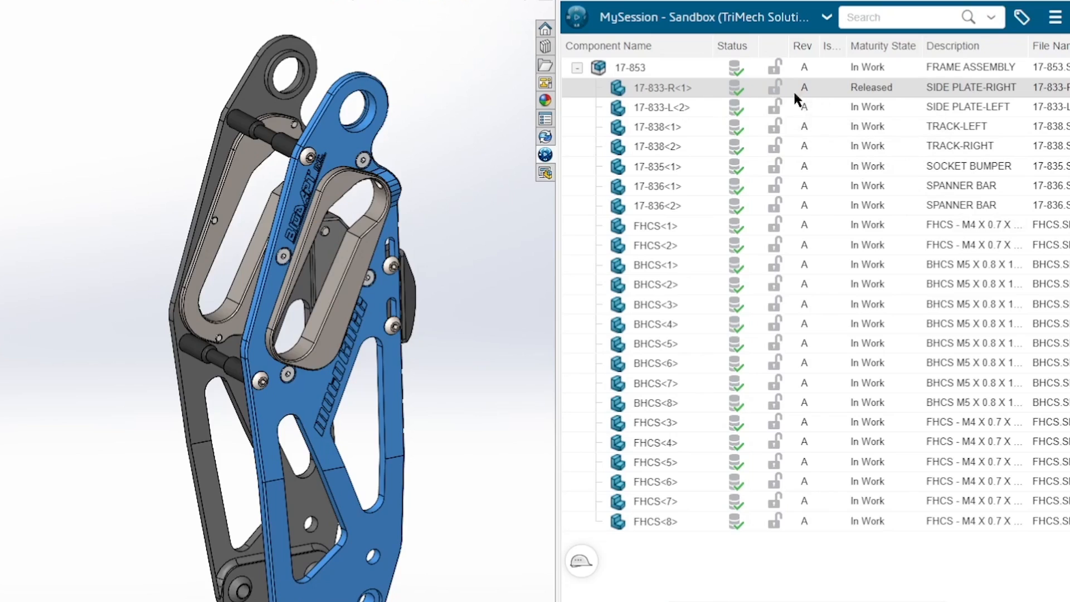
- Create revision B of 17-833-R with the comment 'test revision', returning it to In Work
right_click(662, 87)
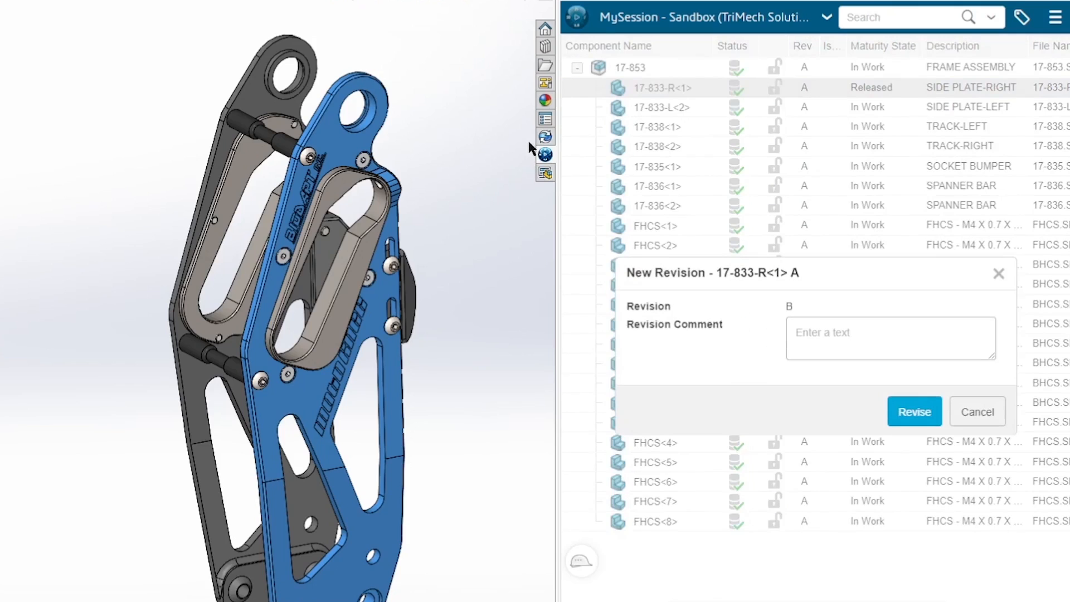
left_click(890, 338)
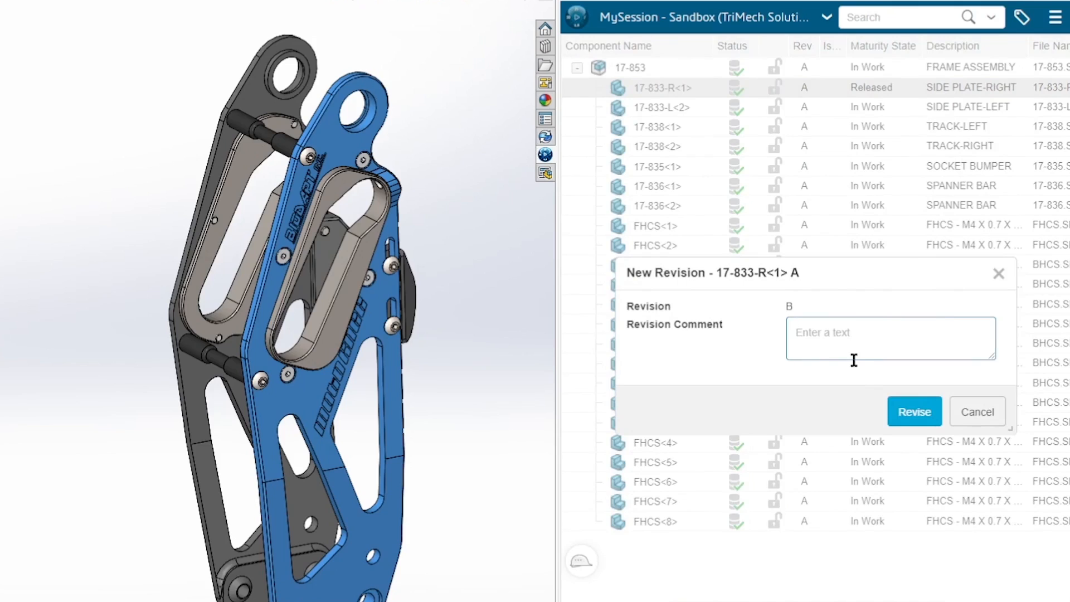
type("test revisi")
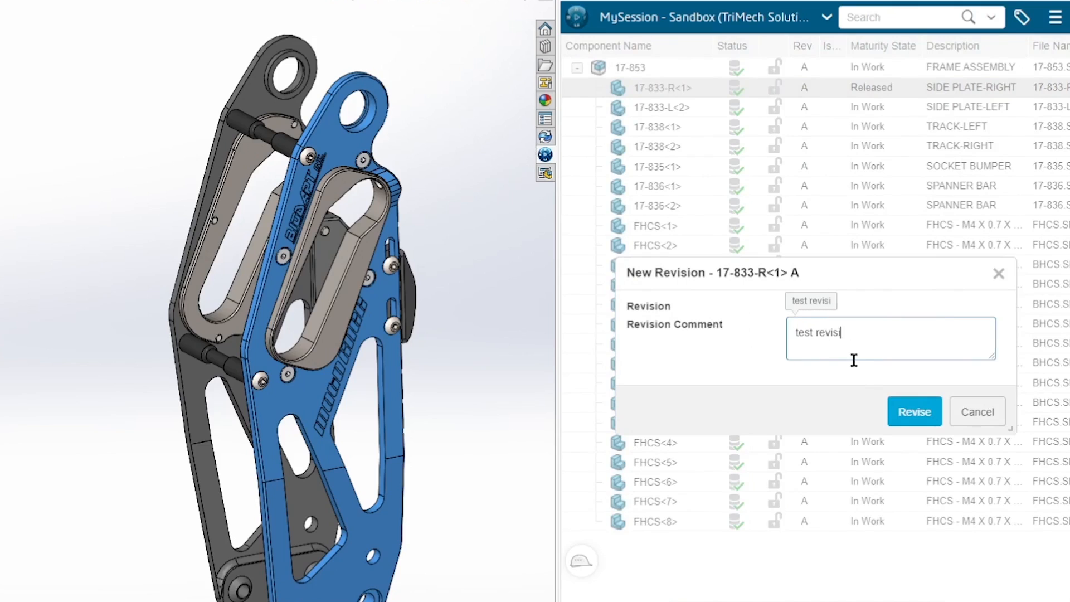
left_click(914, 411)
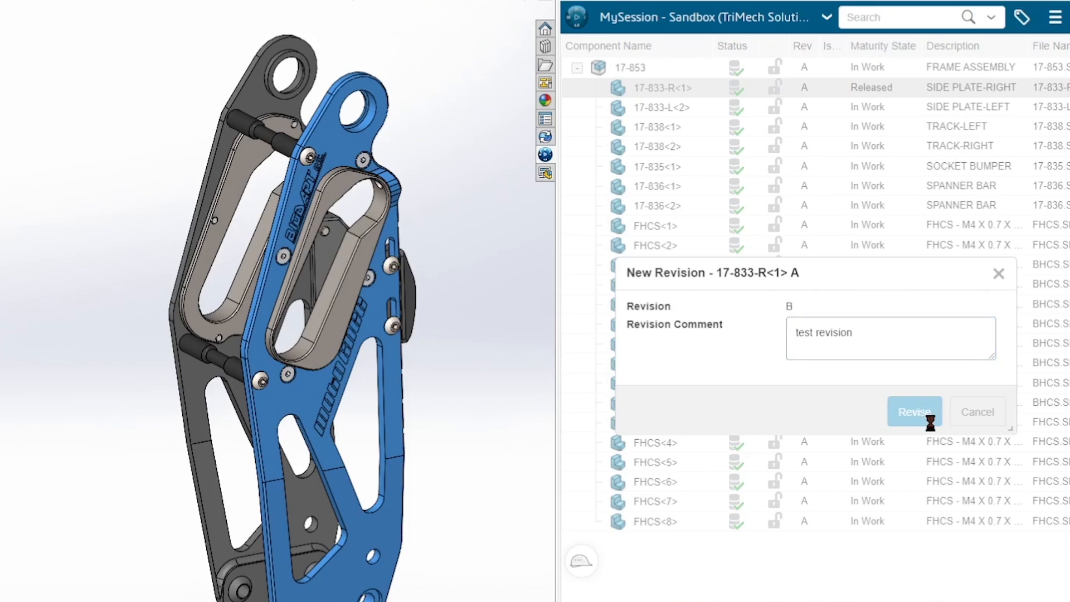
left_click(914, 411)
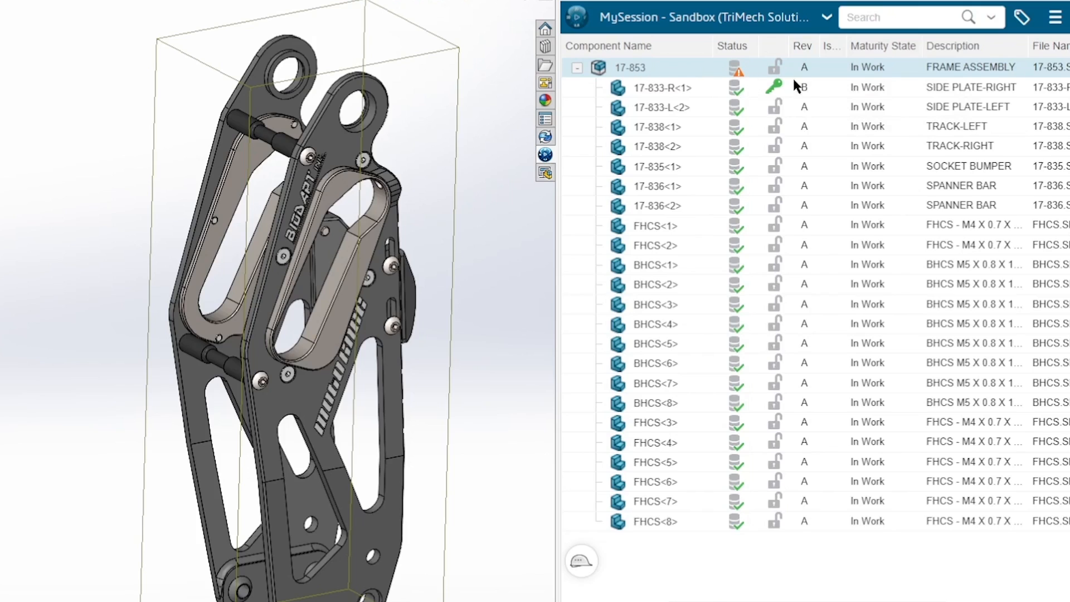
left_click(662, 87)
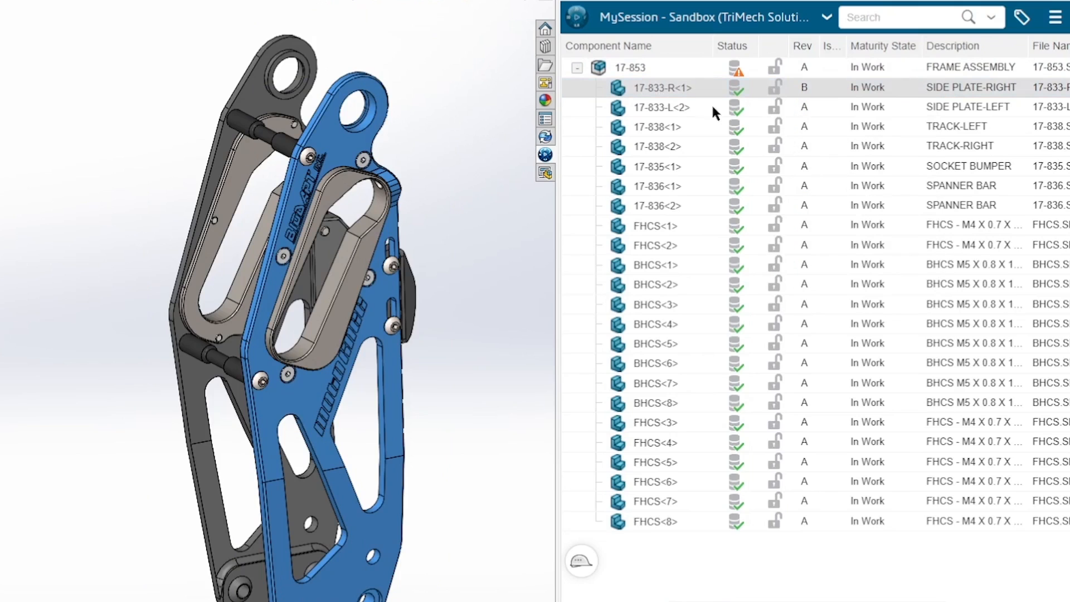
right_click(629, 66)
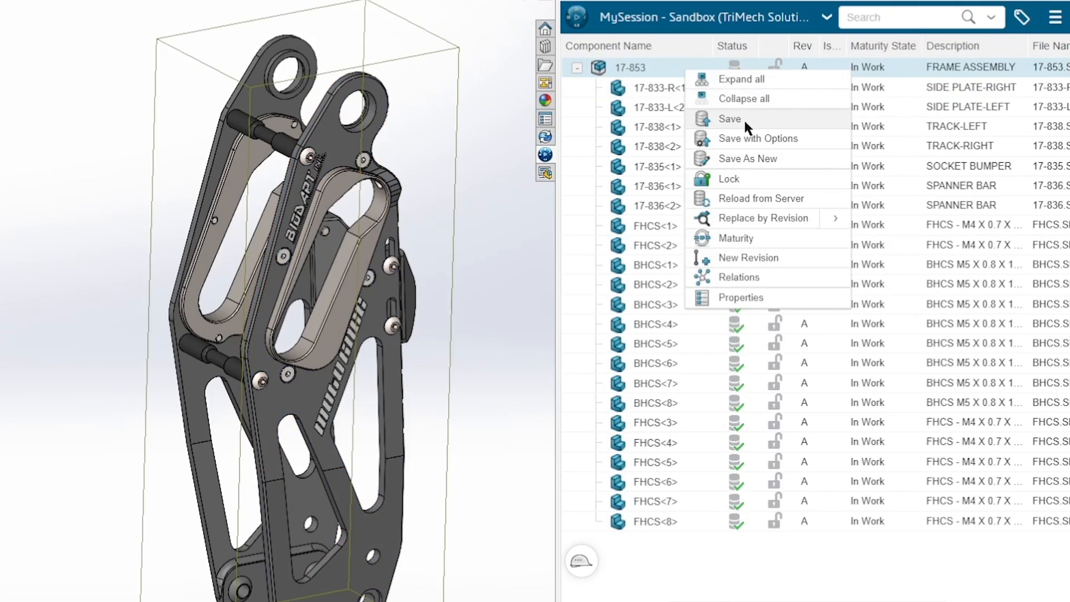
left_click(729, 118)
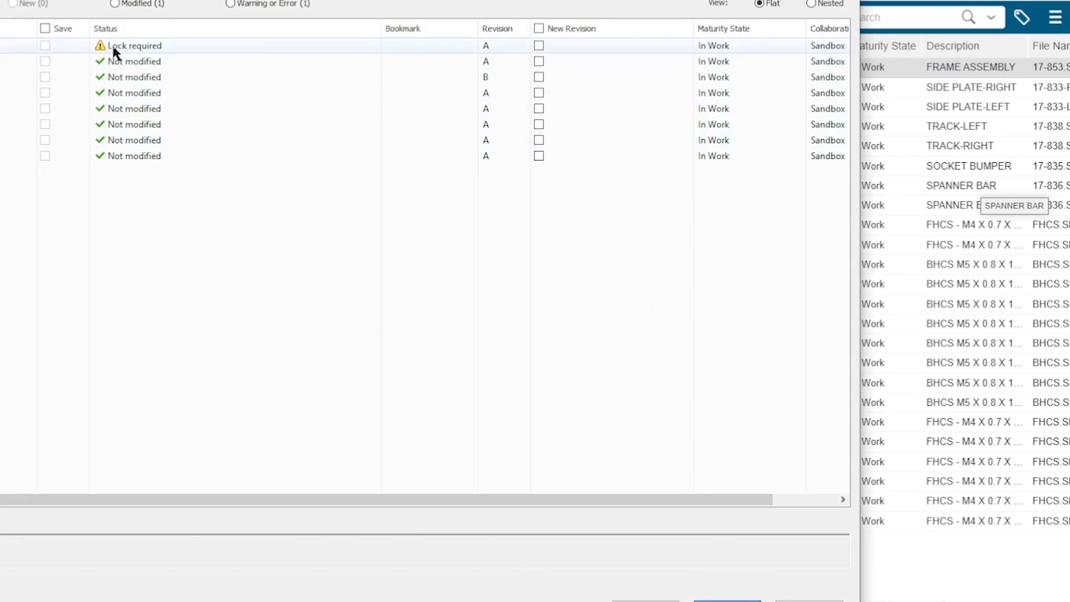
mouse_move(19, 53)
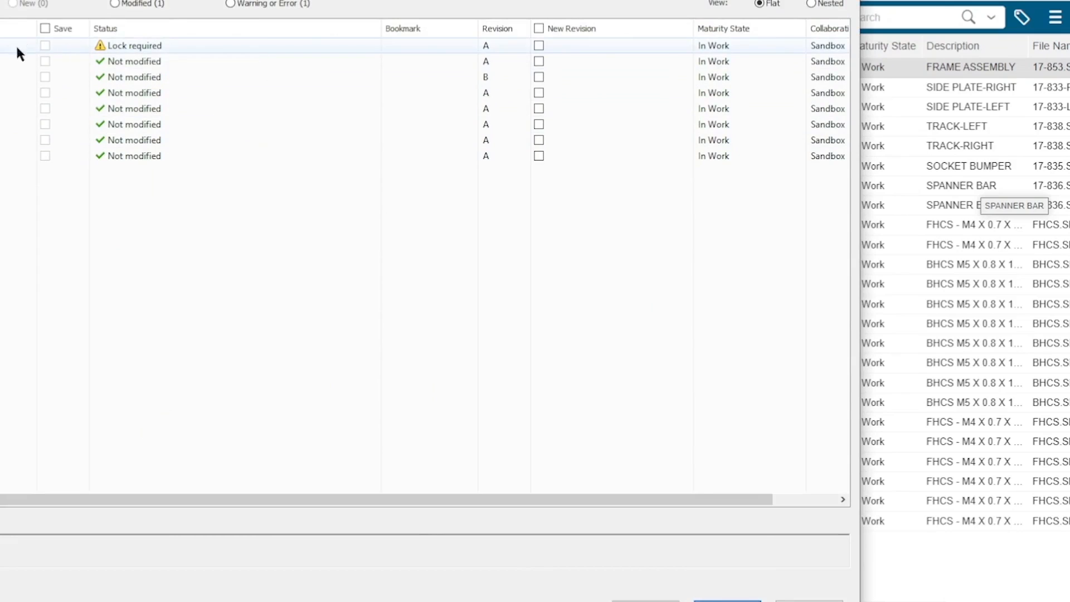
mouse_move(123, 53)
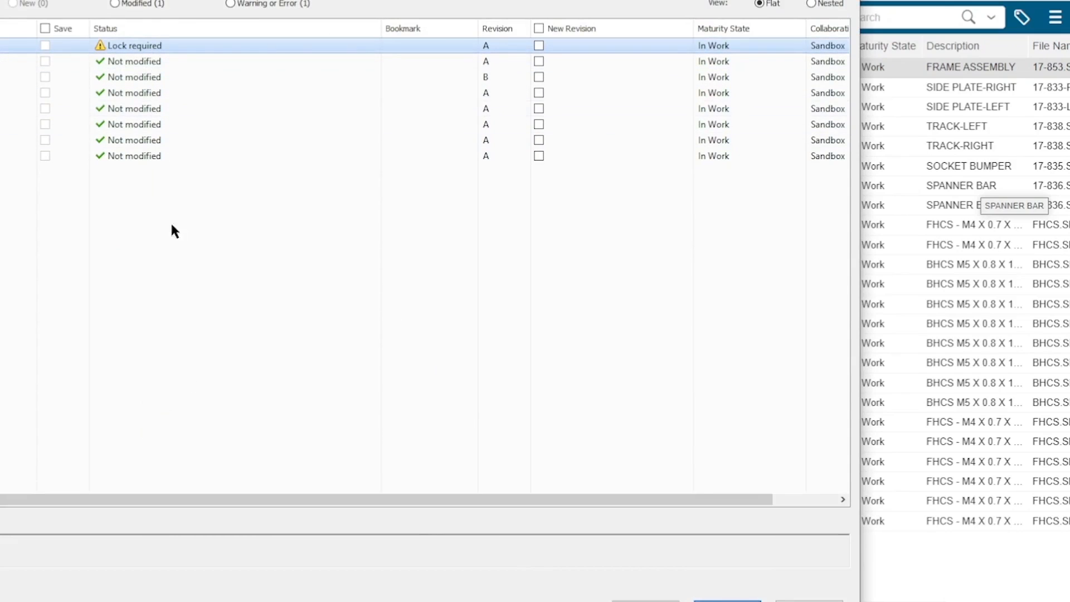
mouse_move(171, 61)
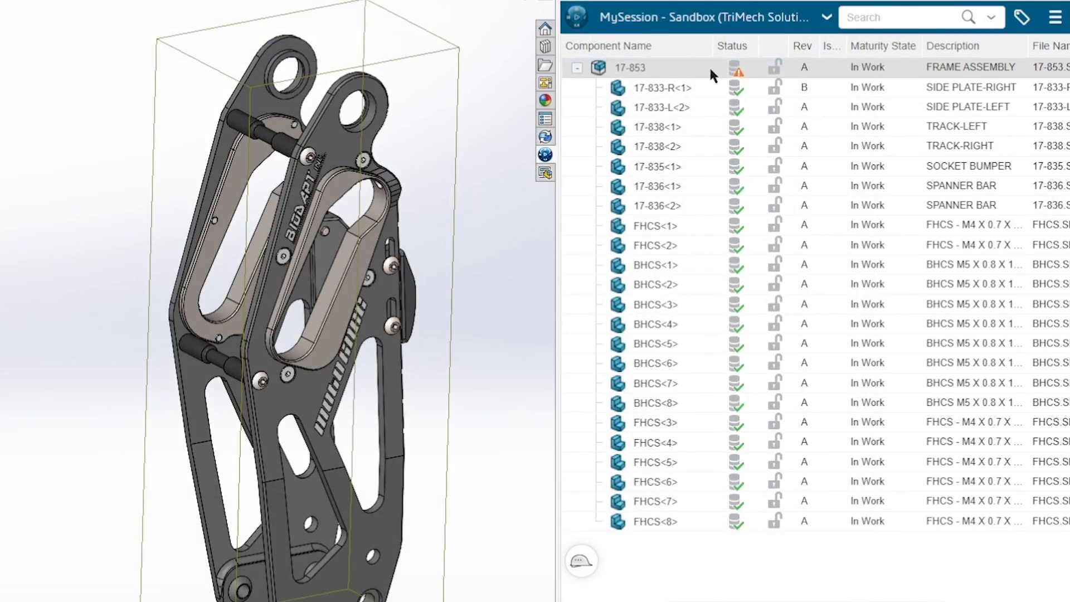
- Lock the 17-853 frame assembly for editing, then reopen its actions to unlock it
right_click(629, 67)
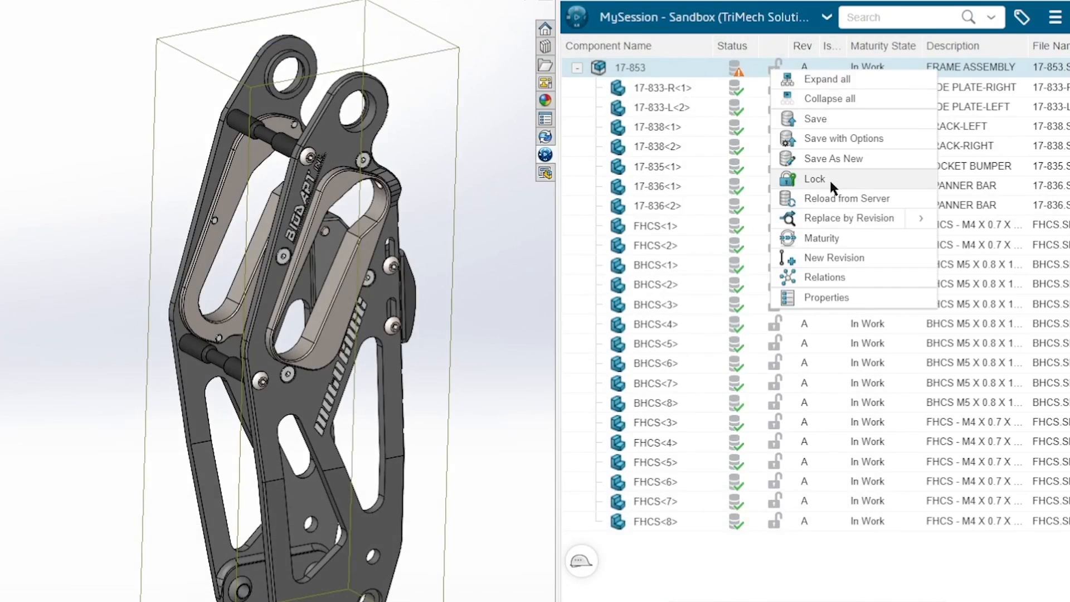
left_click(814, 178)
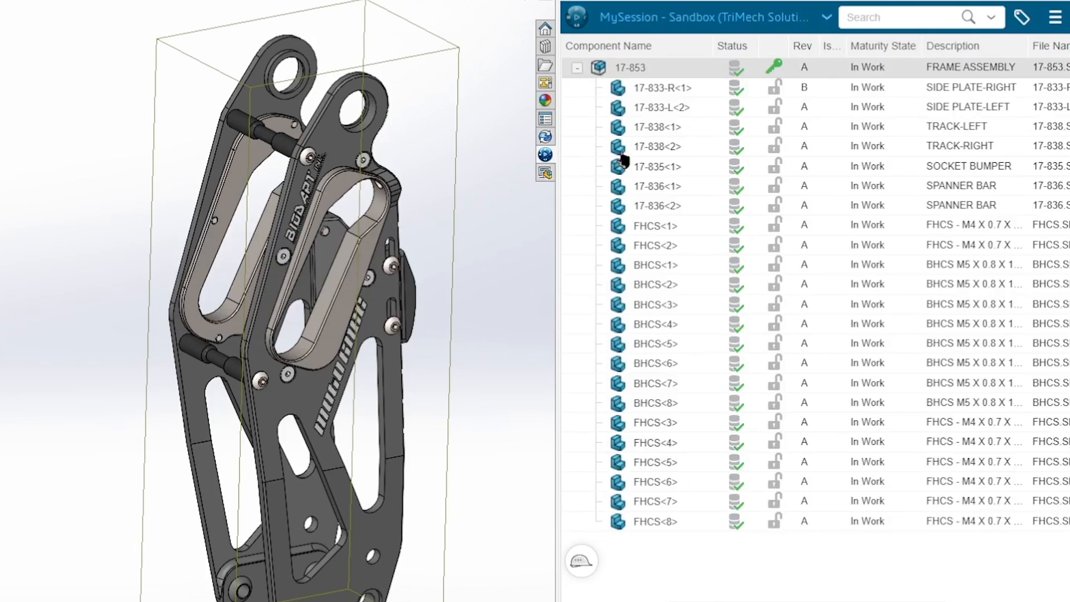
mouse_move(791, 96)
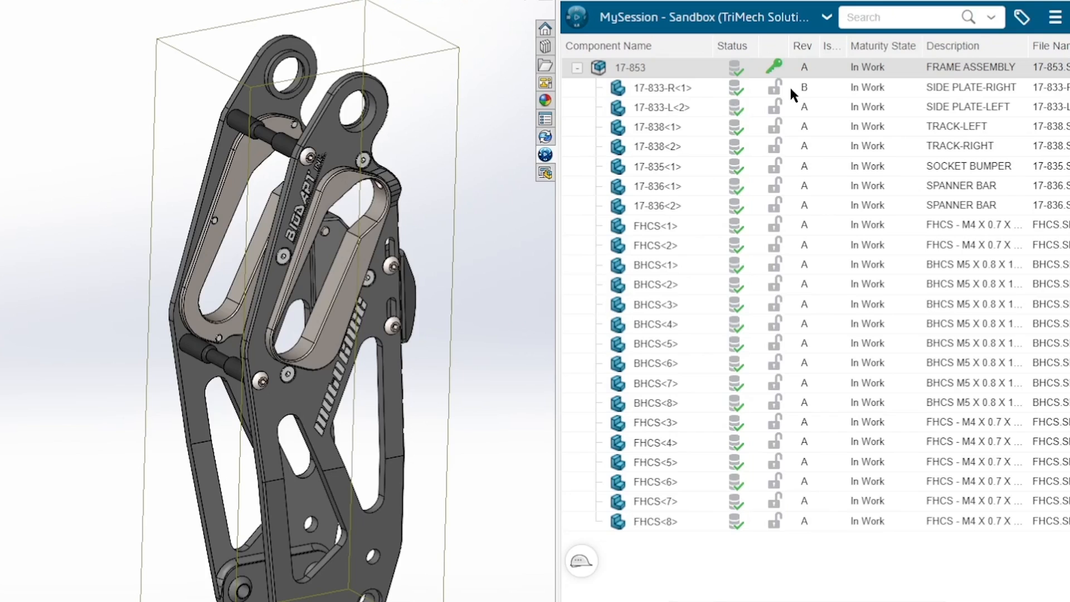
left_click(661, 87)
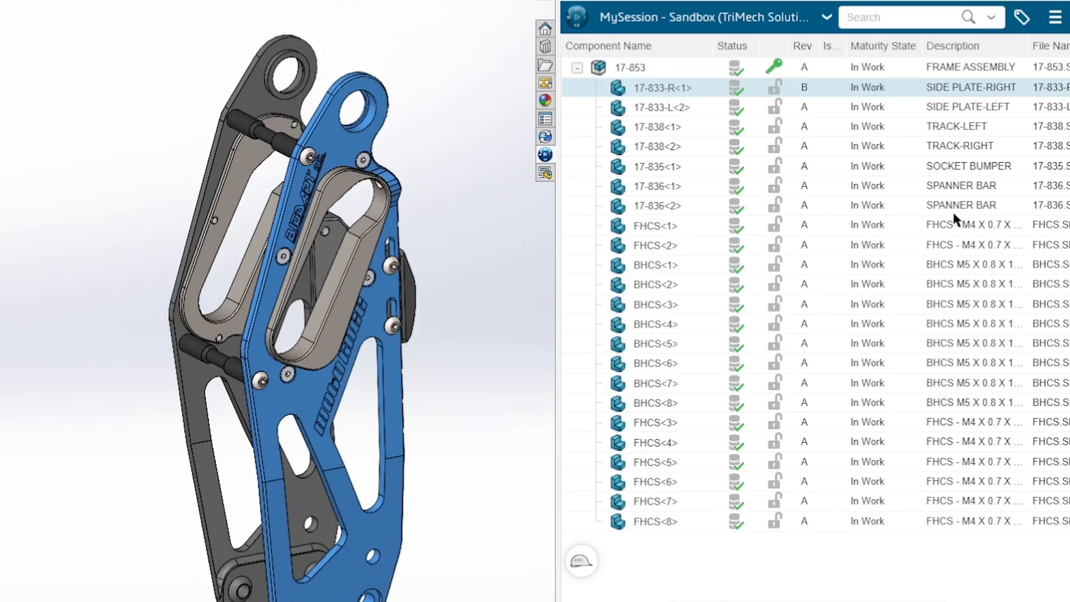
right_click(627, 66)
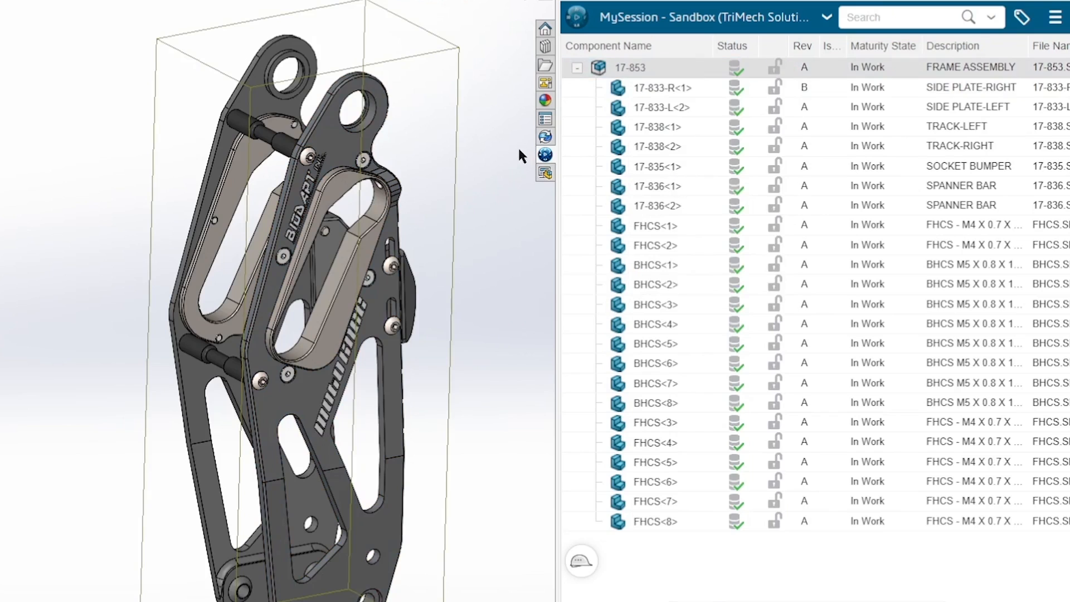
mouse_move(519, 156)
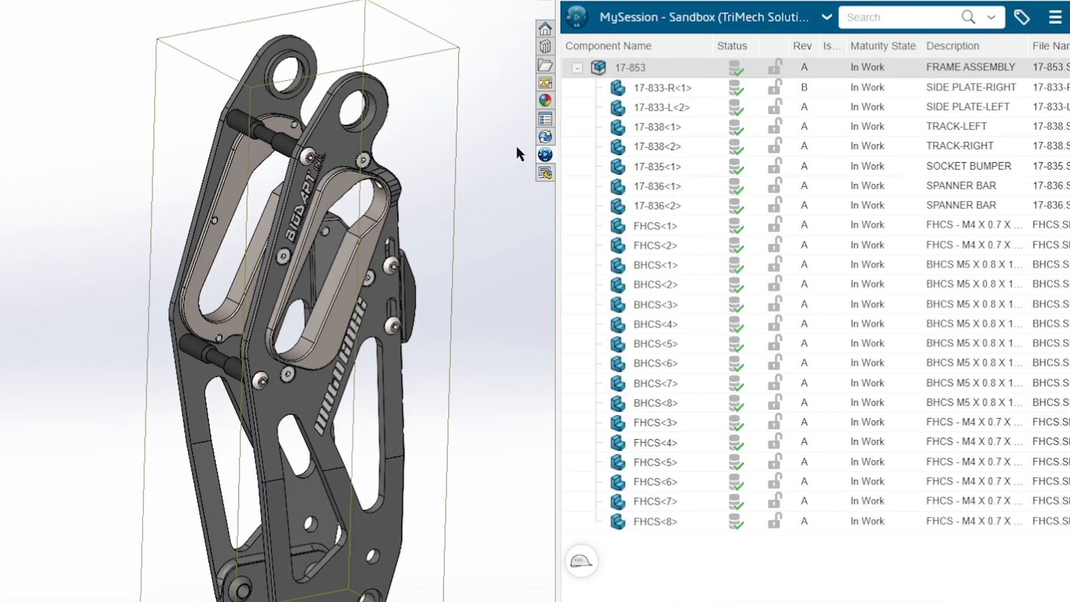